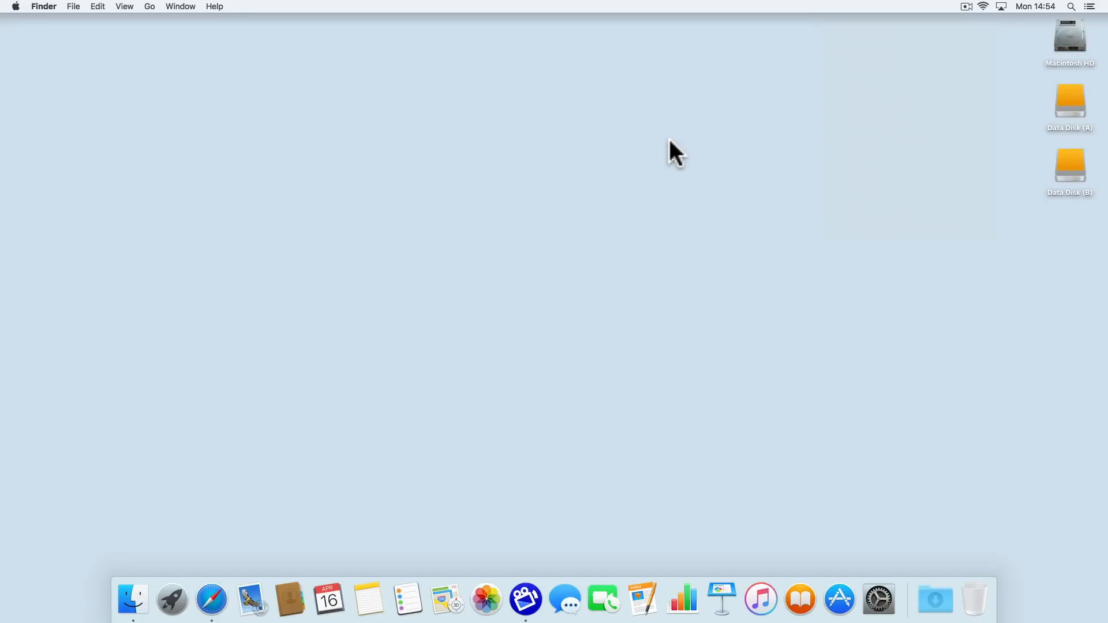
pyautogui.moveTo(211, 600)
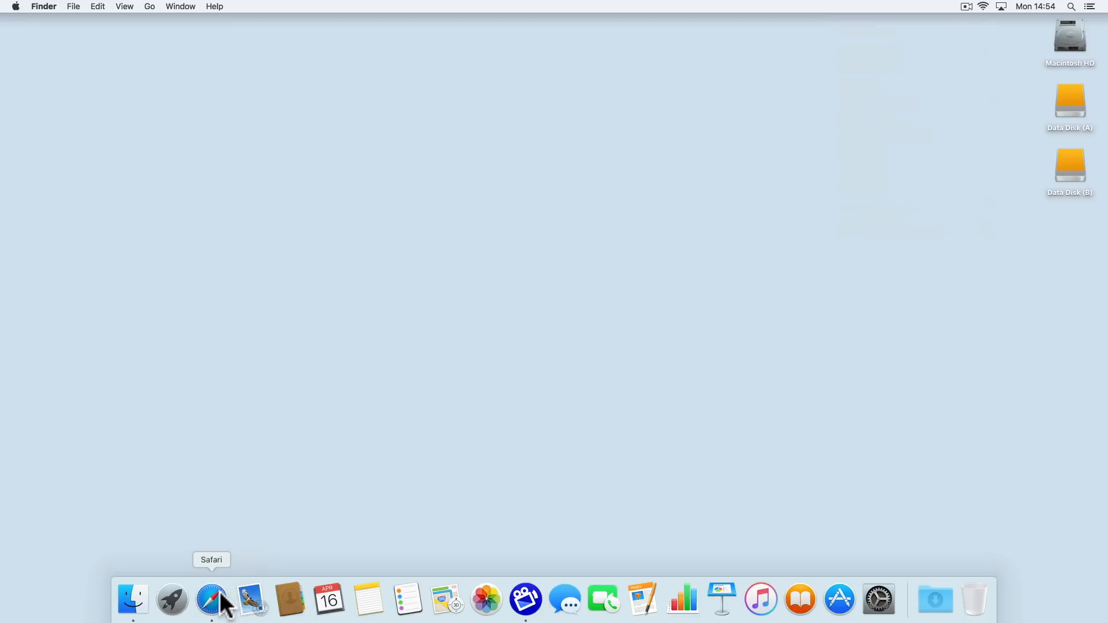
# Open find.synology.com in Safari to search for Synology devices
pyautogui.click(210, 600)
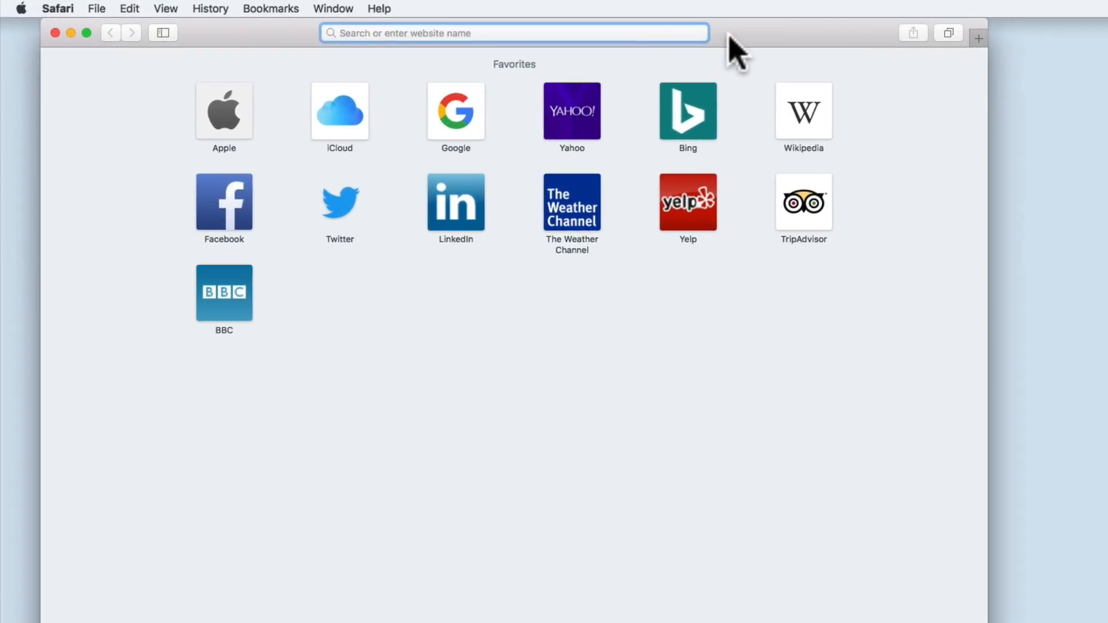
pyautogui.write('find.synology.com')
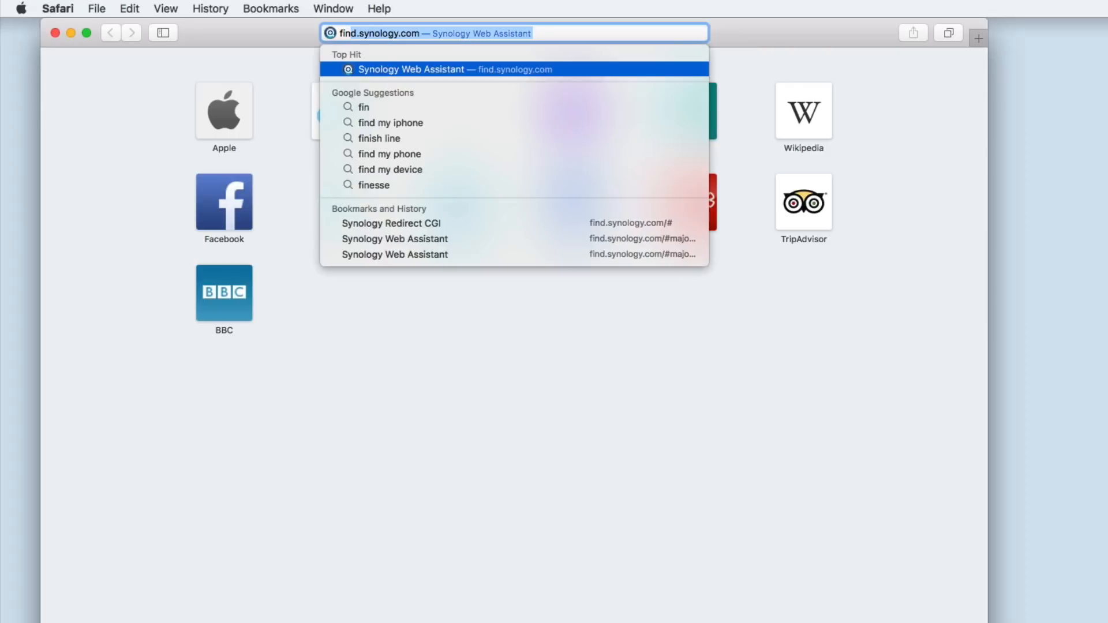
pyautogui.write('/')
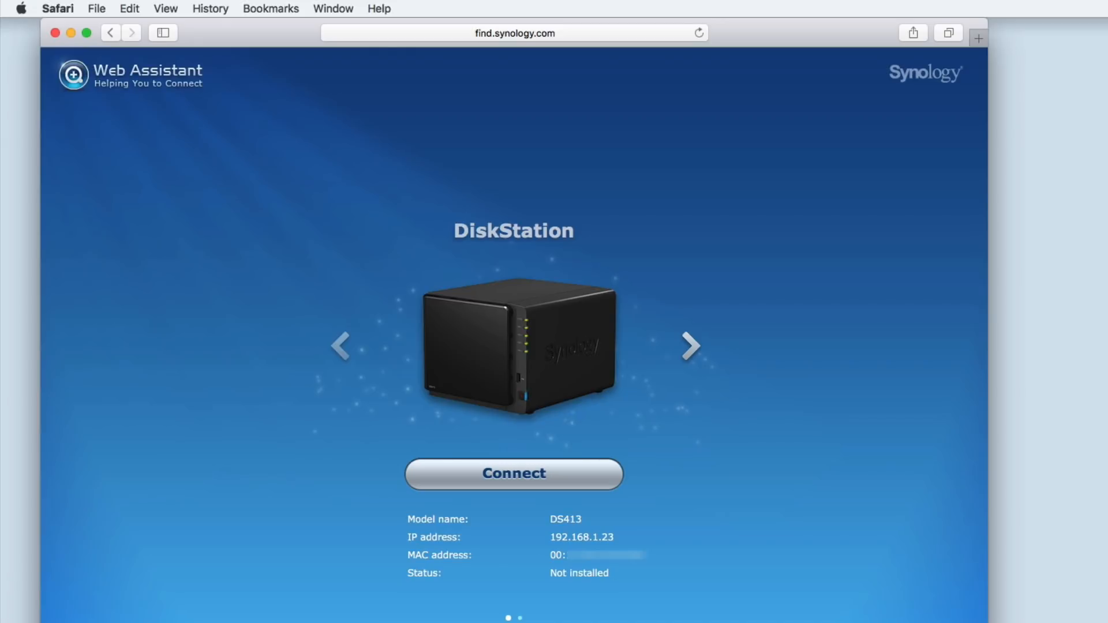
pyautogui.moveTo(691, 273)
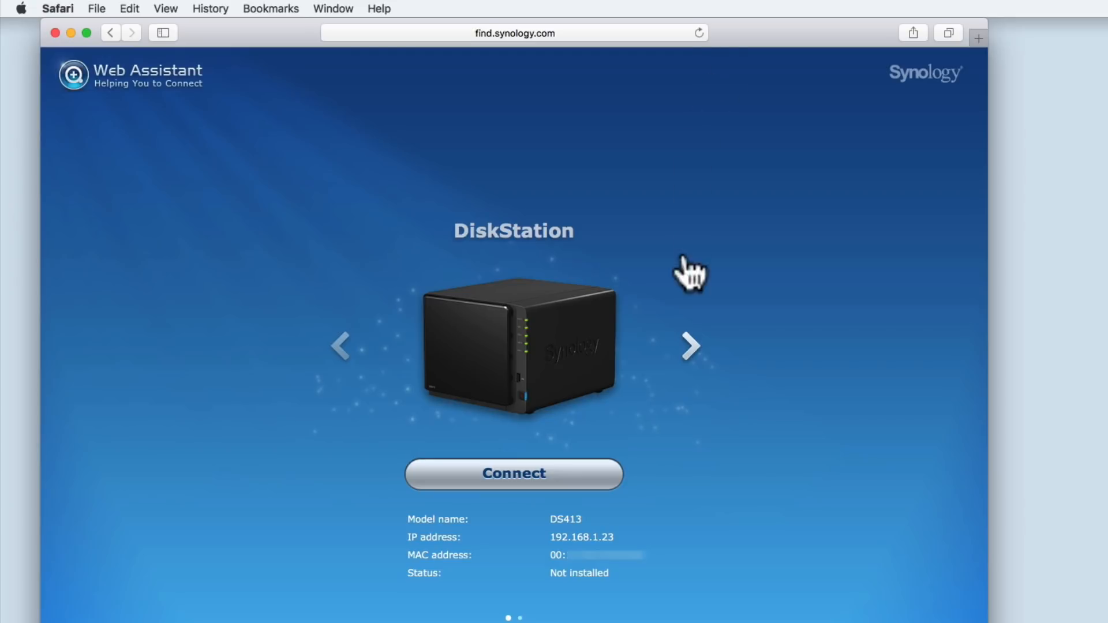
pyautogui.moveTo(696, 366)
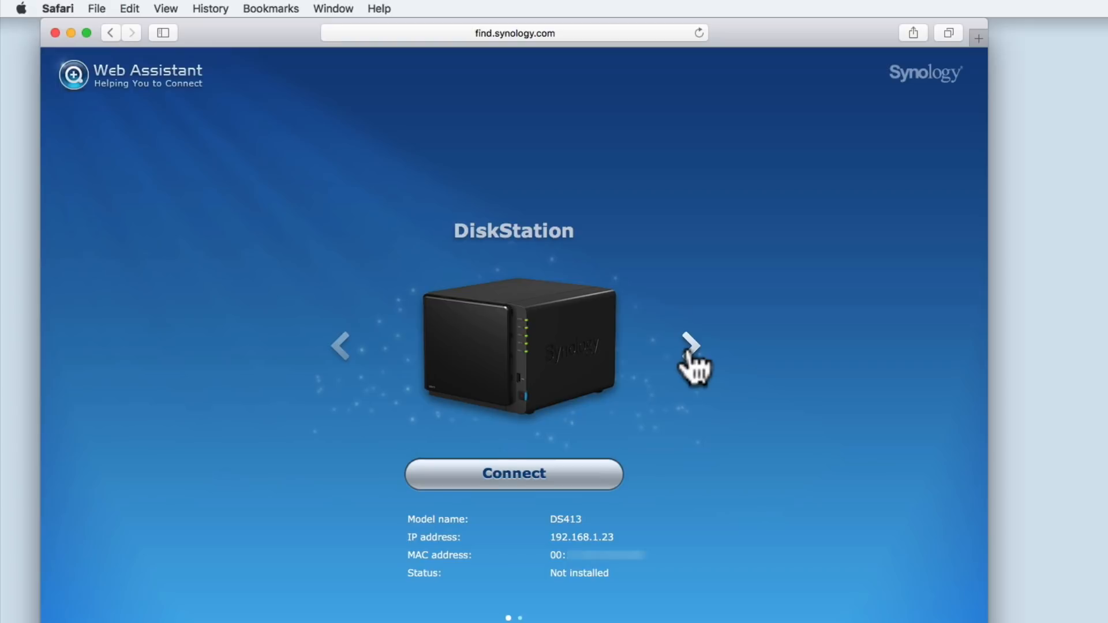
pyautogui.click(693, 347)
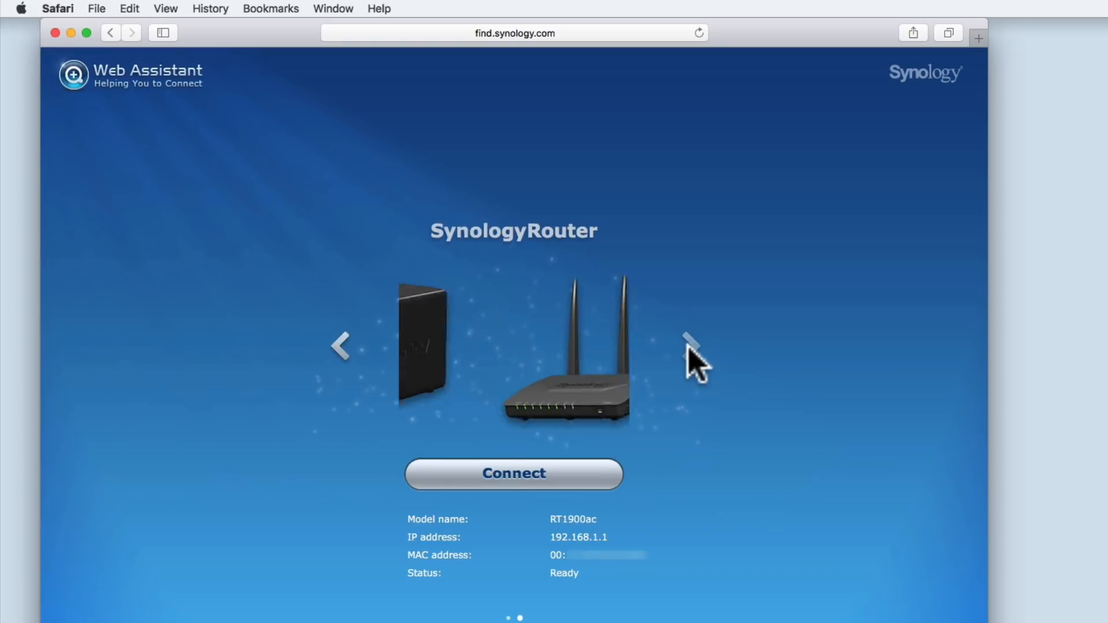
pyautogui.click(690, 347)
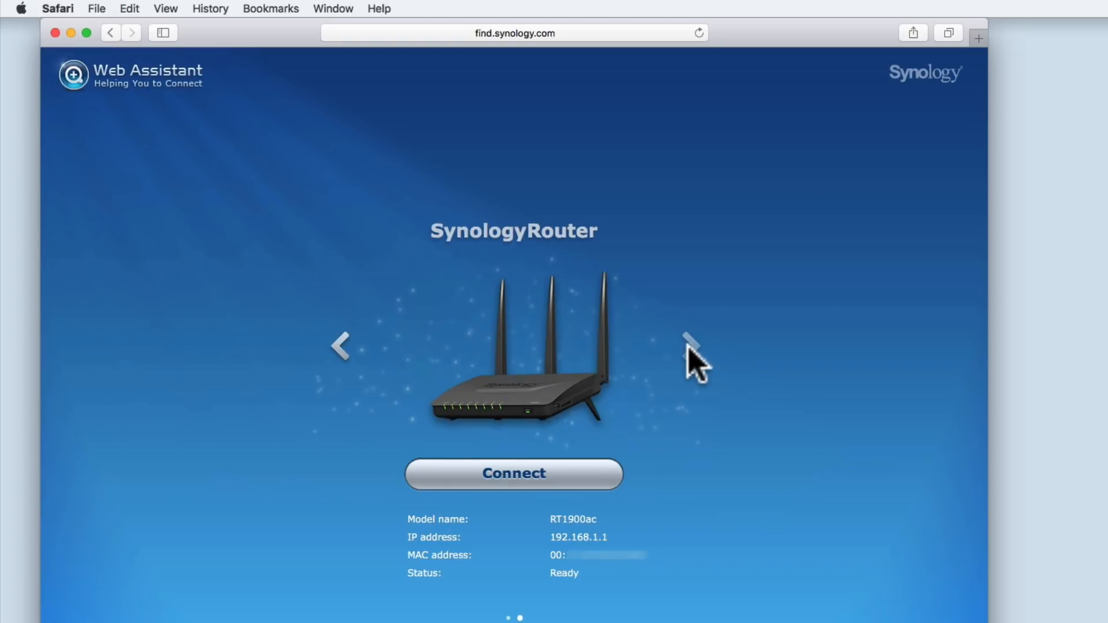
pyautogui.moveTo(419, 362)
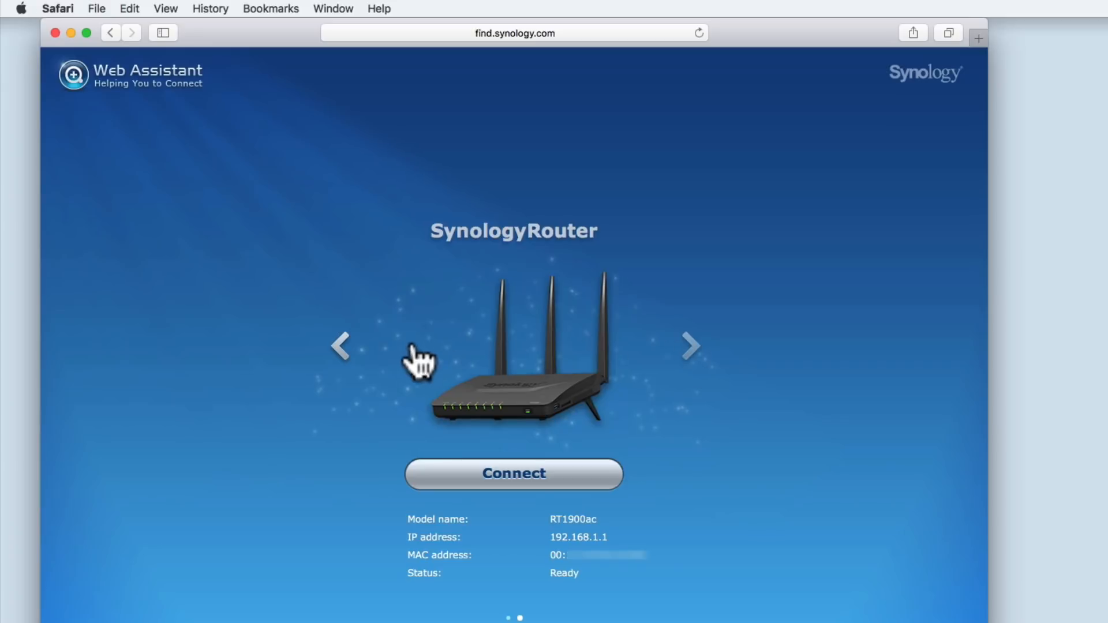
pyautogui.click(341, 346)
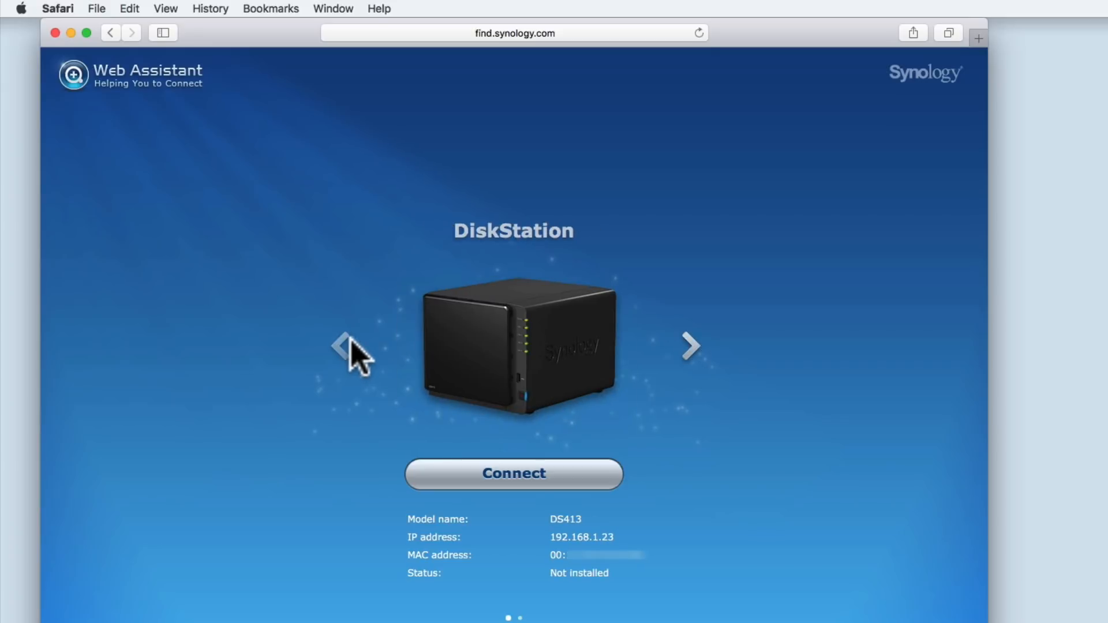
pyautogui.moveTo(573, 495)
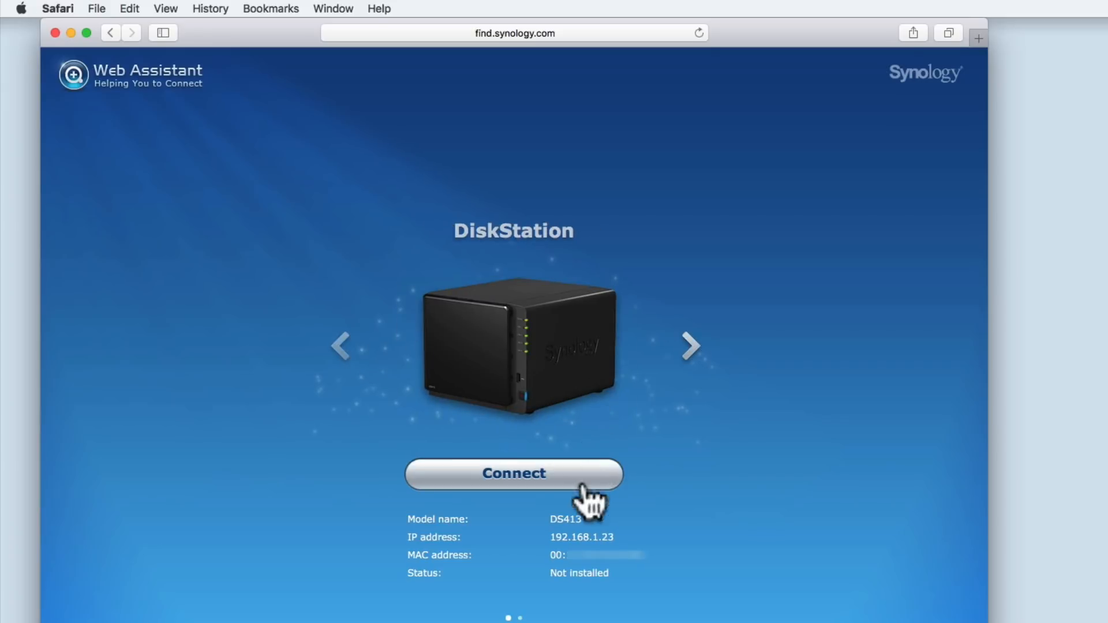
pyautogui.moveTo(580, 541)
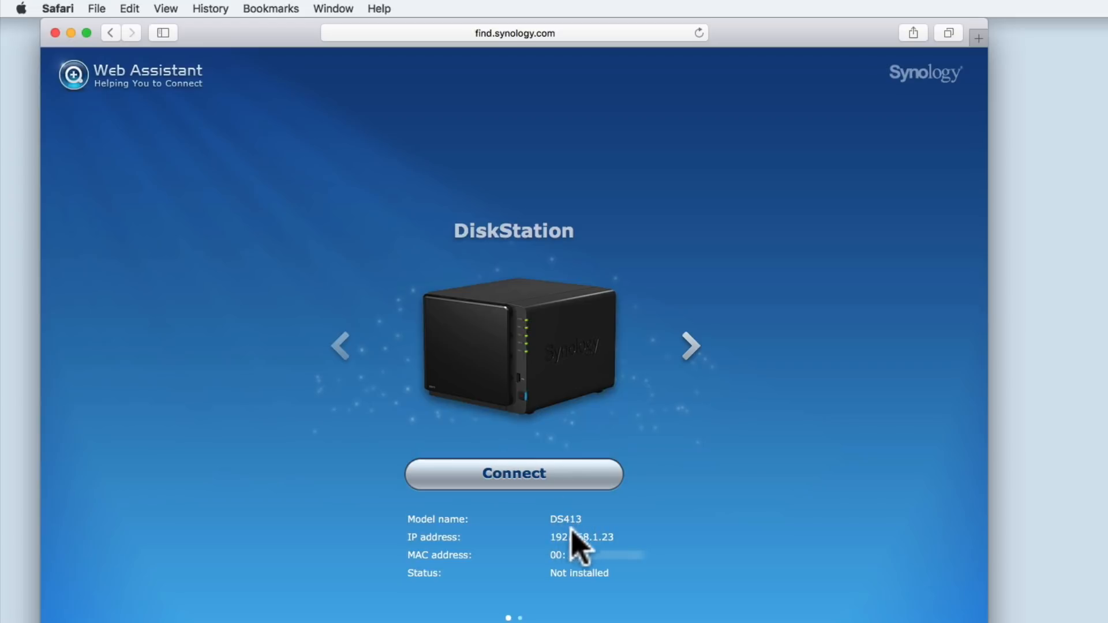
pyautogui.moveTo(620, 559)
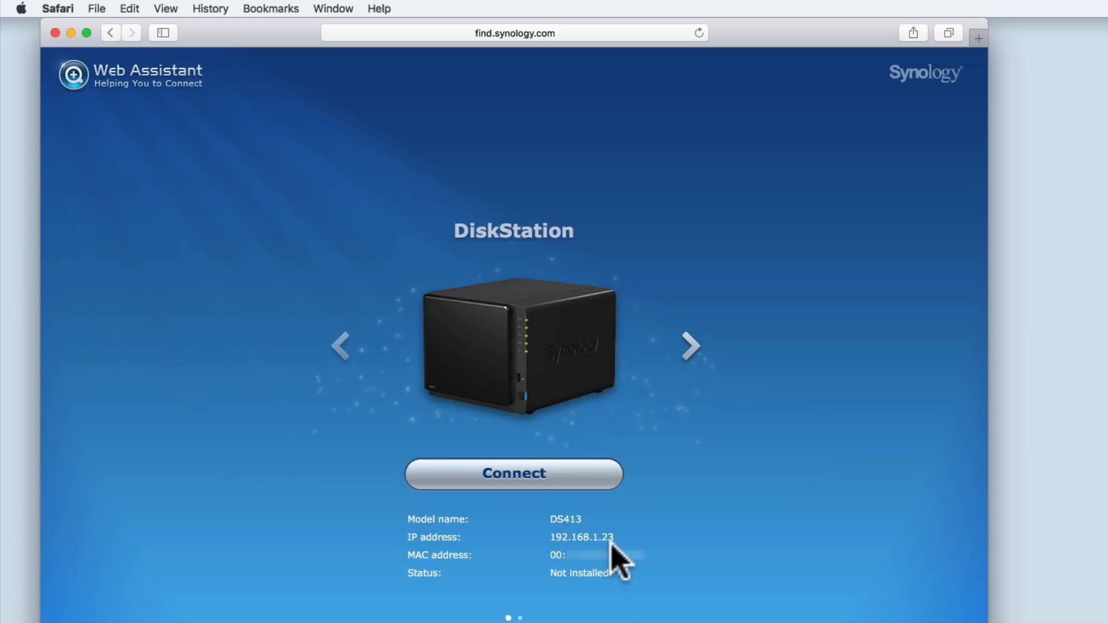
pyautogui.moveTo(626, 580)
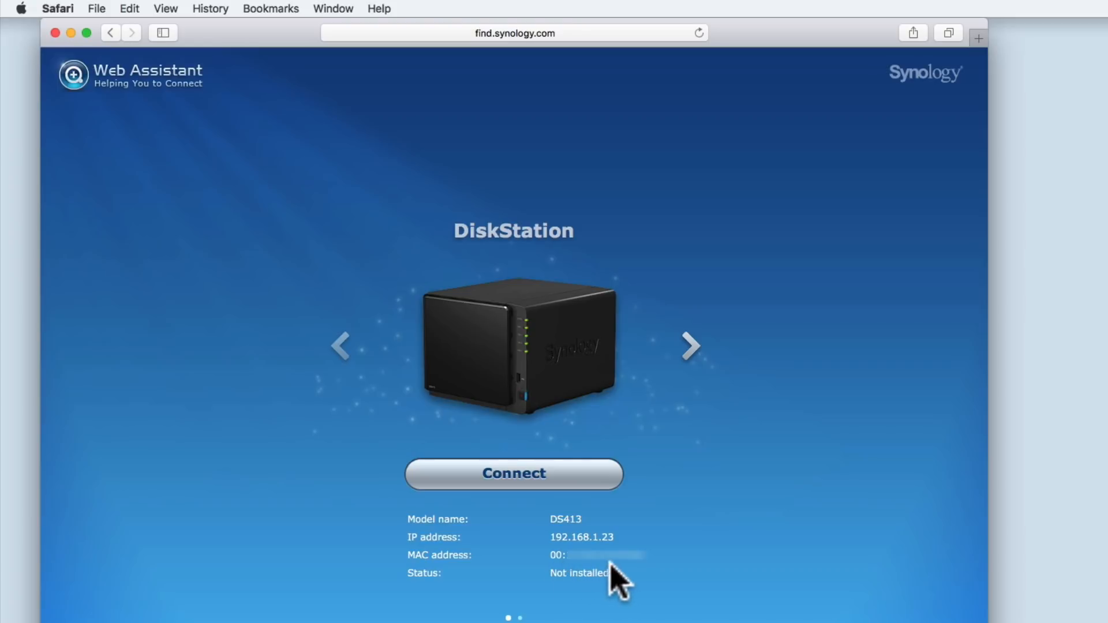
pyautogui.moveTo(579, 578)
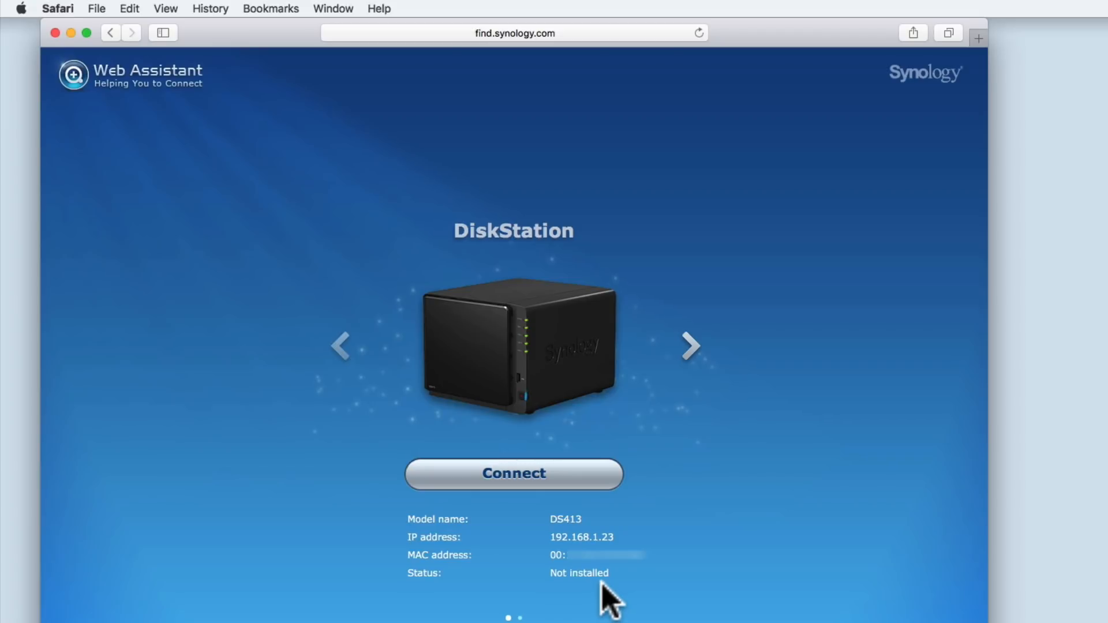
pyautogui.moveTo(514, 483)
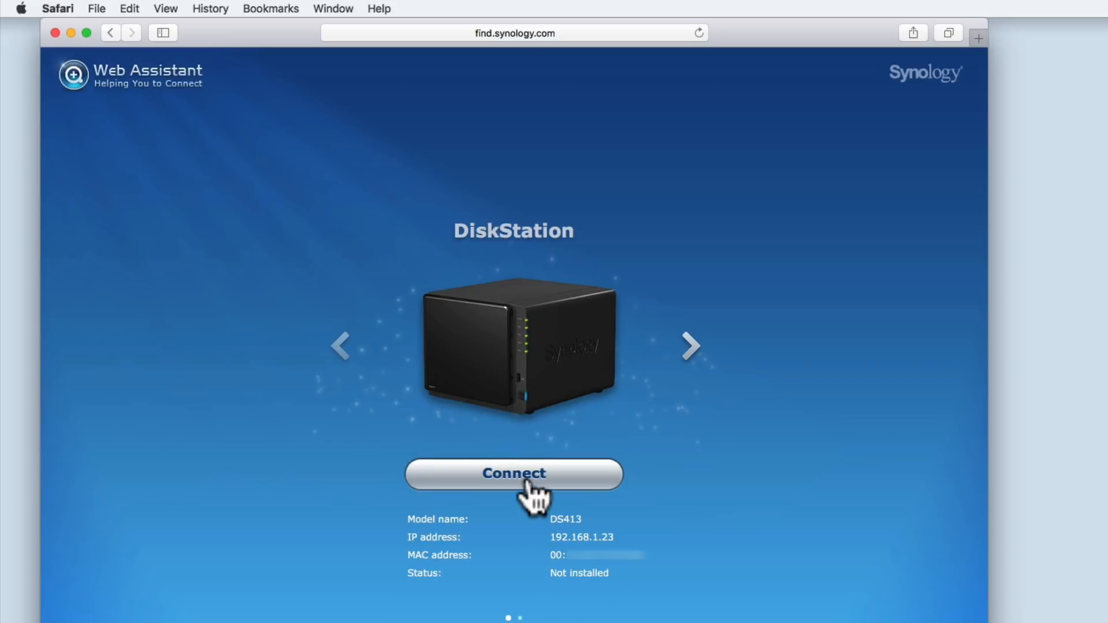
# Connect to the DS413 DiskStation at 192.168.1.23
pyautogui.click(513, 474)
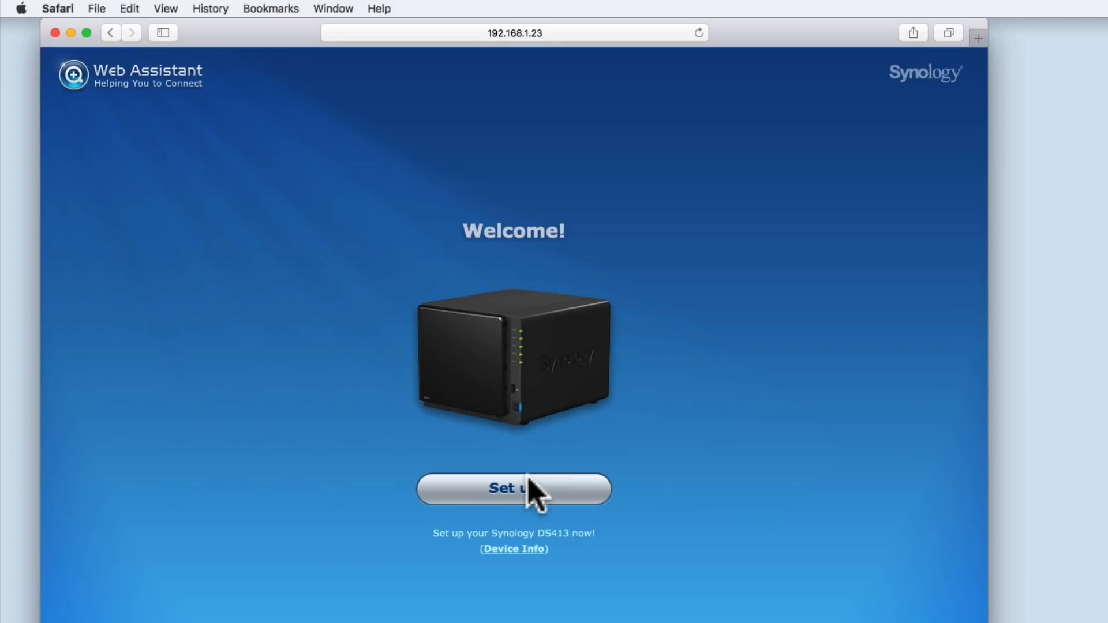
pyautogui.moveTo(628, 454)
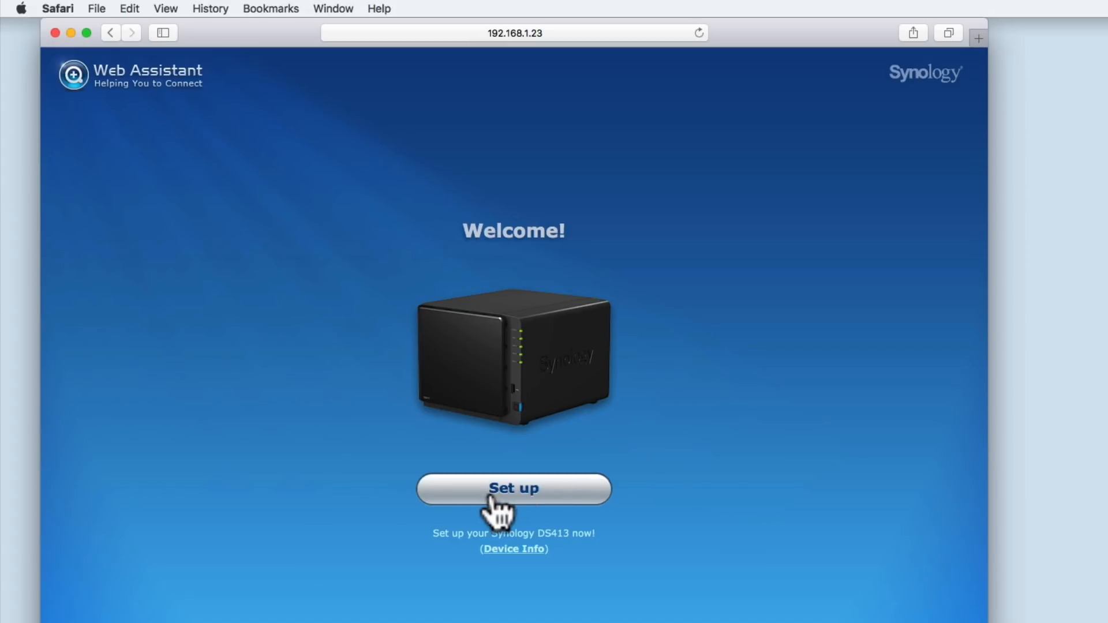
pyautogui.moveTo(453, 554)
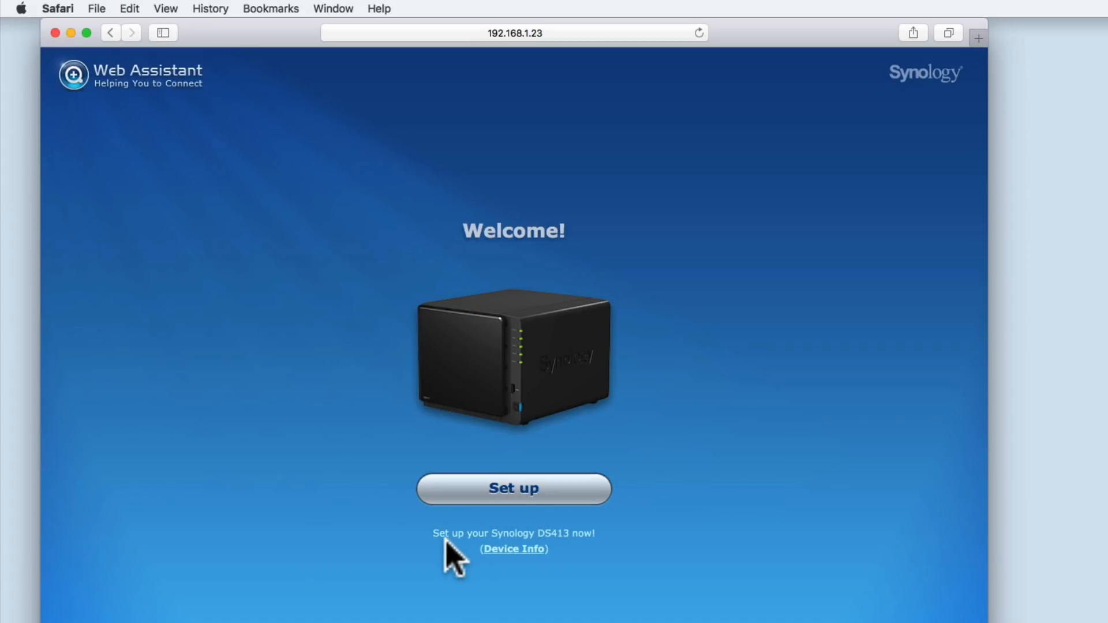
pyautogui.moveTo(487, 579)
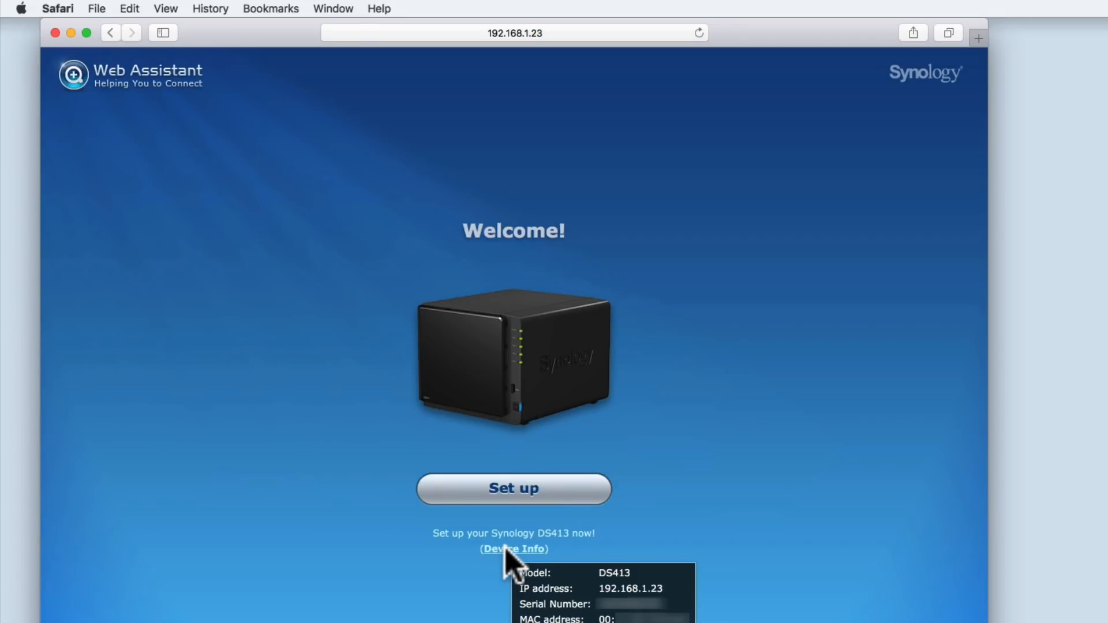
pyautogui.moveTo(562, 520)
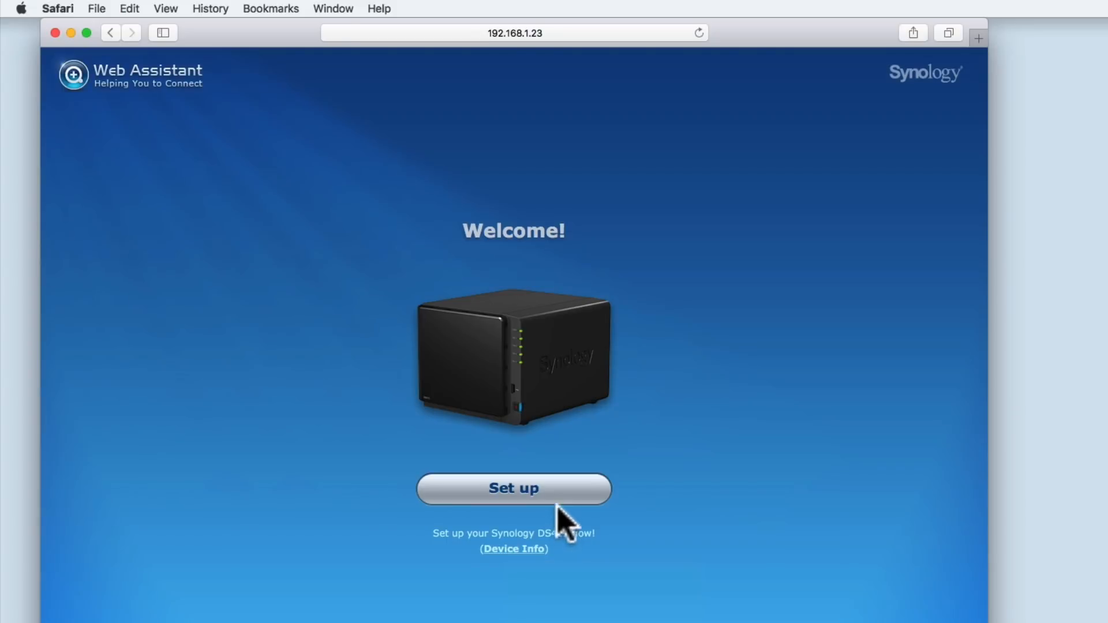
pyautogui.moveTo(560, 509)
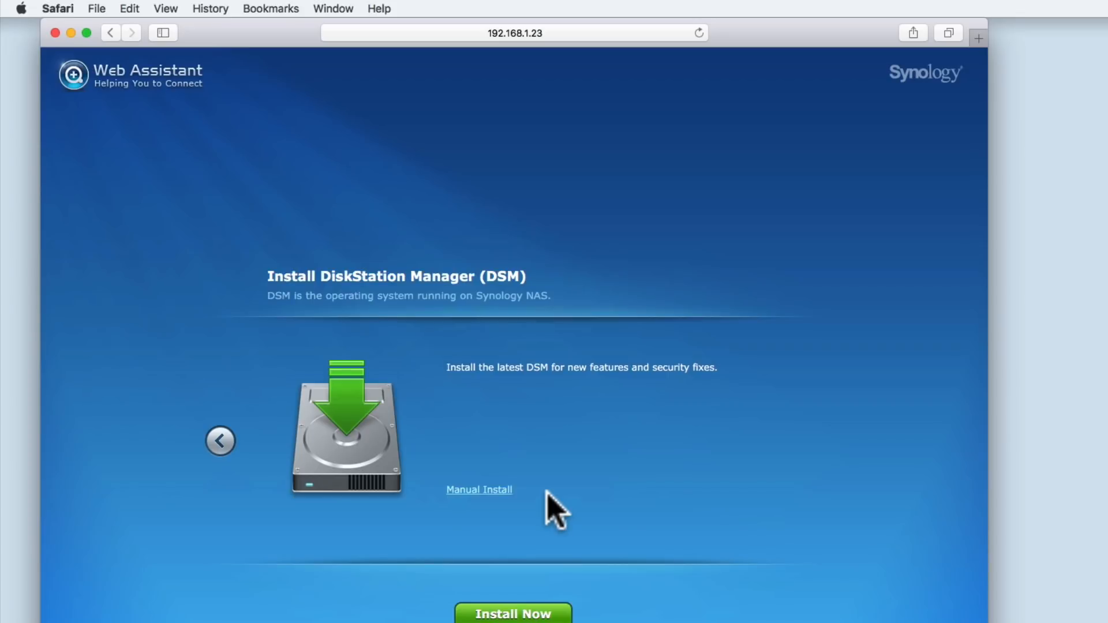
pyautogui.moveTo(502, 421)
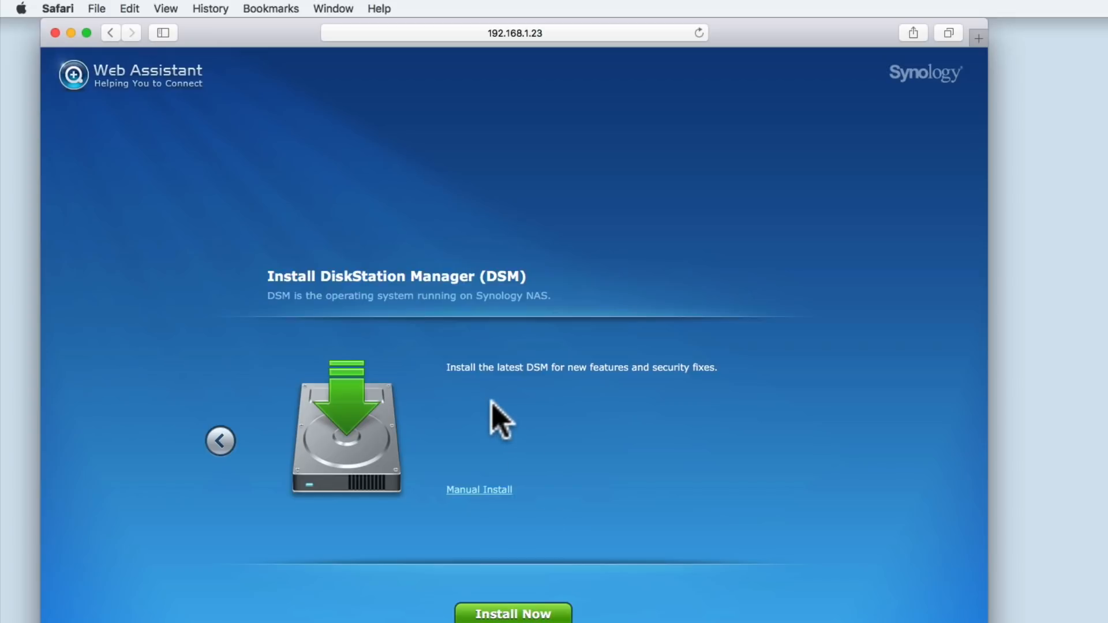
pyautogui.moveTo(558, 389)
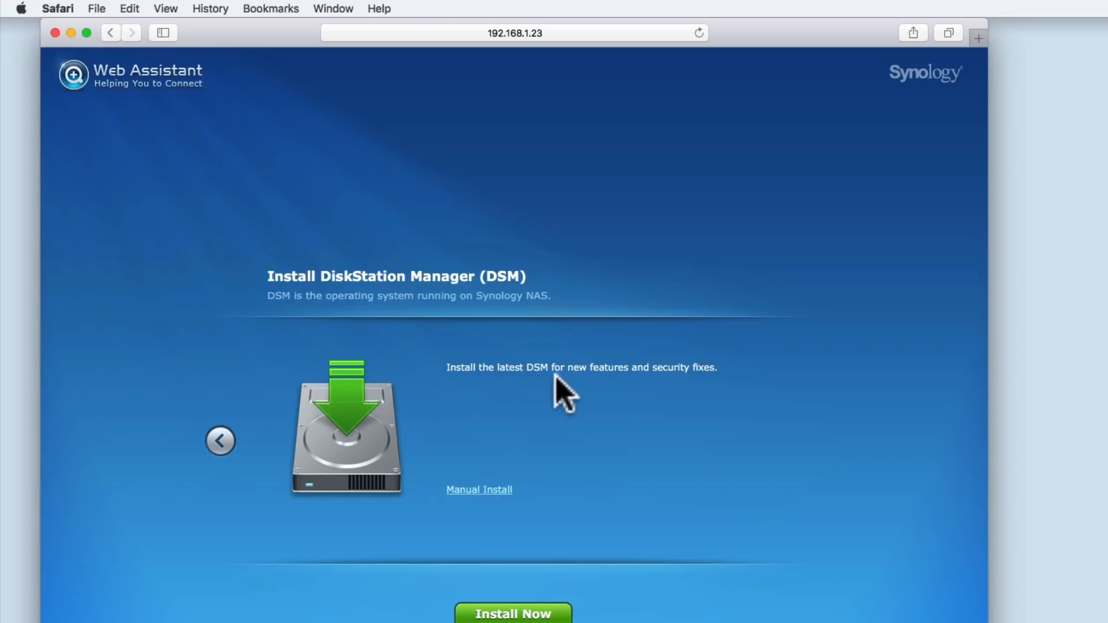
pyautogui.moveTo(717, 394)
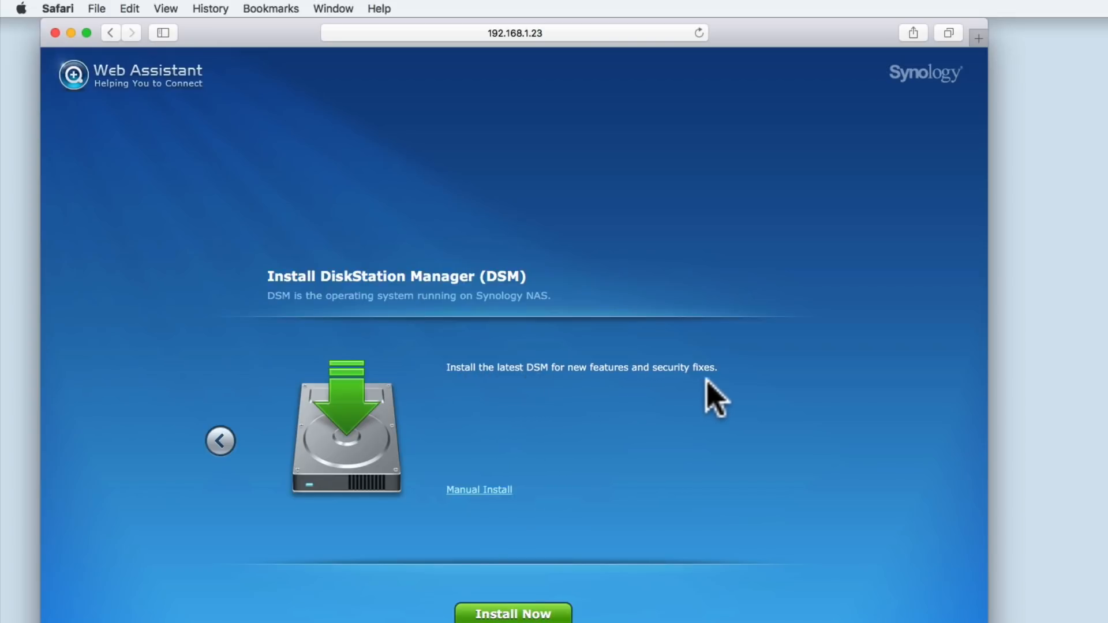
pyautogui.moveTo(670, 489)
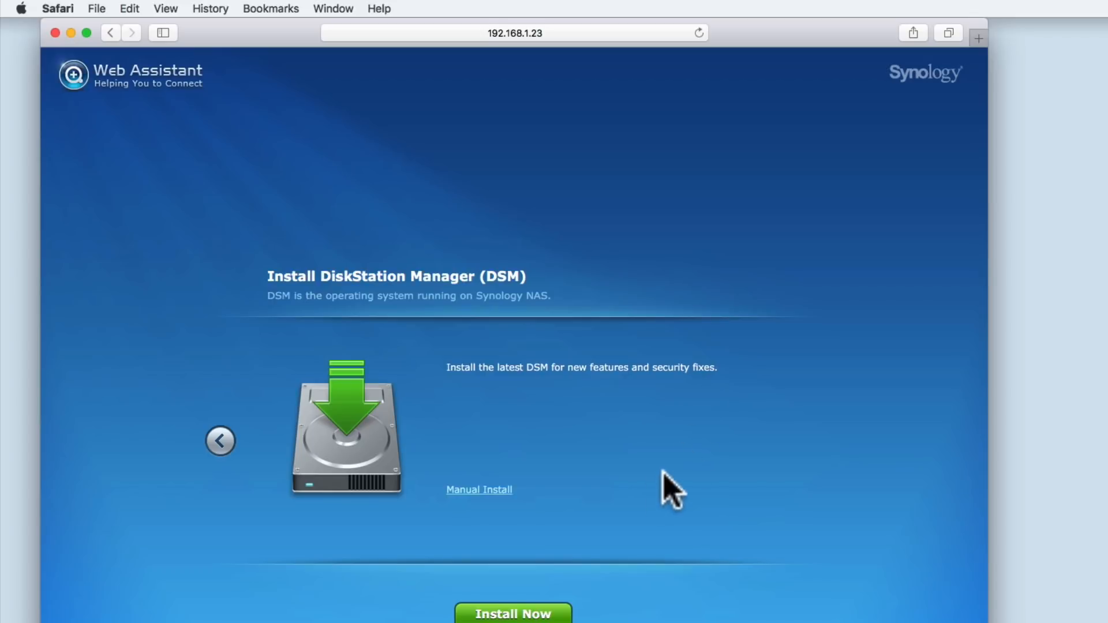
pyautogui.moveTo(463, 509)
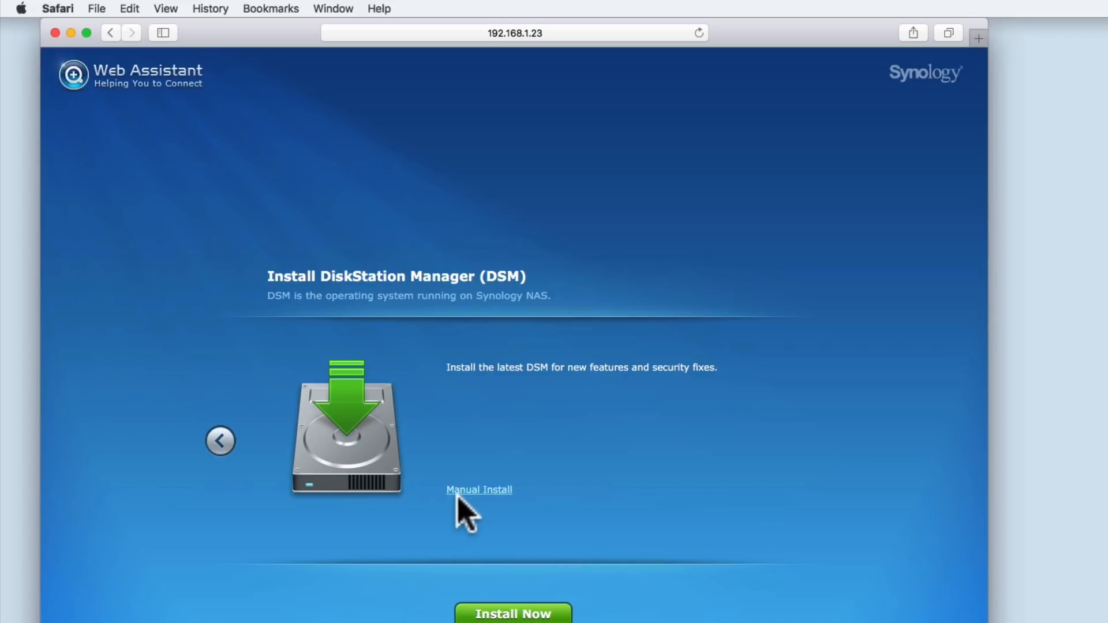
pyautogui.moveTo(510, 512)
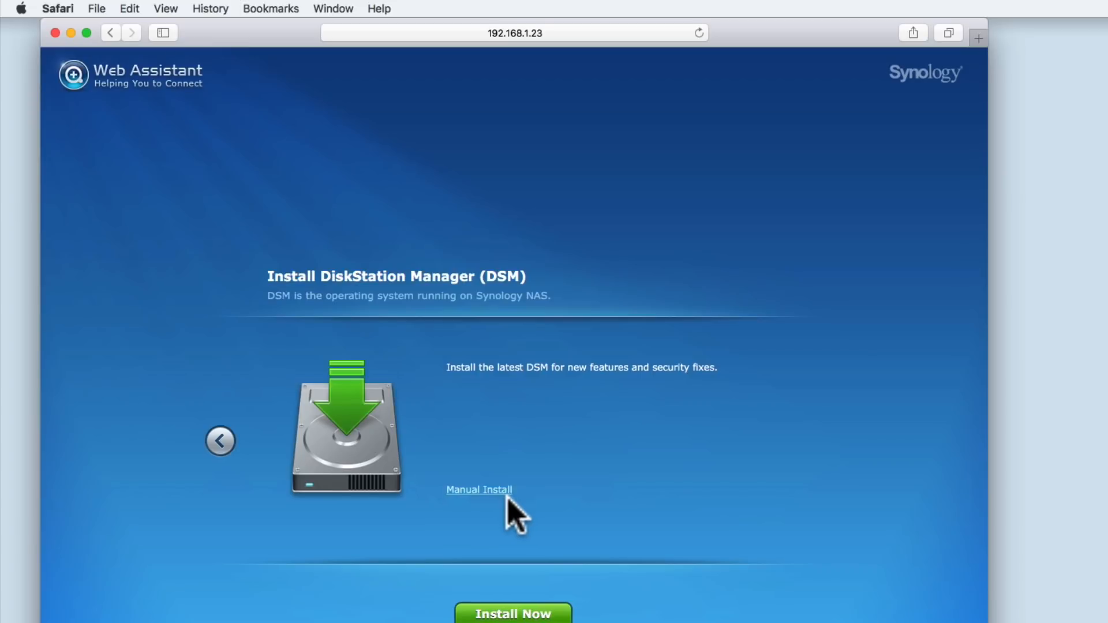
pyautogui.moveTo(514, 613)
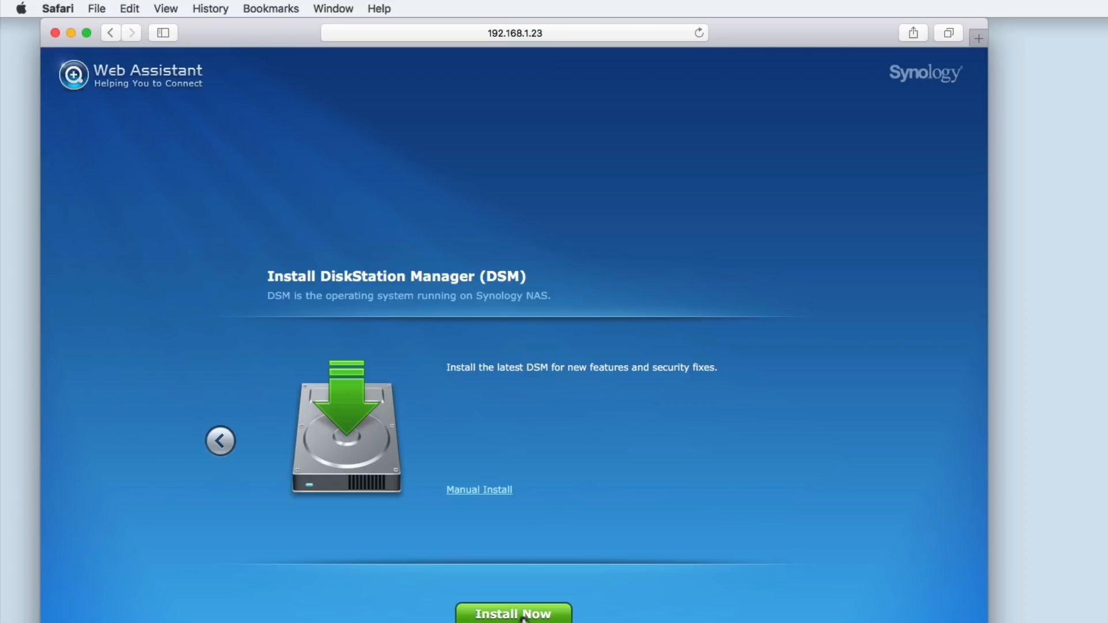
# Start Install Now and acknowledge that hard disk data will be removed
pyautogui.click(514, 613)
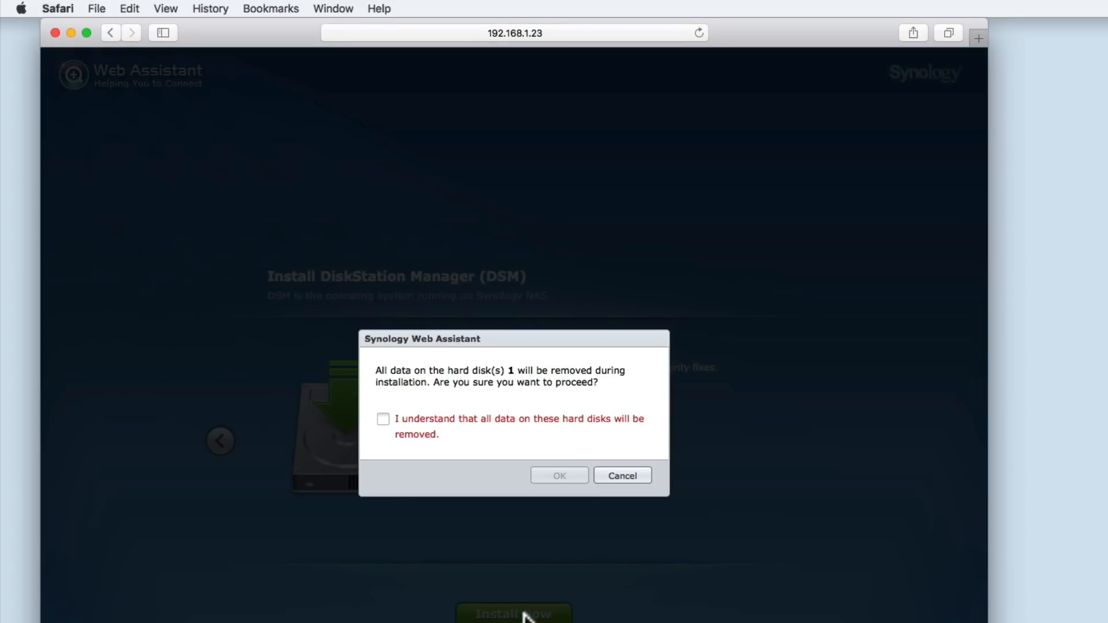
pyautogui.moveTo(463, 502)
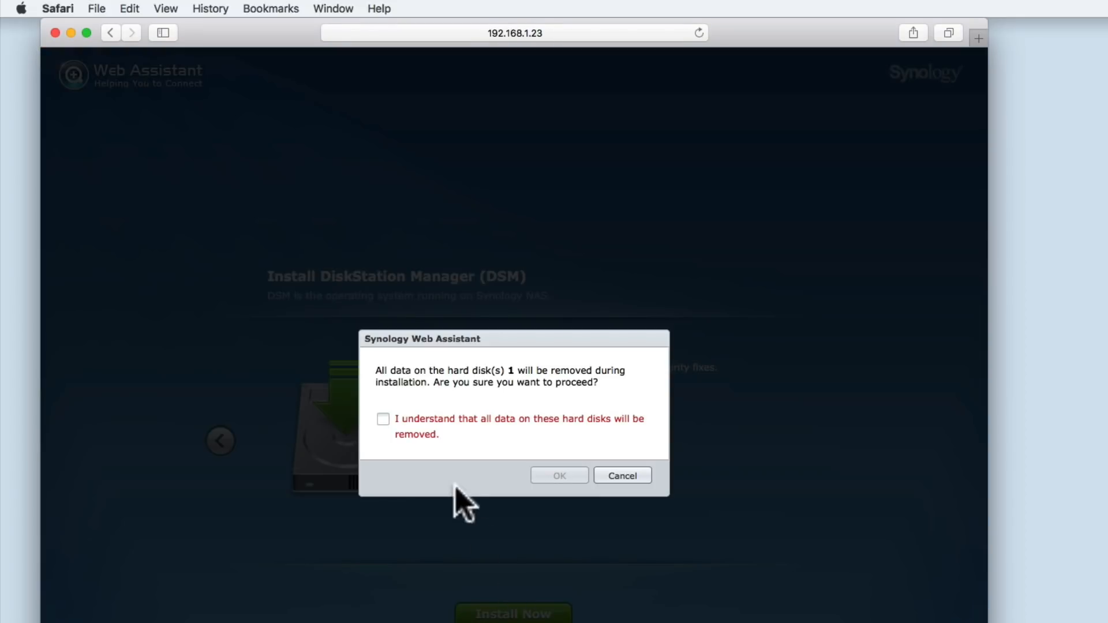
pyautogui.moveTo(413, 385)
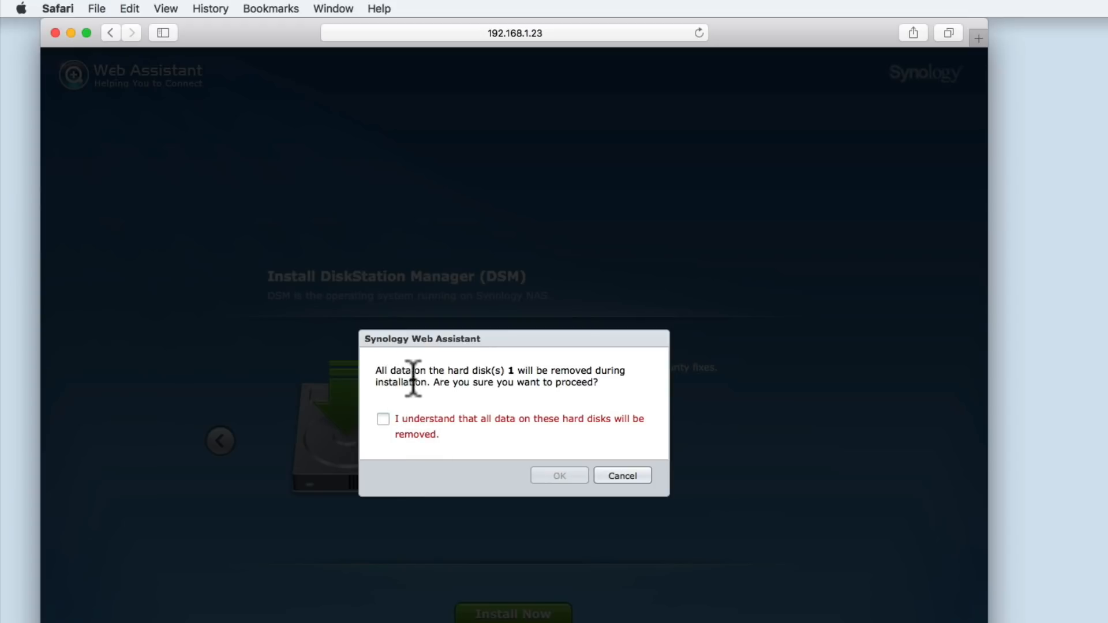
pyautogui.moveTo(513, 387)
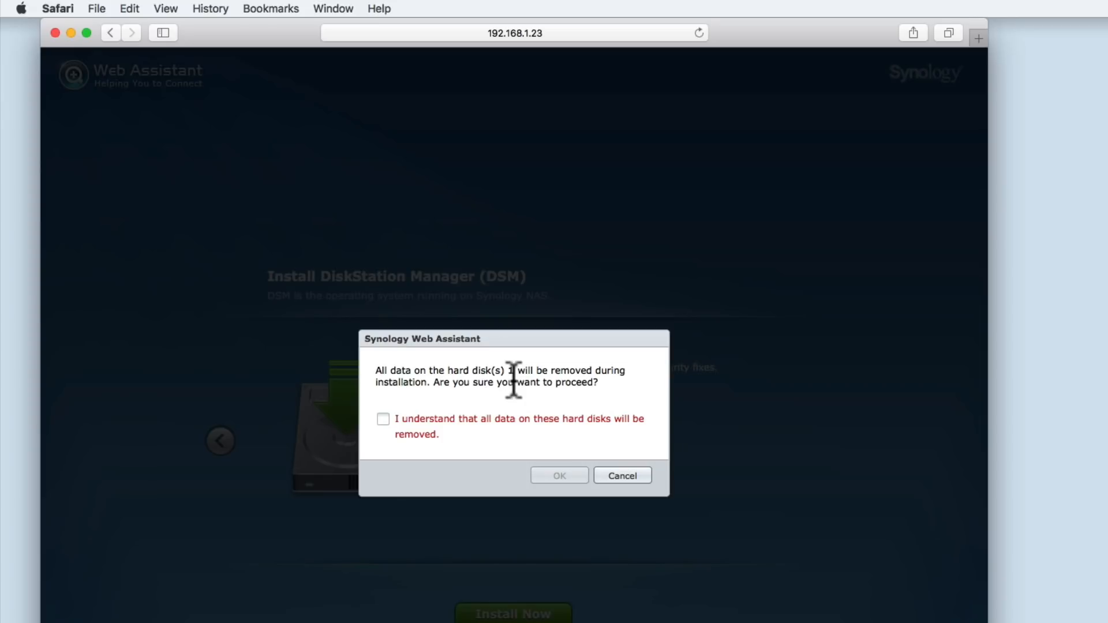
pyautogui.moveTo(455, 392)
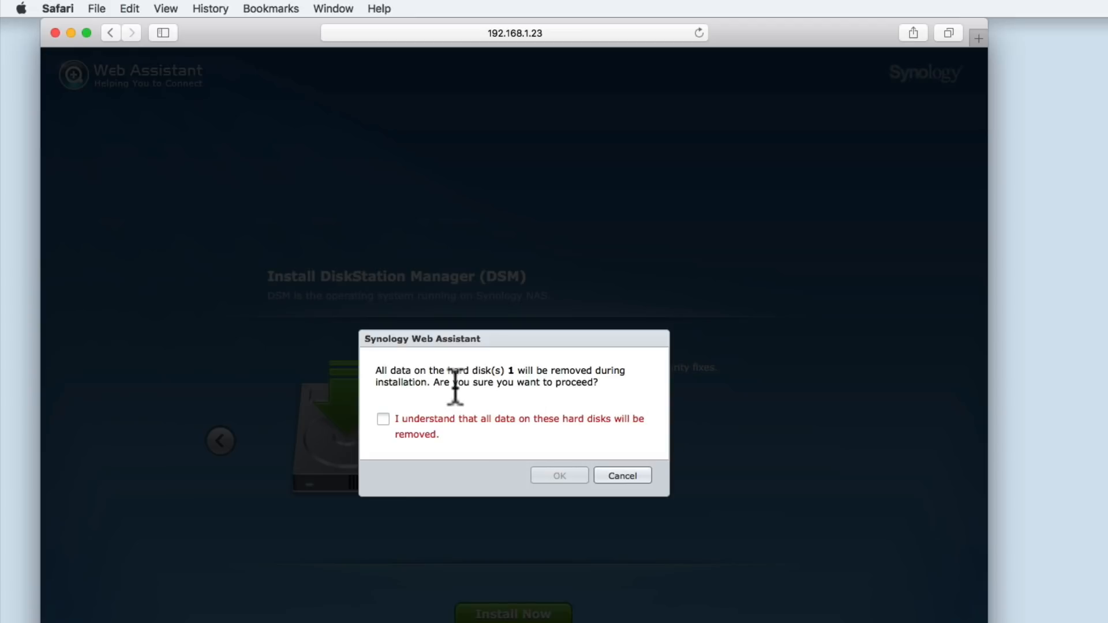
pyautogui.moveTo(387, 437)
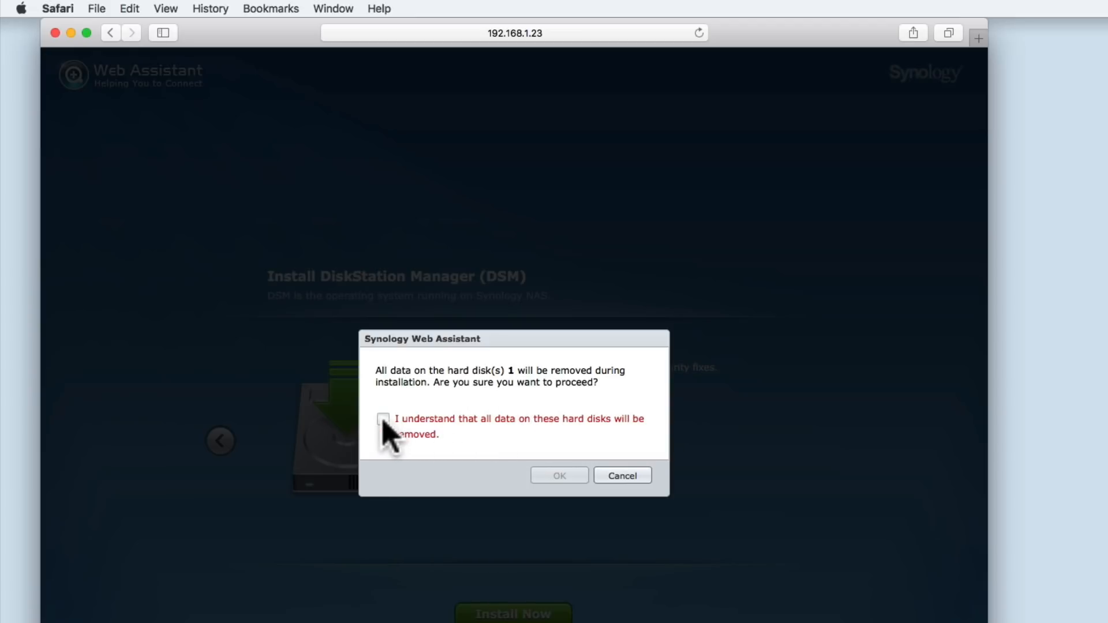
pyautogui.click(384, 418)
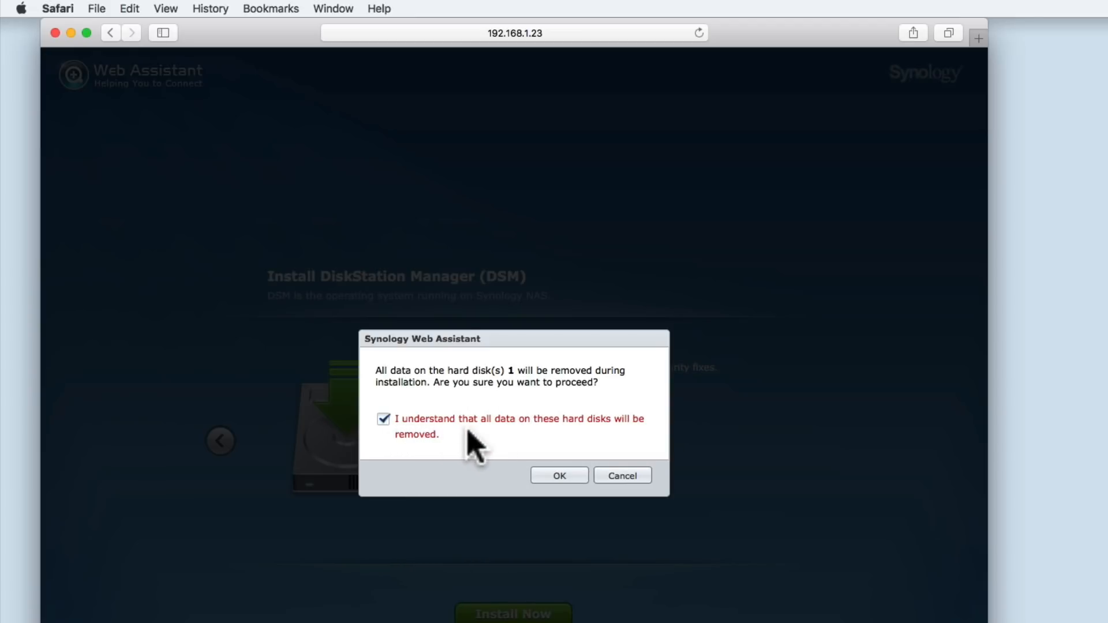
pyautogui.moveTo(489, 442)
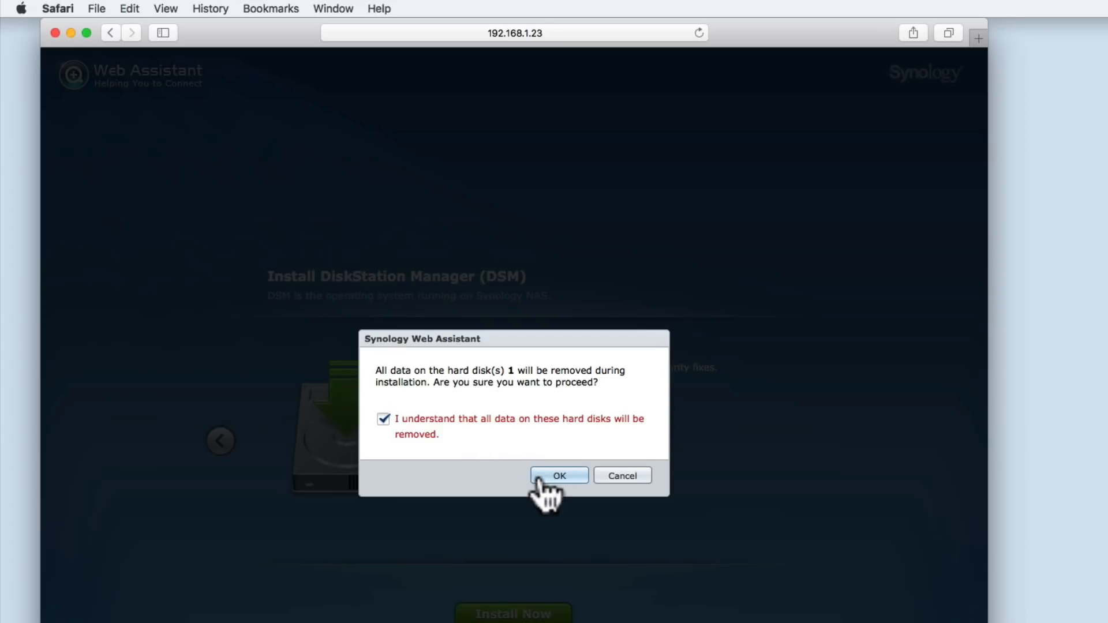
# Confirm the erase warning and let DSM install to the account setup page
pyautogui.click(558, 475)
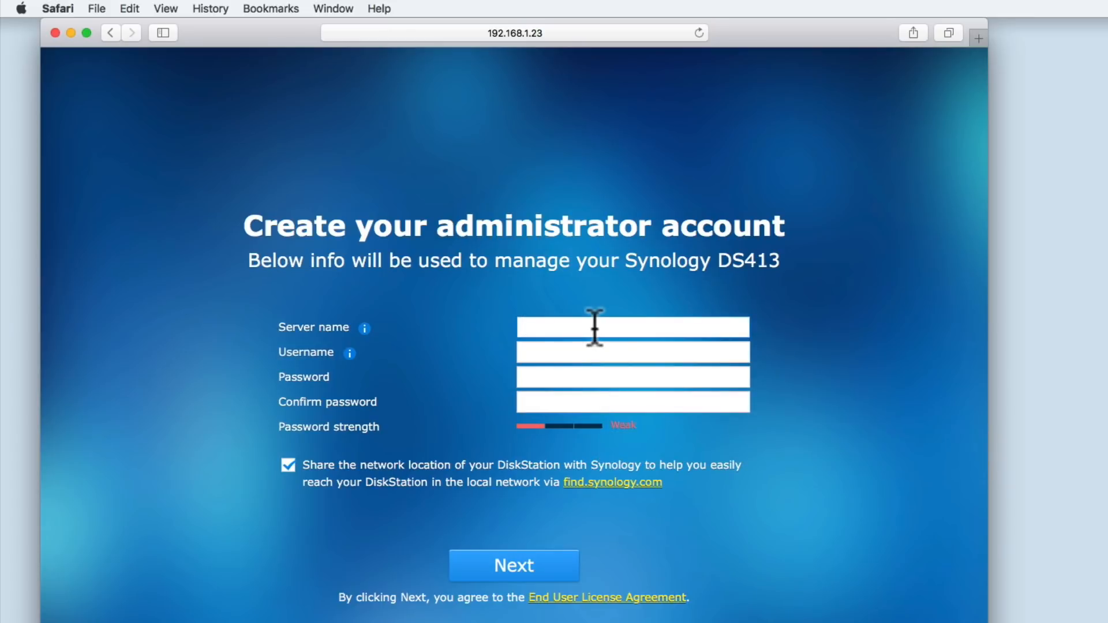
# Enter server name DS413 and begin typing username 'administrator'
pyautogui.click(632, 328)
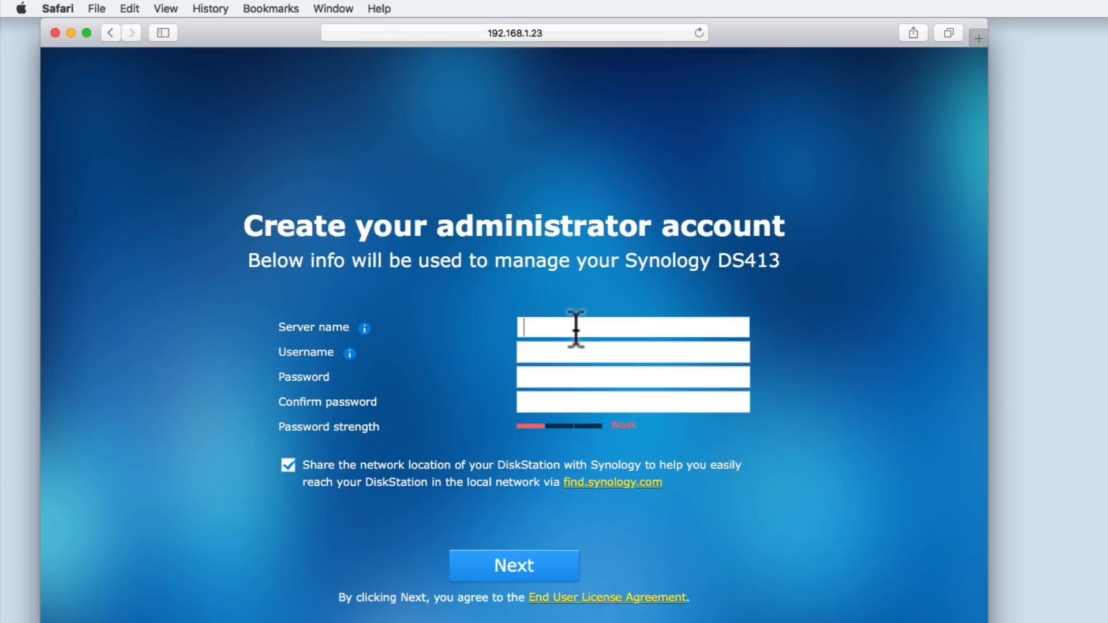
pyautogui.moveTo(365, 330)
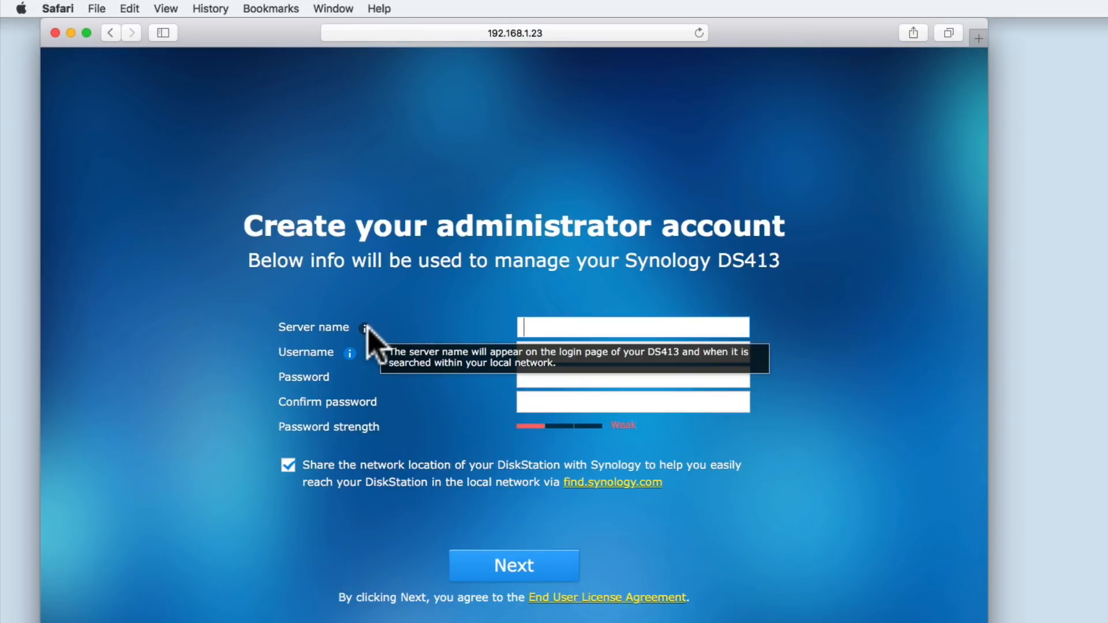
pyautogui.moveTo(402, 348)
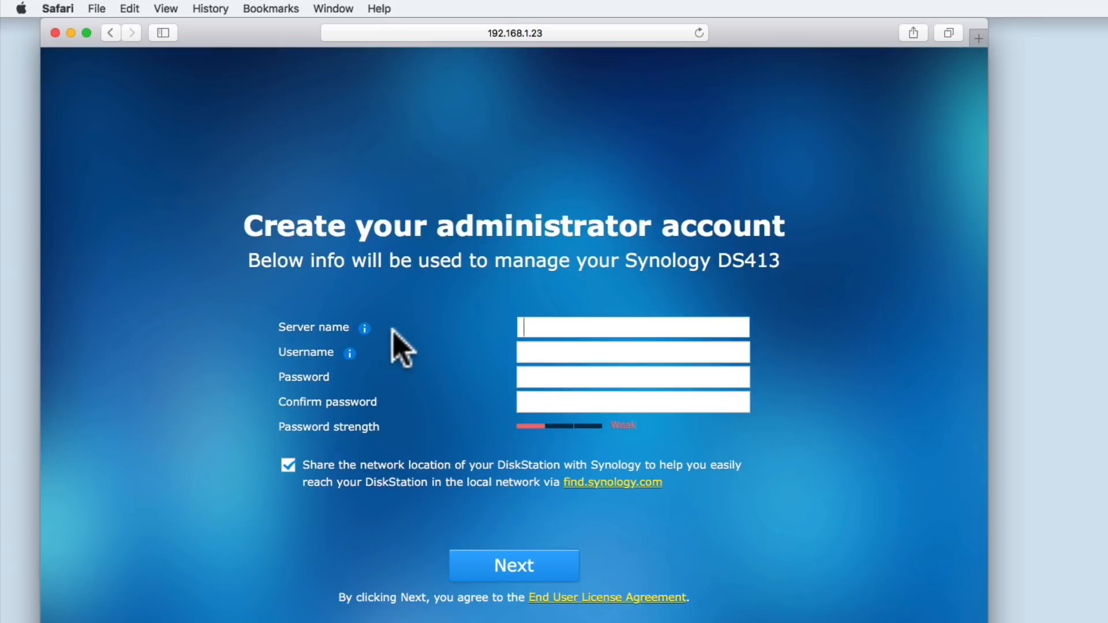
pyautogui.moveTo(533, 328)
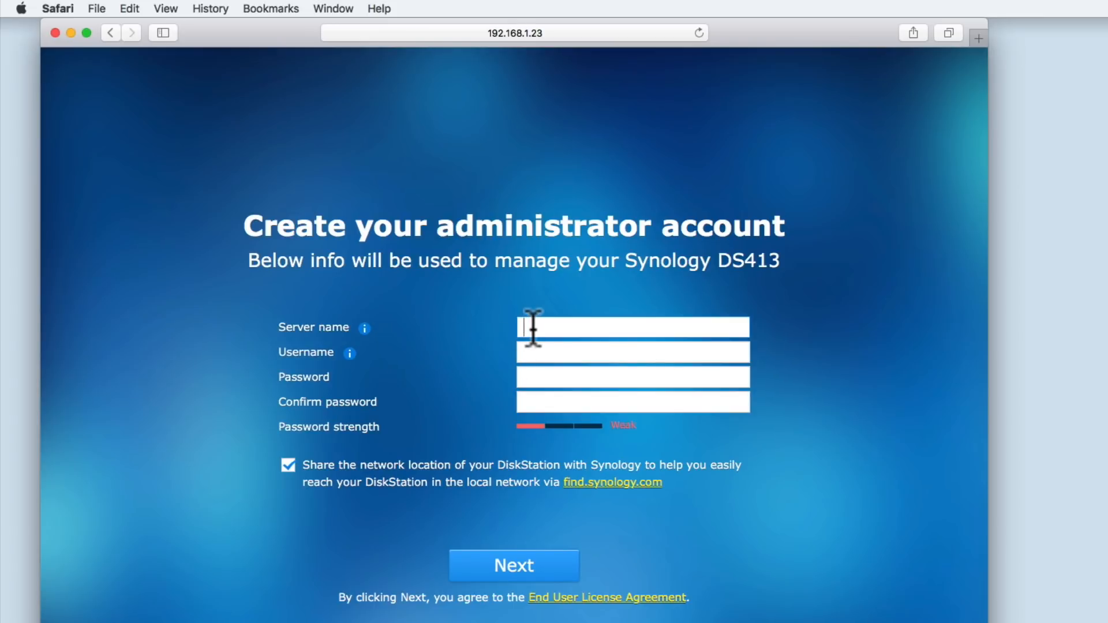
pyautogui.write('DS')
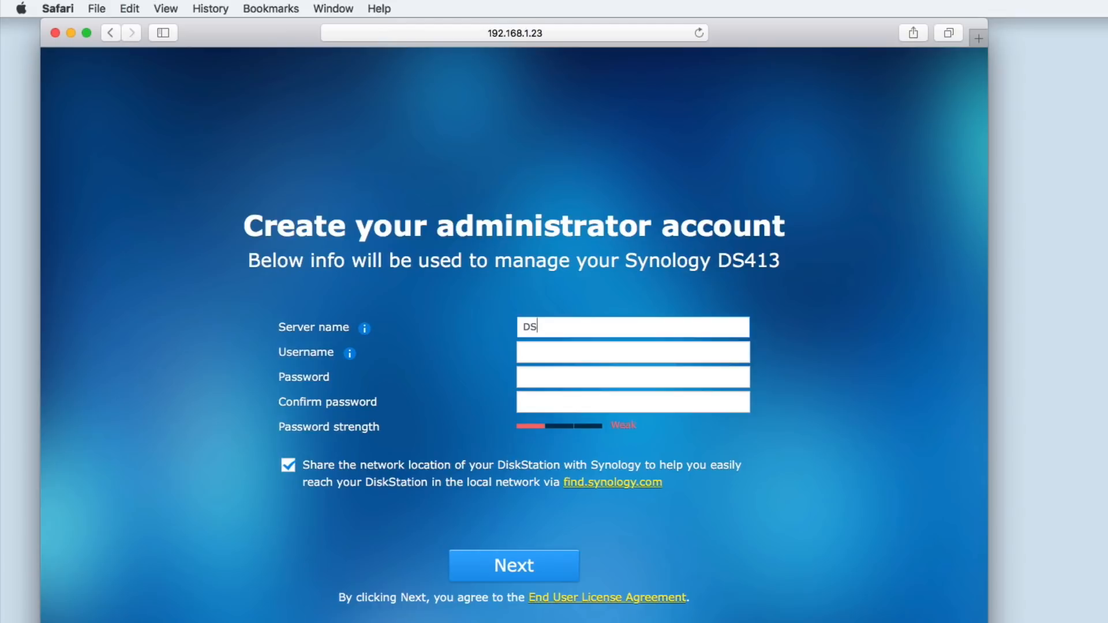
pyautogui.write('413')
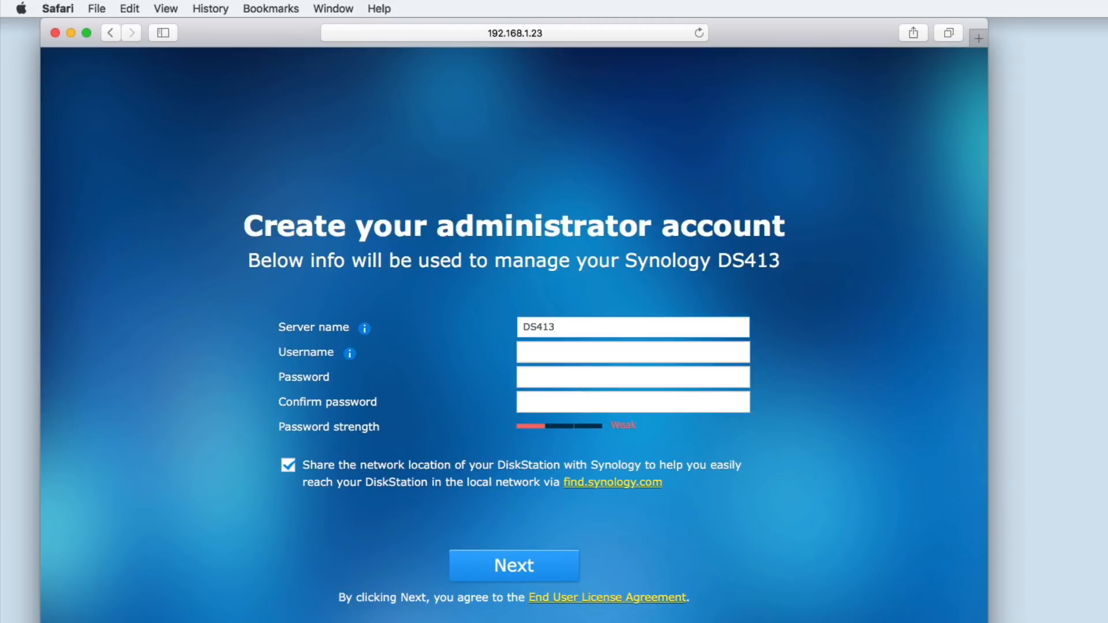
pyautogui.click(632, 352)
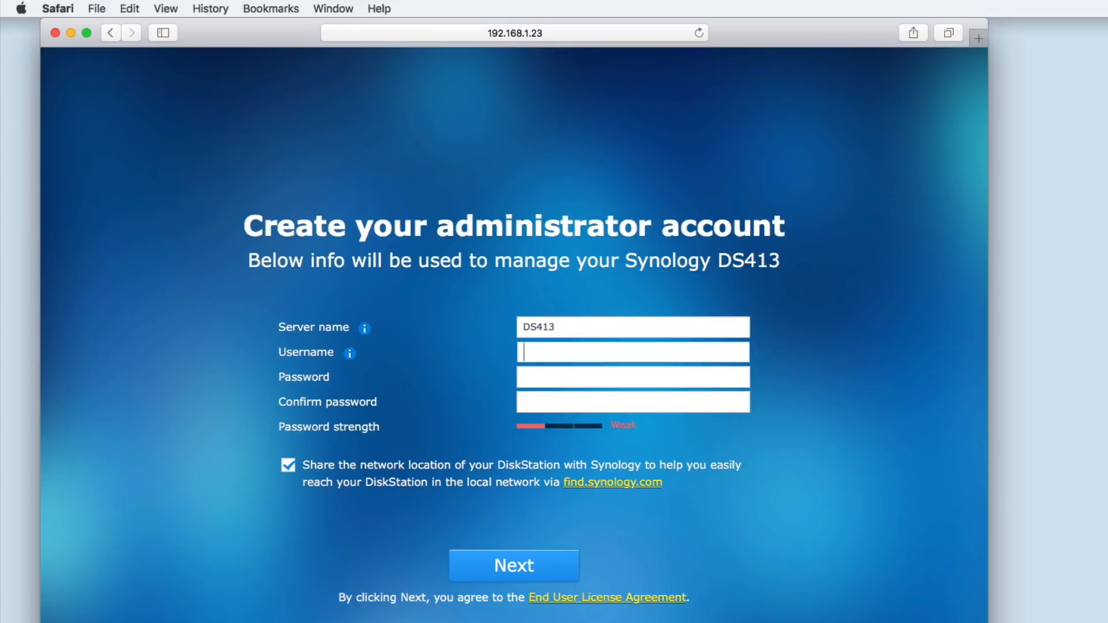
pyautogui.moveTo(349, 353)
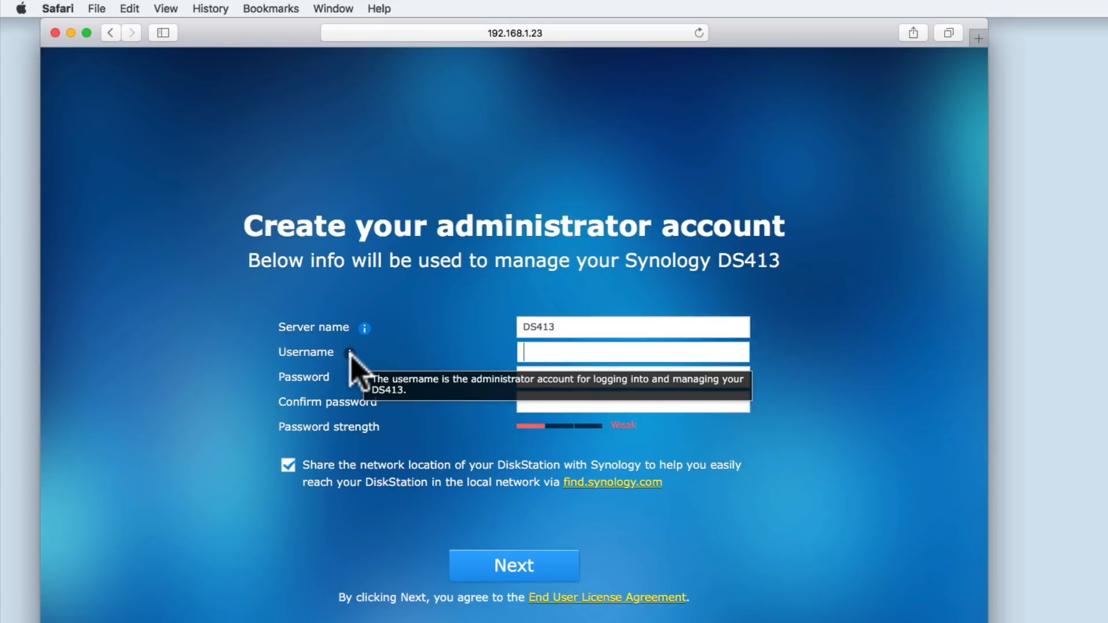
pyautogui.moveTo(378, 371)
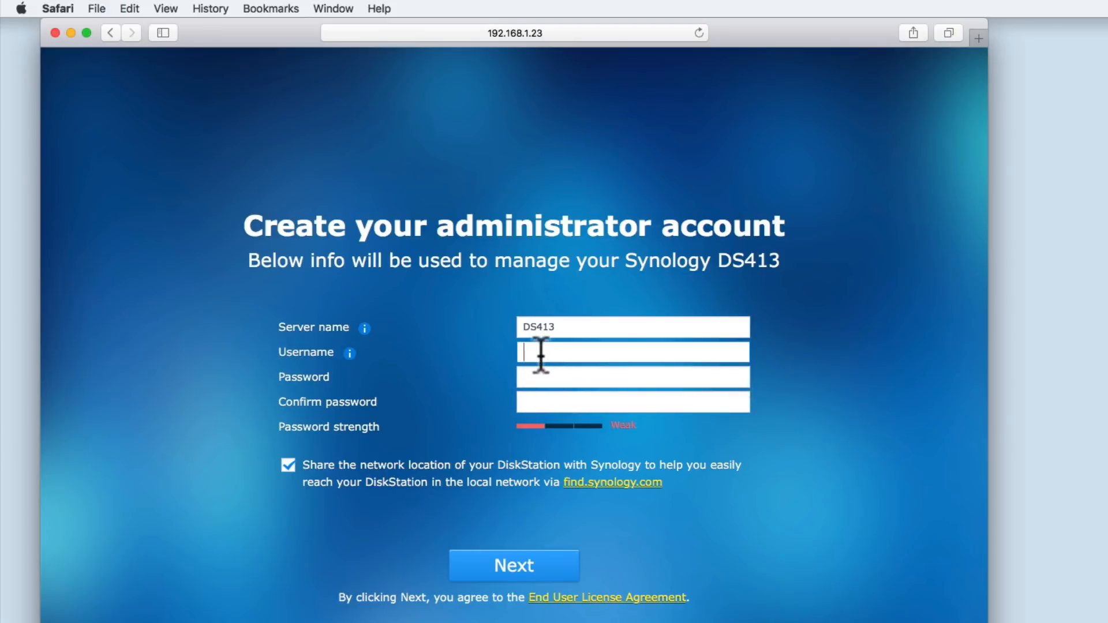
pyautogui.write('admini')
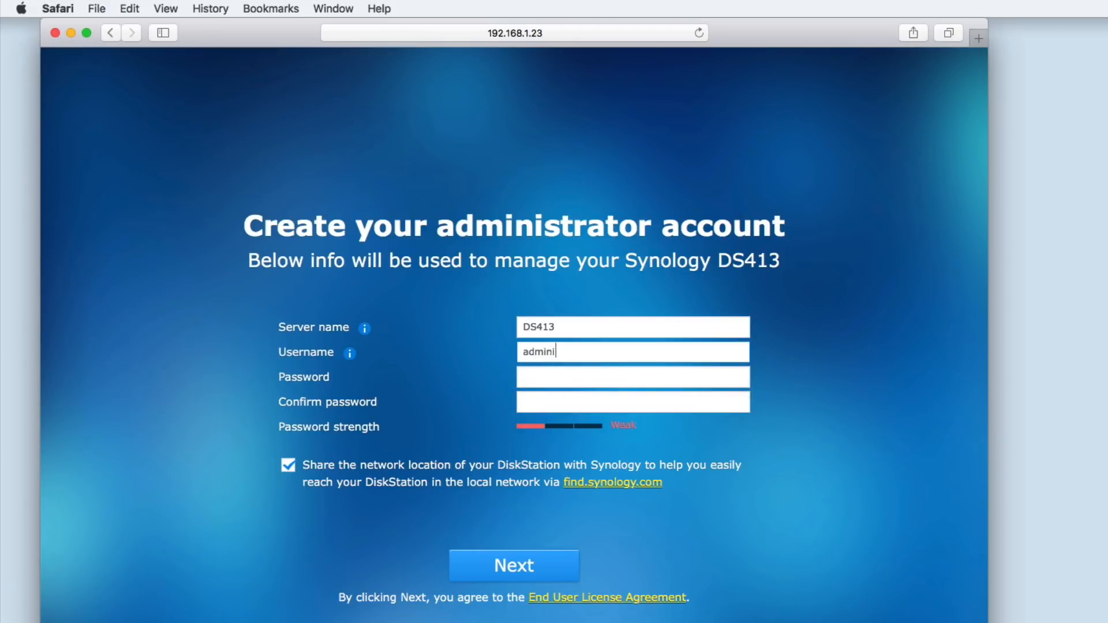
# Finish username as 'Administrator' and enter a strong, confirmed password
pyautogui.write('strator')
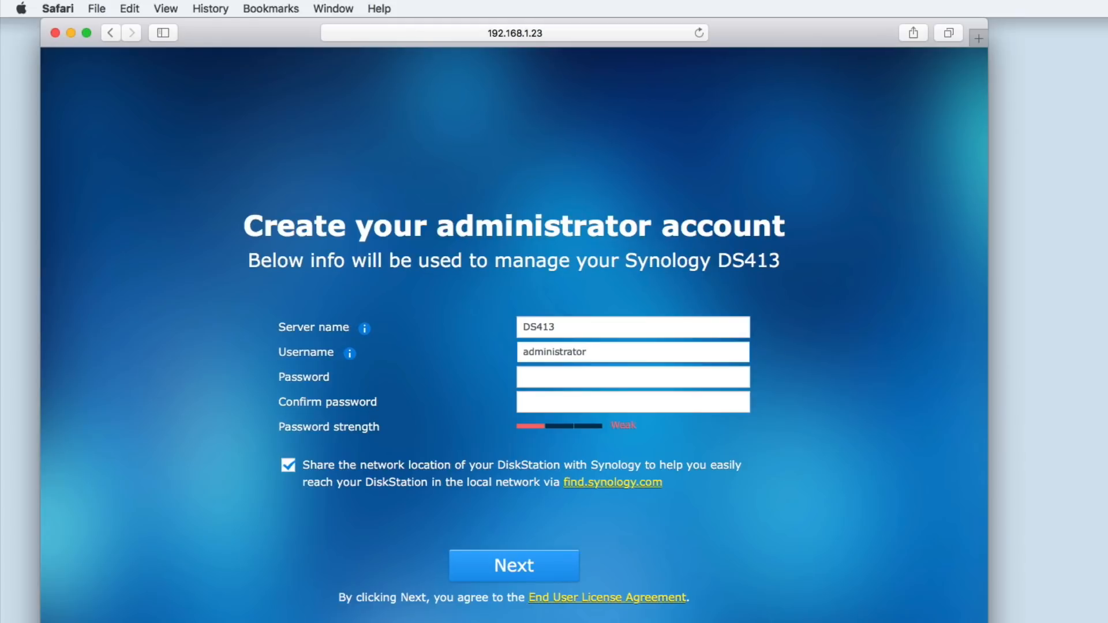
pyautogui.click(632, 352)
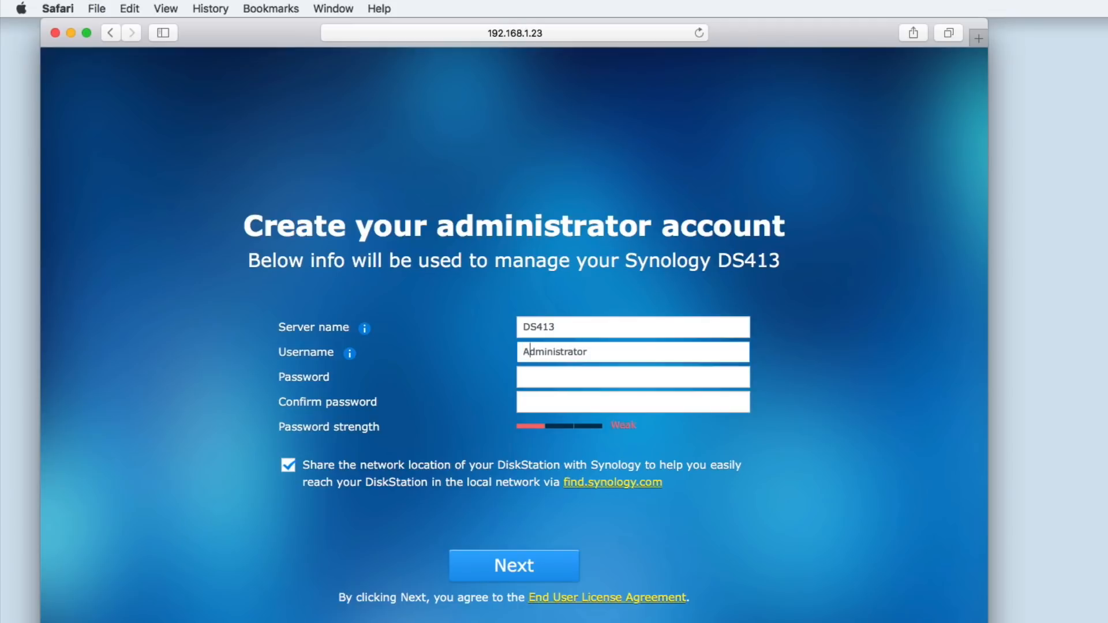
pyautogui.click(631, 377)
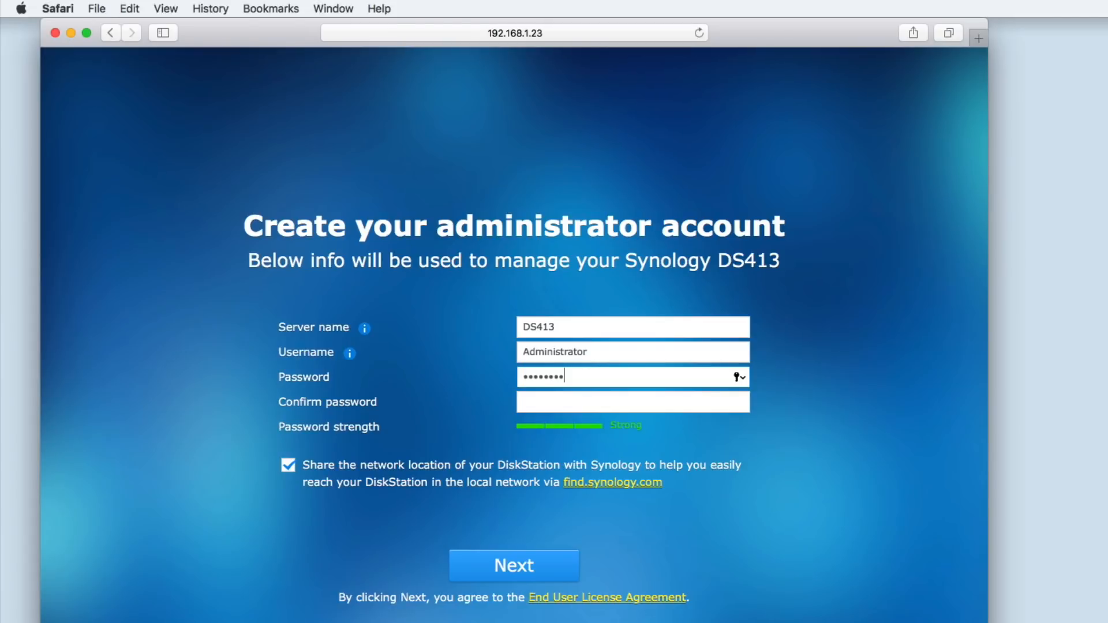
pyautogui.click(629, 401)
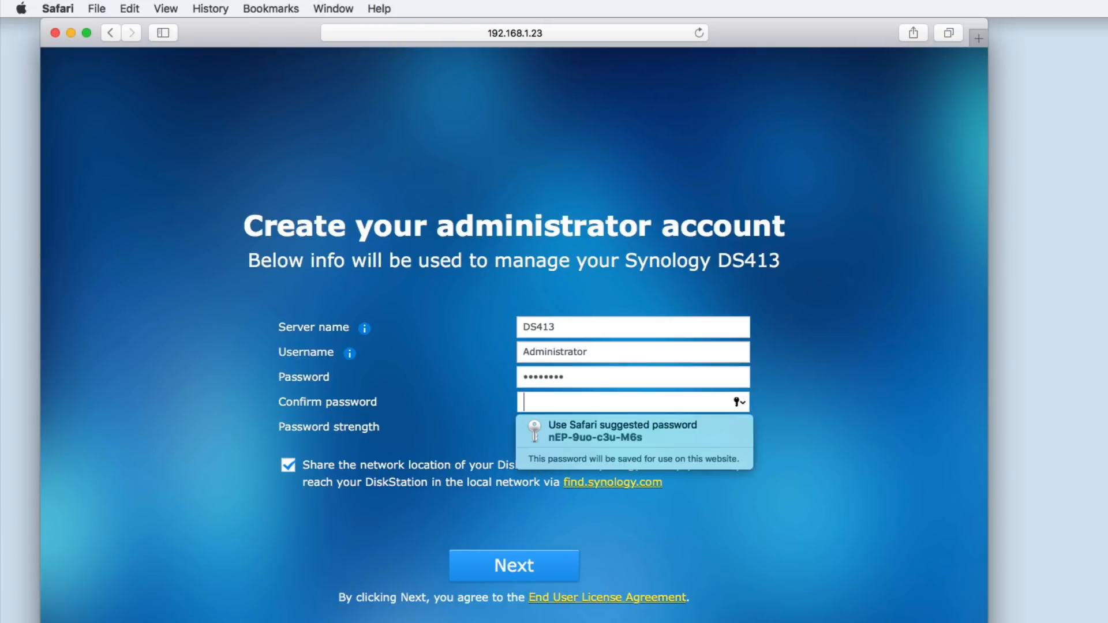
pyautogui.write('•••••')
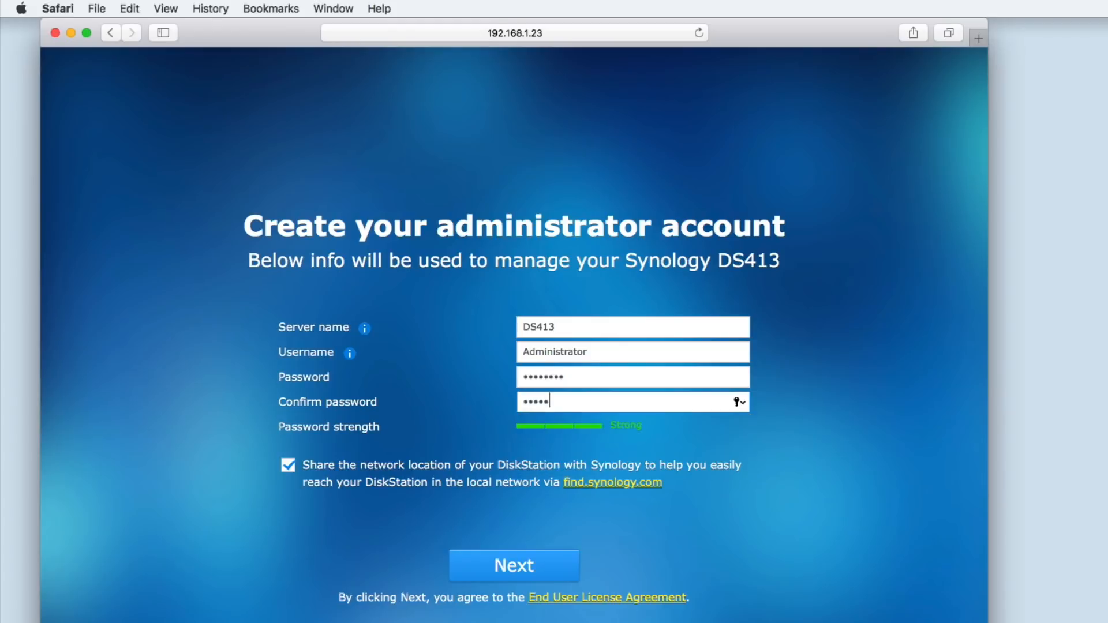
pyautogui.write('•••')
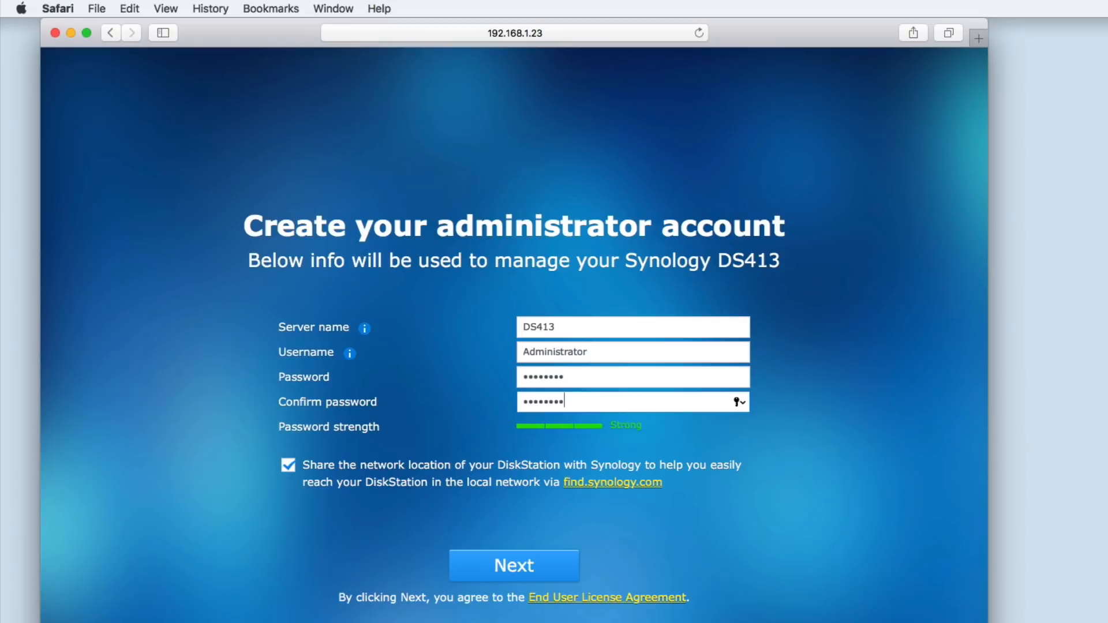
pyautogui.moveTo(332, 492)
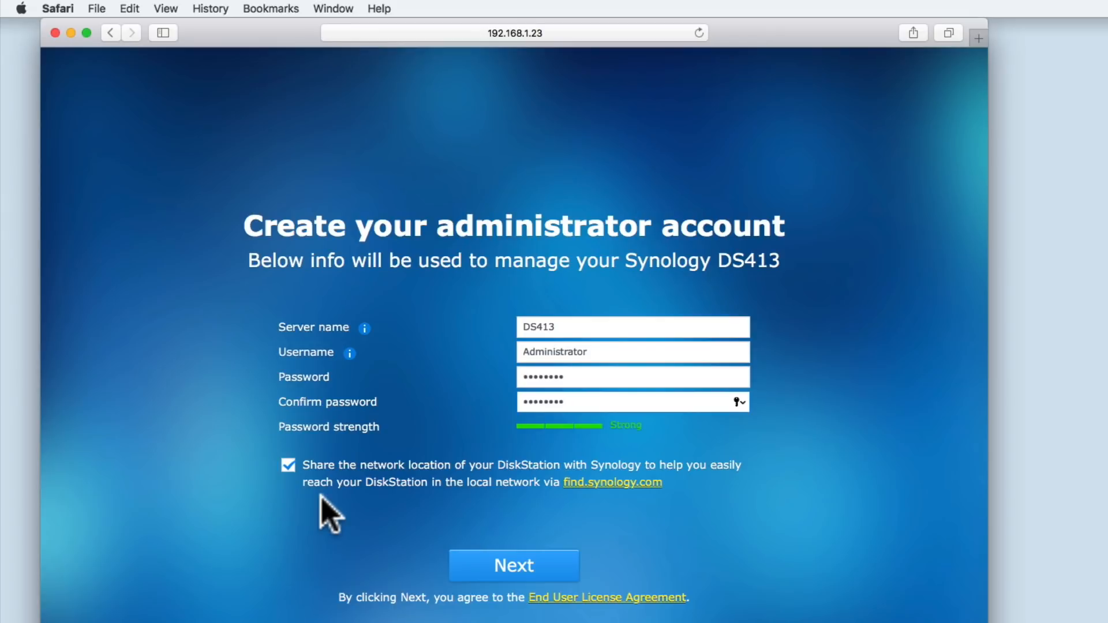
pyautogui.moveTo(521, 521)
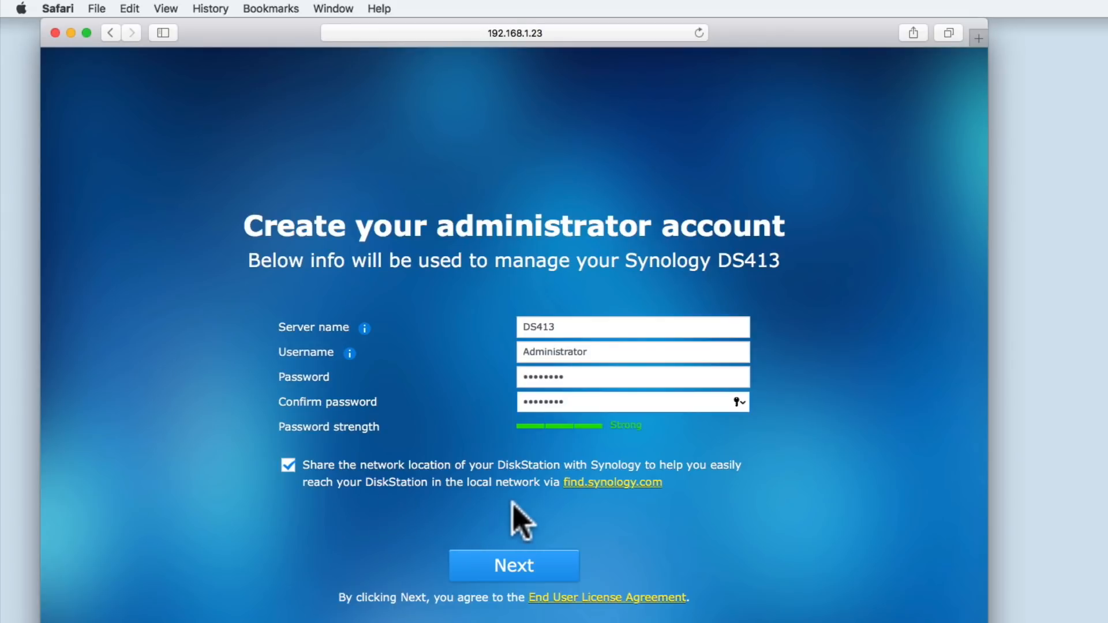
pyautogui.moveTo(618, 509)
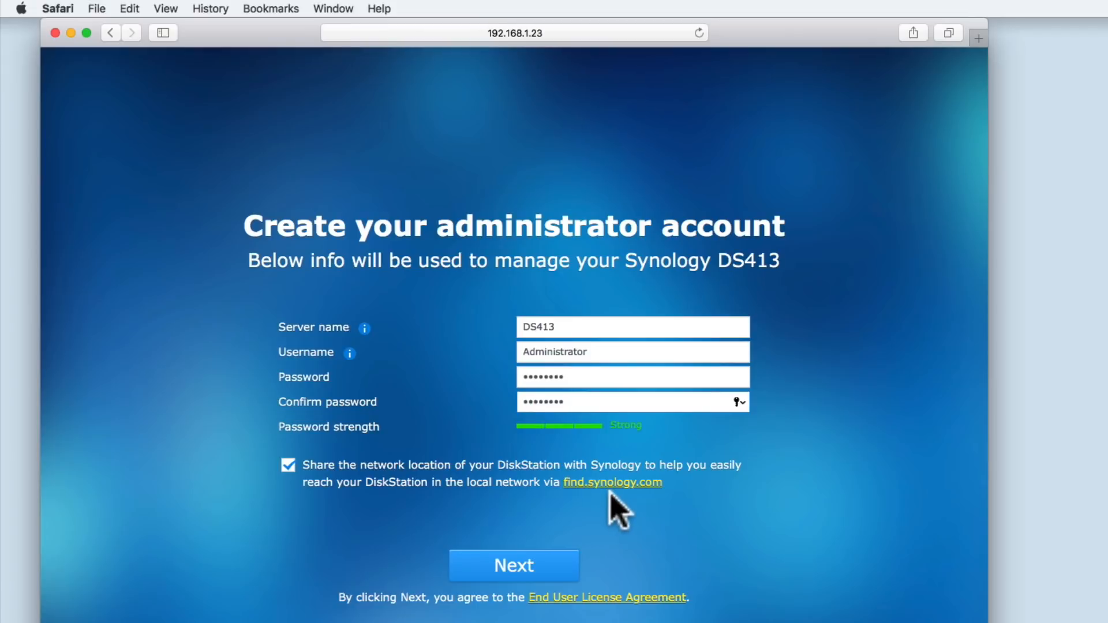
pyautogui.moveTo(587, 506)
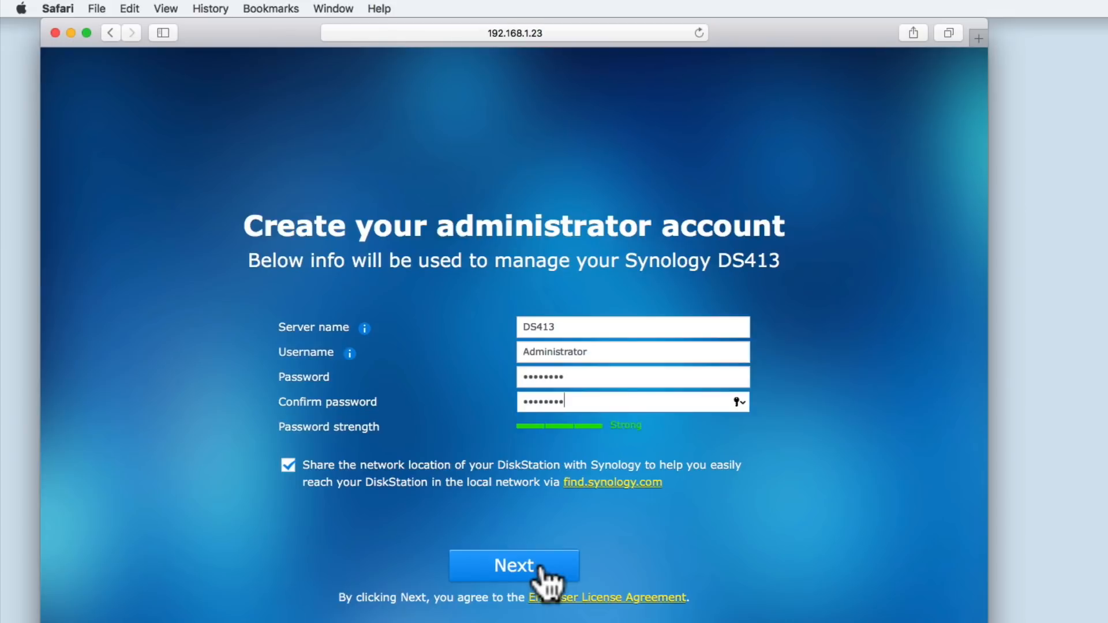
# Submit the administrator account and decline Safari's save-password prompt
pyautogui.click(514, 566)
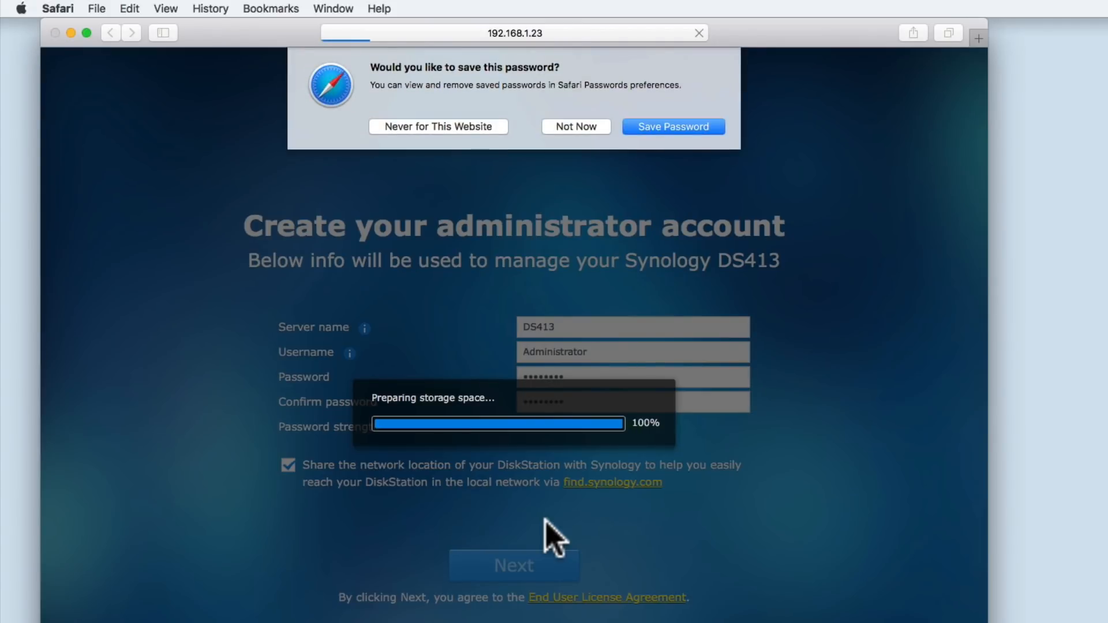
pyautogui.moveTo(594, 202)
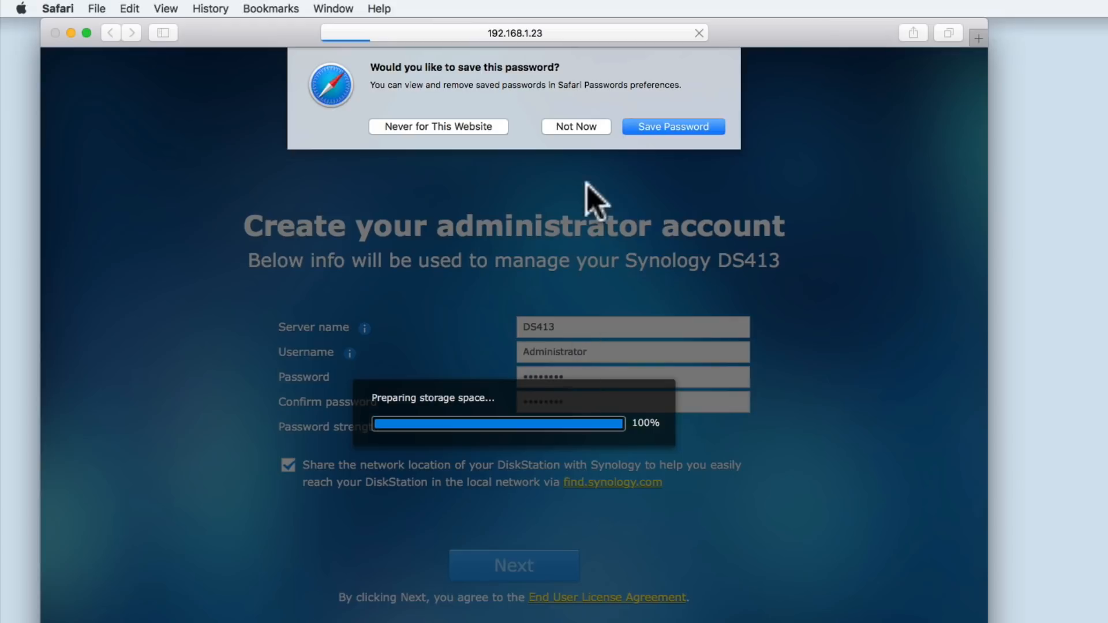
pyautogui.moveTo(599, 145)
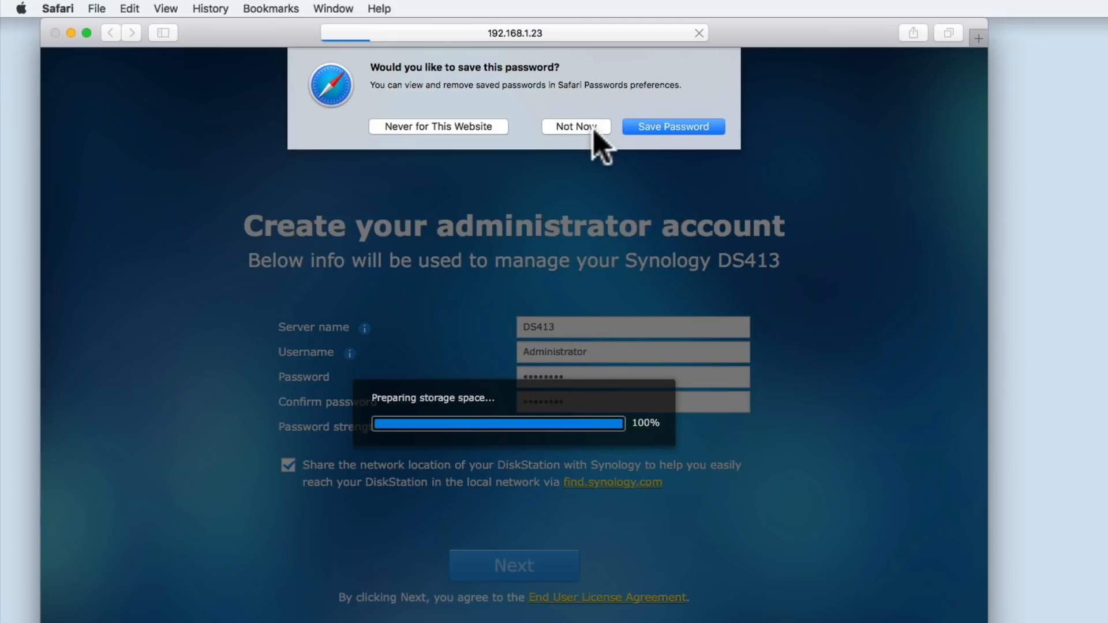
pyautogui.click(576, 126)
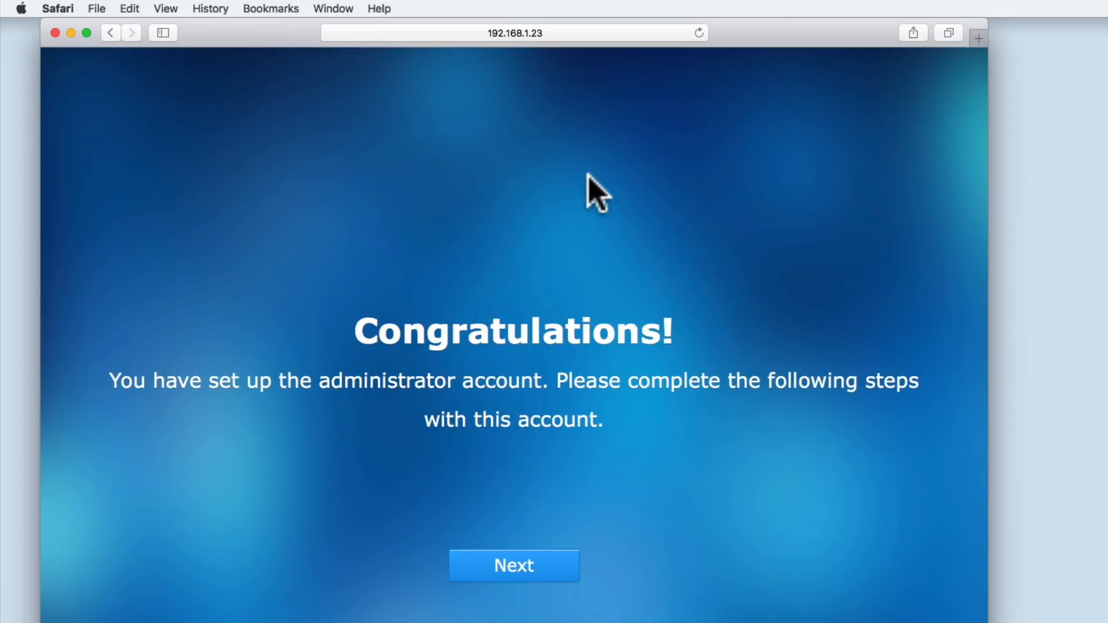
pyautogui.moveTo(580, 519)
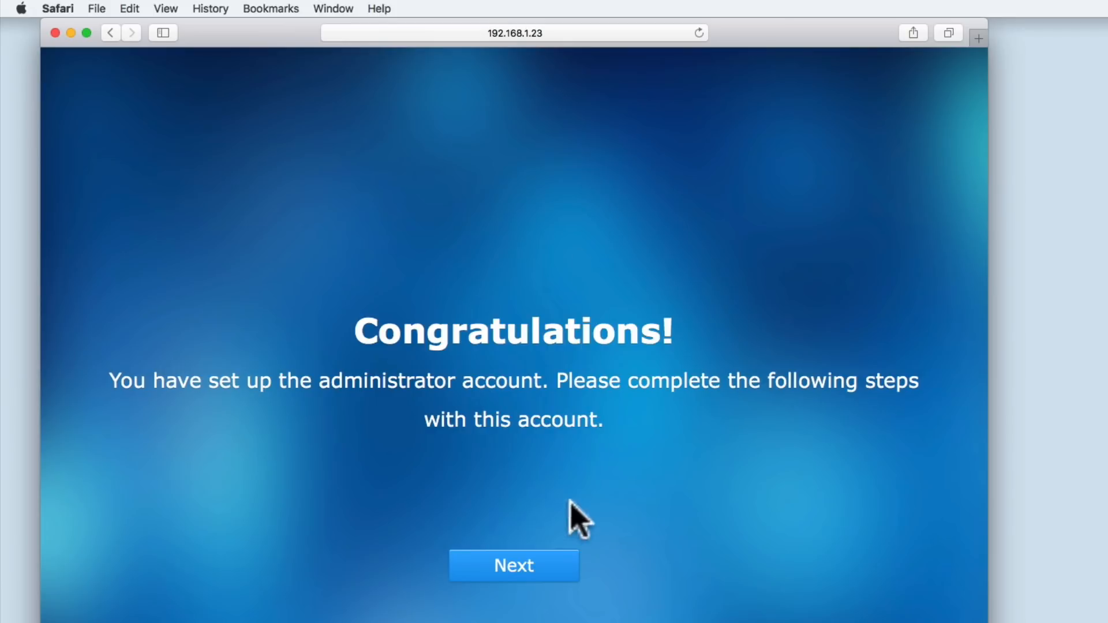
# Choose manual DSM update installation, keeping the download hour at 01
pyautogui.click(514, 566)
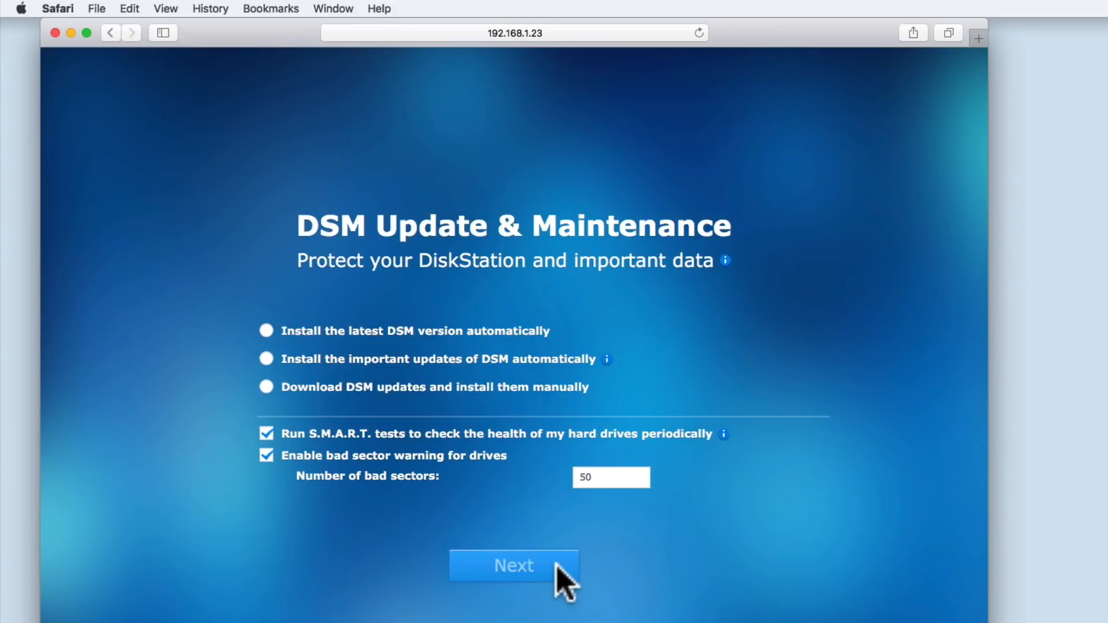
pyautogui.moveTo(728, 272)
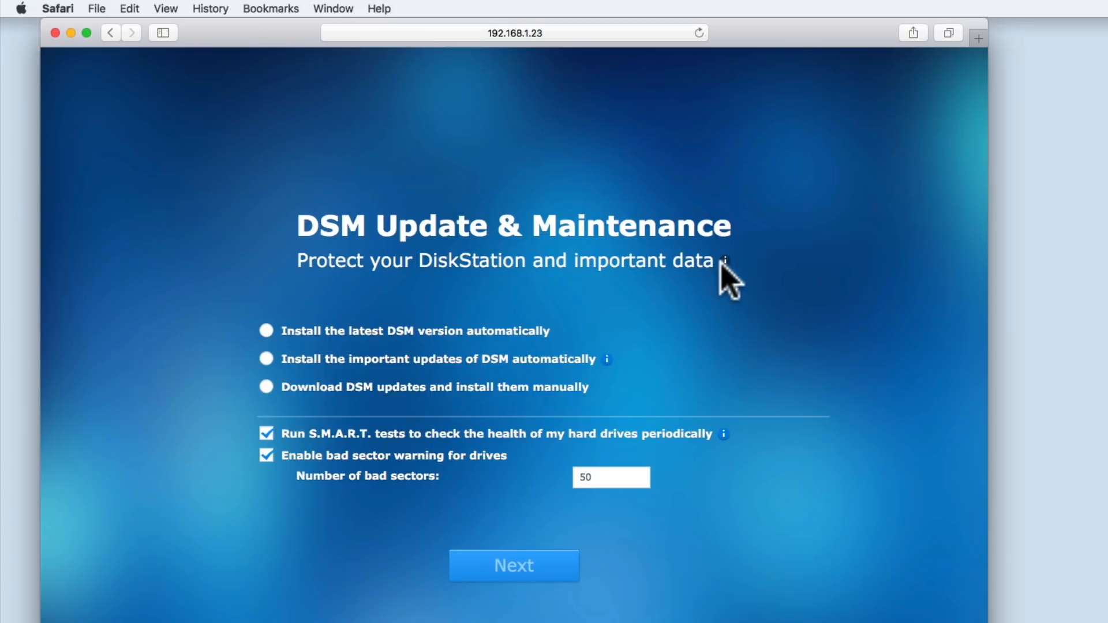
pyautogui.moveTo(724, 261)
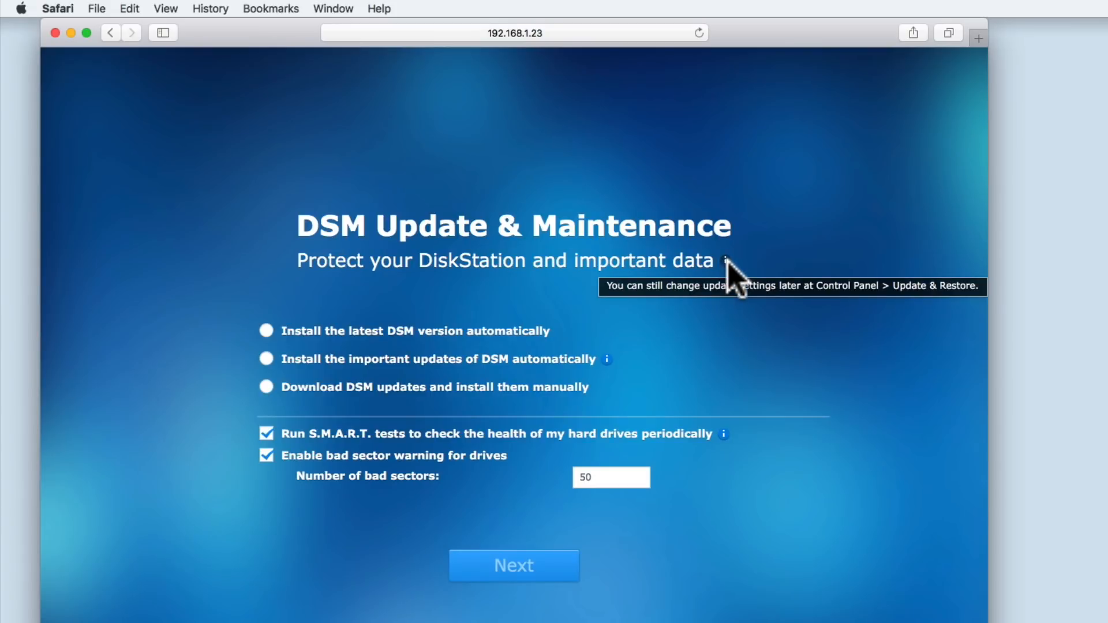
pyautogui.moveTo(737, 348)
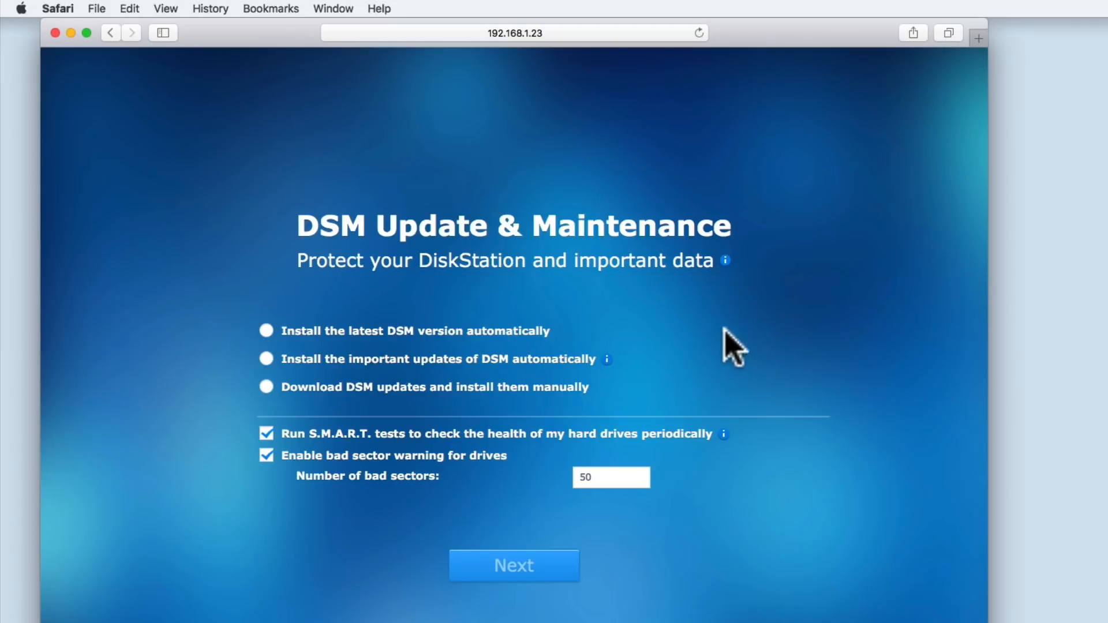
pyautogui.moveTo(696, 365)
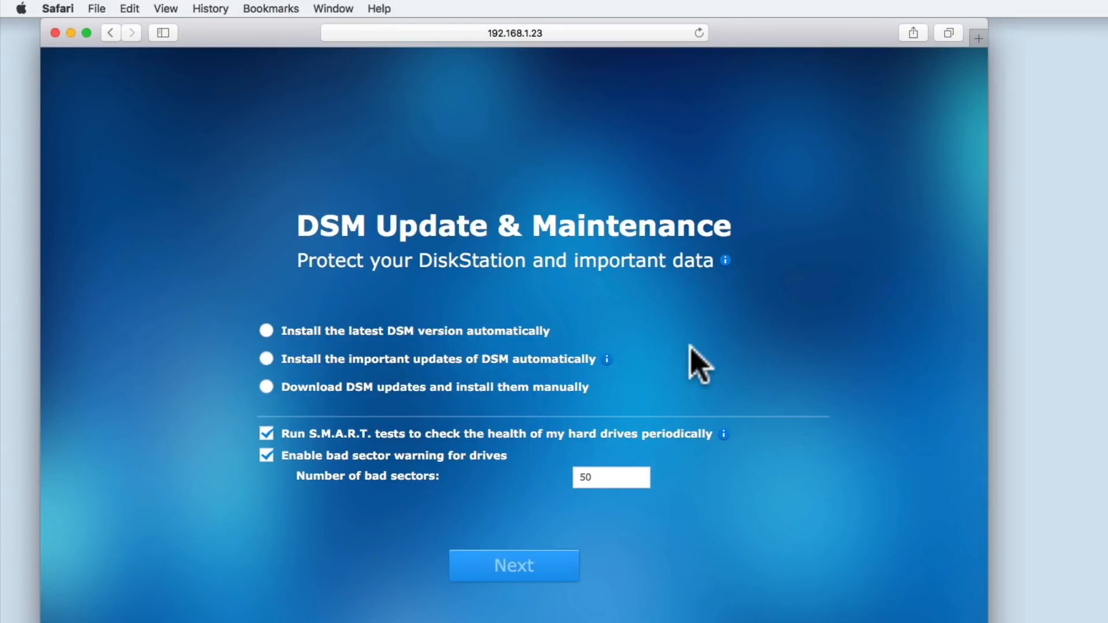
pyautogui.moveTo(377, 408)
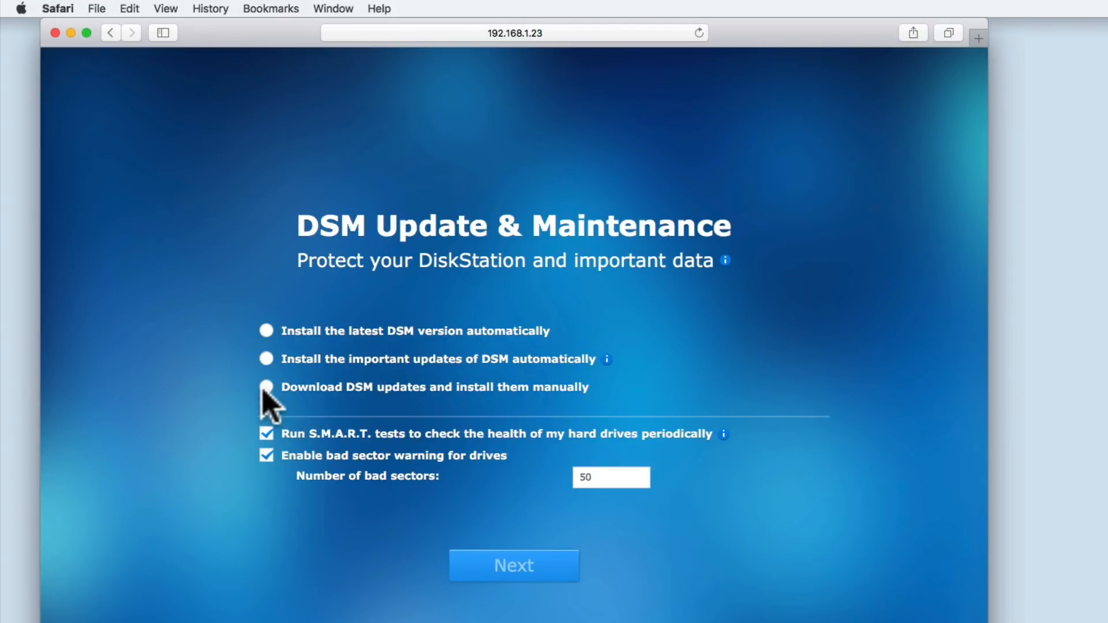
pyautogui.click(266, 386)
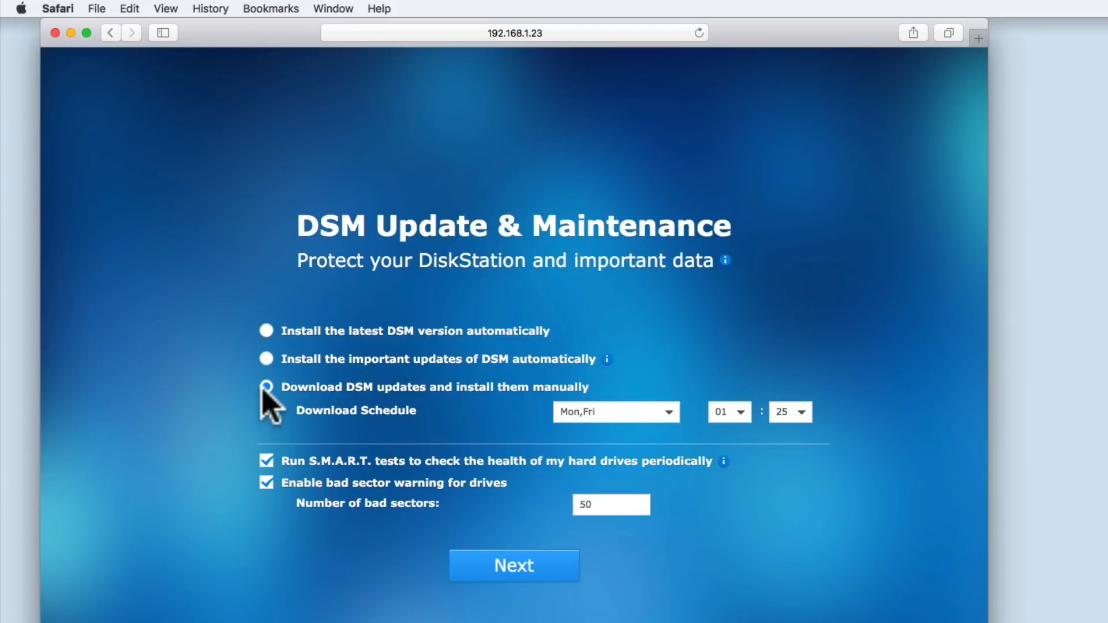
pyautogui.click(266, 386)
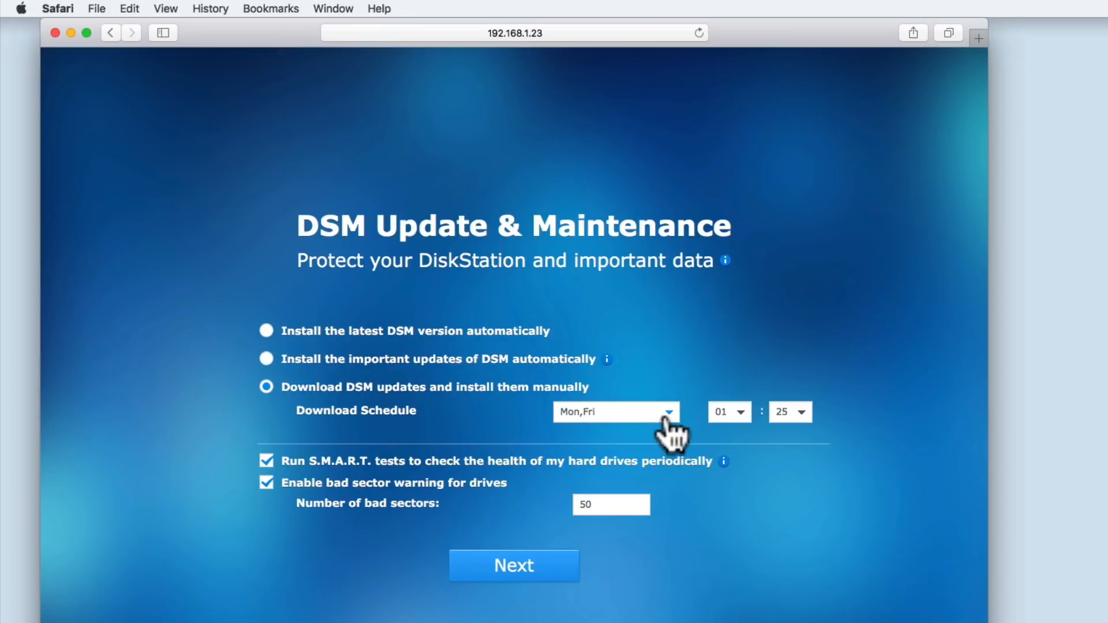
pyautogui.moveTo(746, 431)
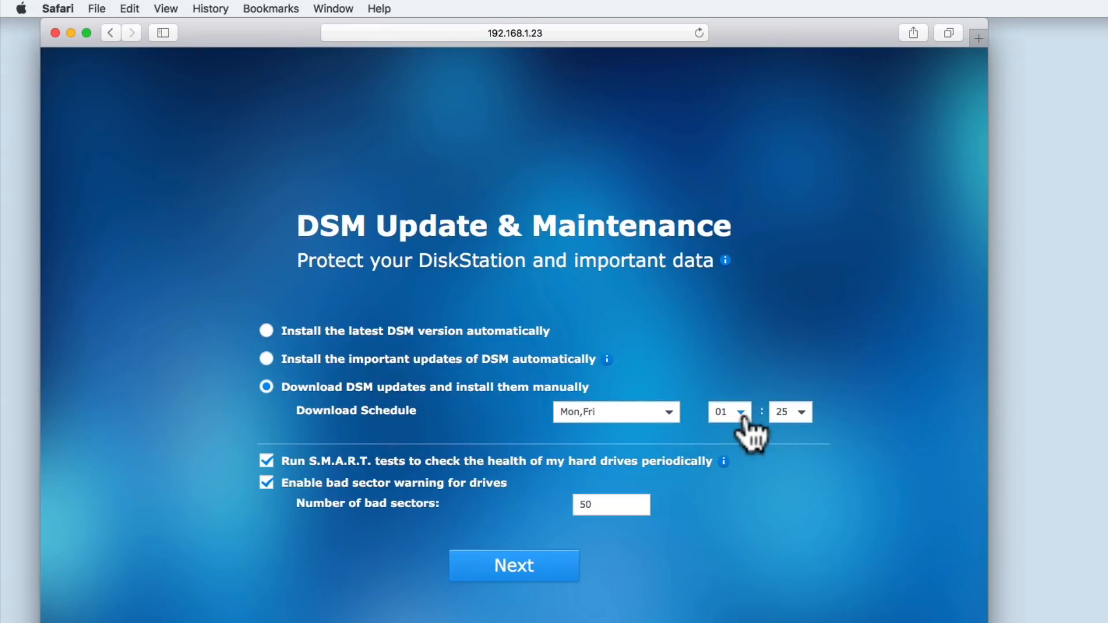
pyautogui.click(728, 413)
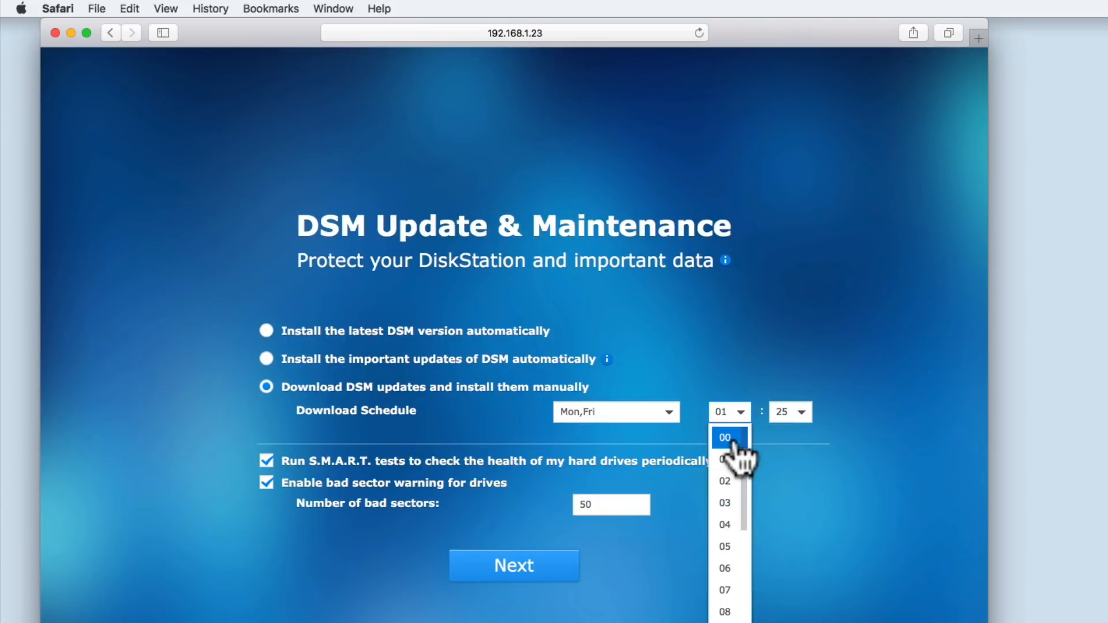
pyautogui.moveTo(724, 459)
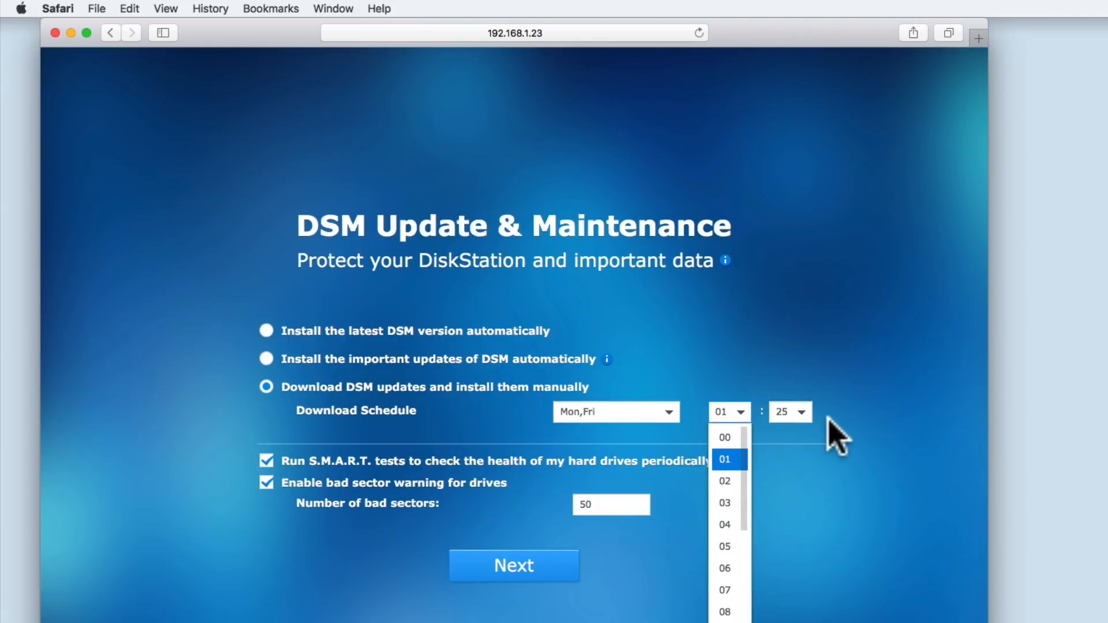
pyautogui.click(725, 459)
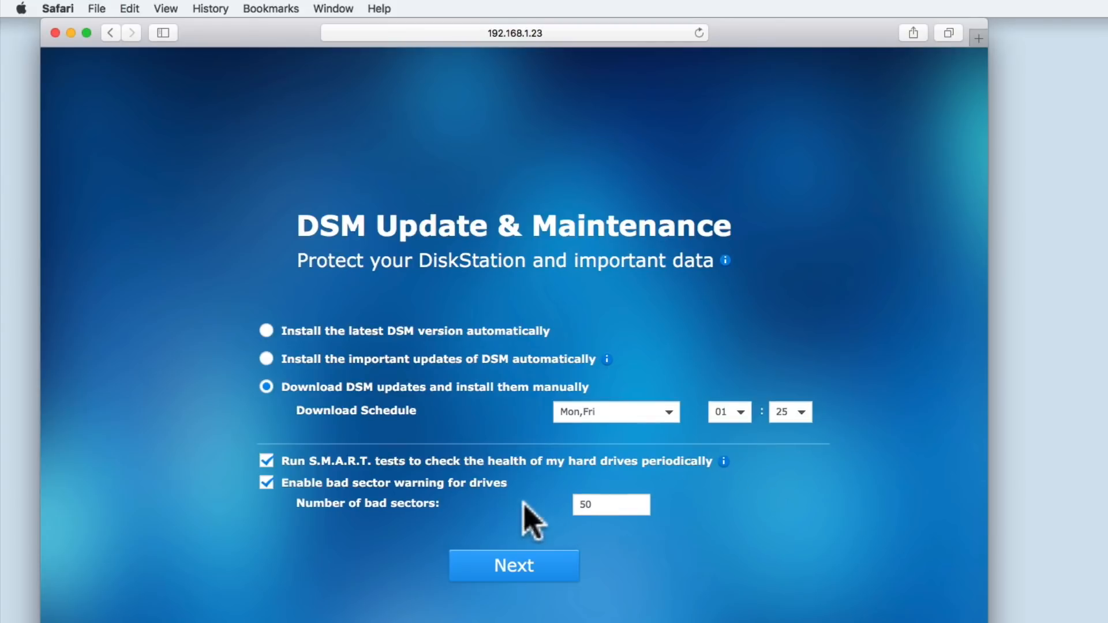
pyautogui.moveTo(328, 481)
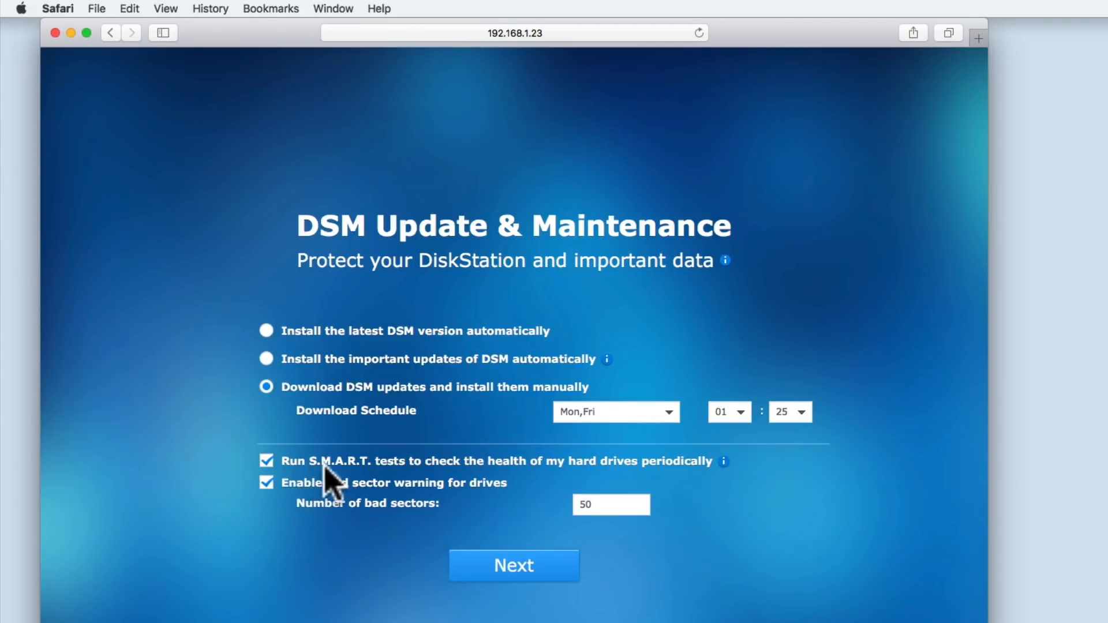
pyautogui.moveTo(711, 485)
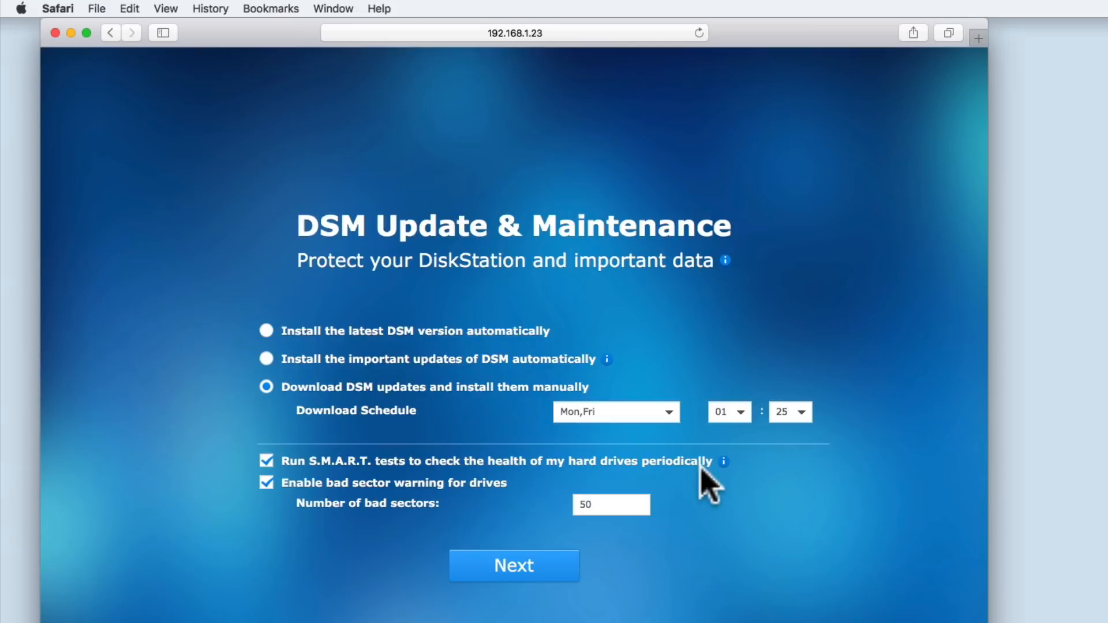
pyautogui.moveTo(722, 462)
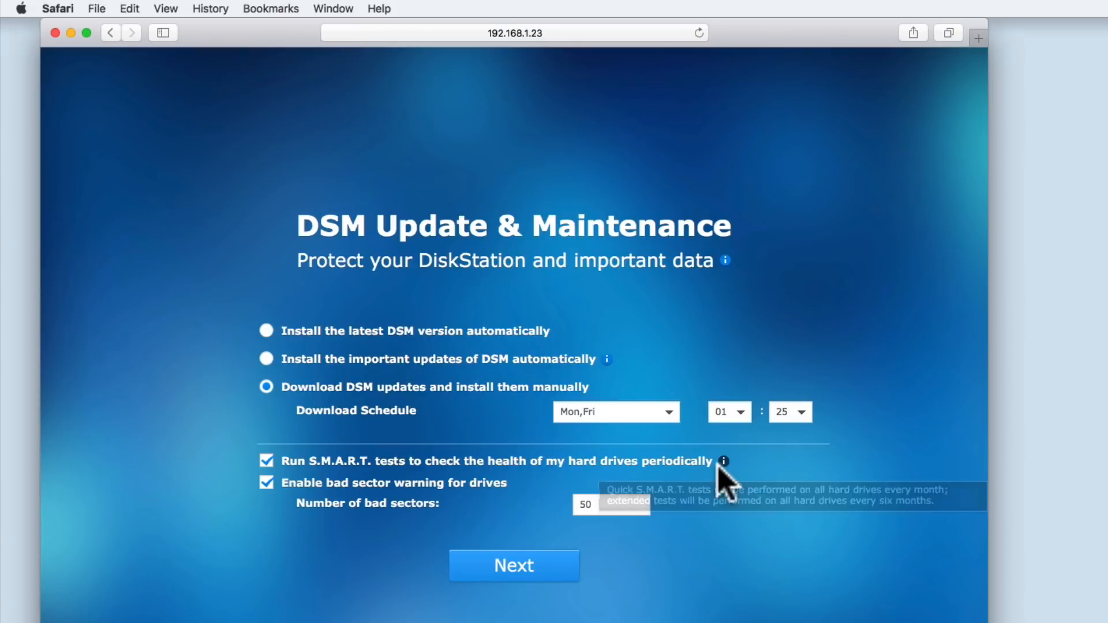
pyautogui.moveTo(723, 486)
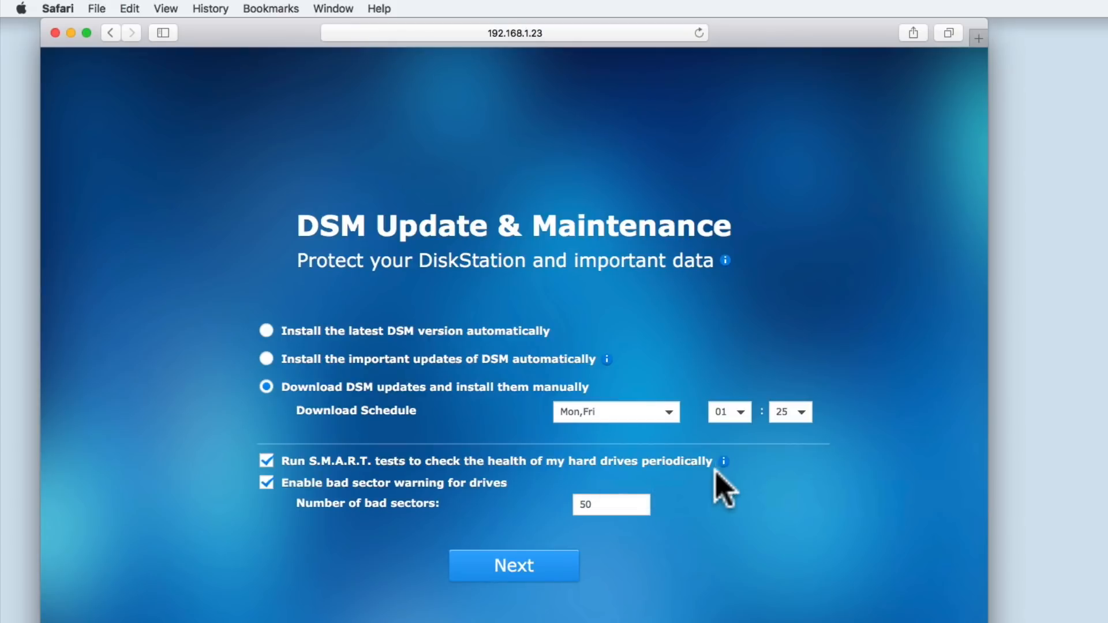
pyautogui.moveTo(333, 529)
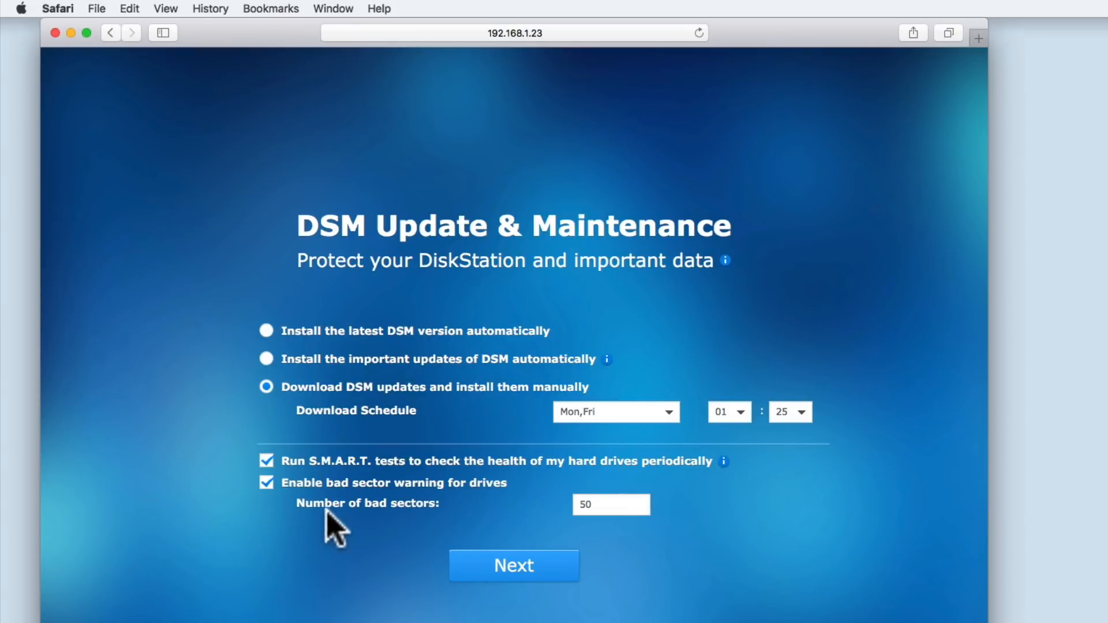
pyautogui.moveTo(456, 509)
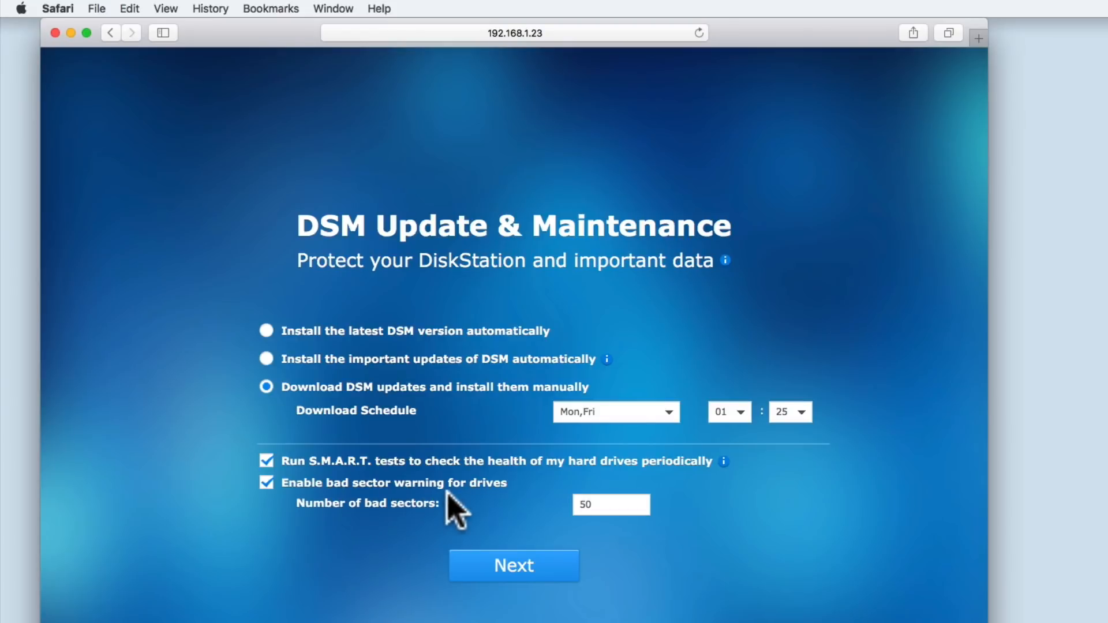
pyautogui.moveTo(576, 533)
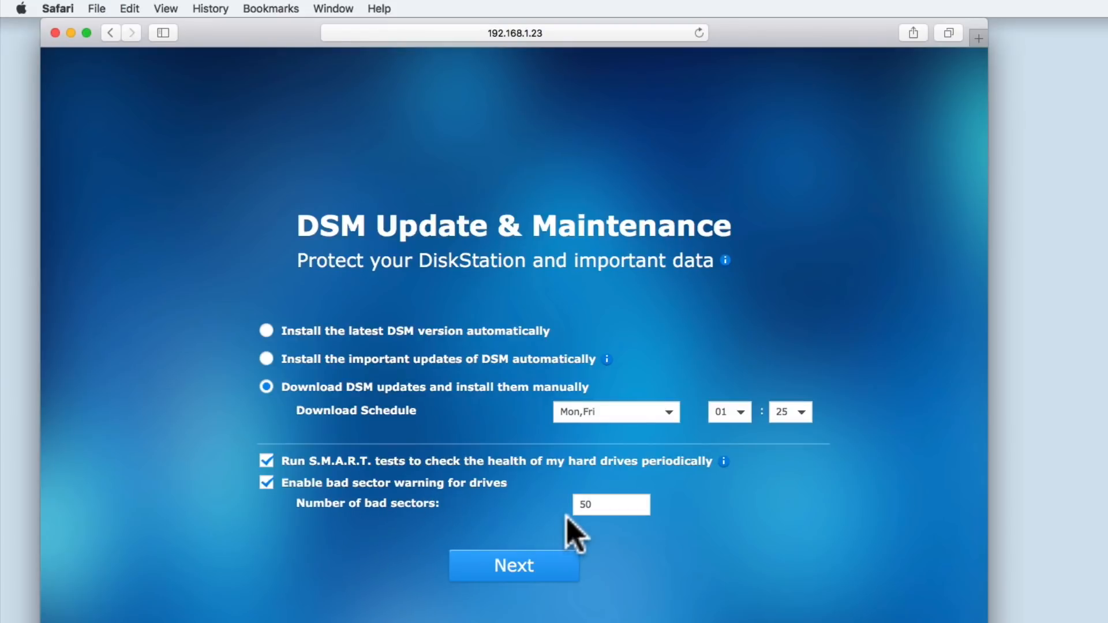
pyautogui.moveTo(585, 534)
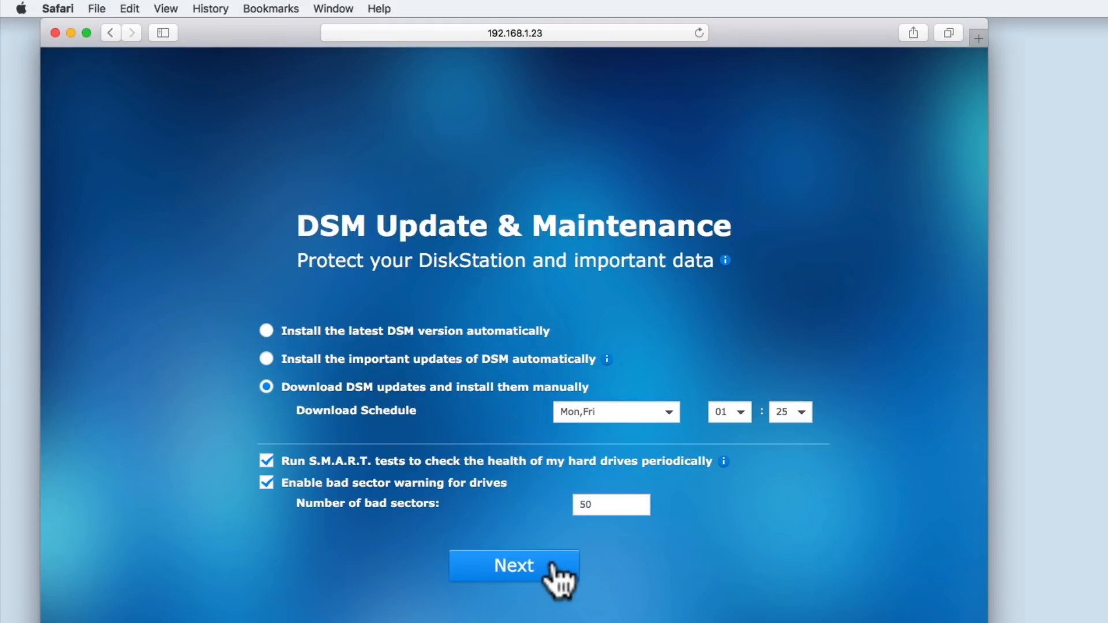
# Advance to QuickConnect setup and choose 'Skip this step'
pyautogui.click(514, 565)
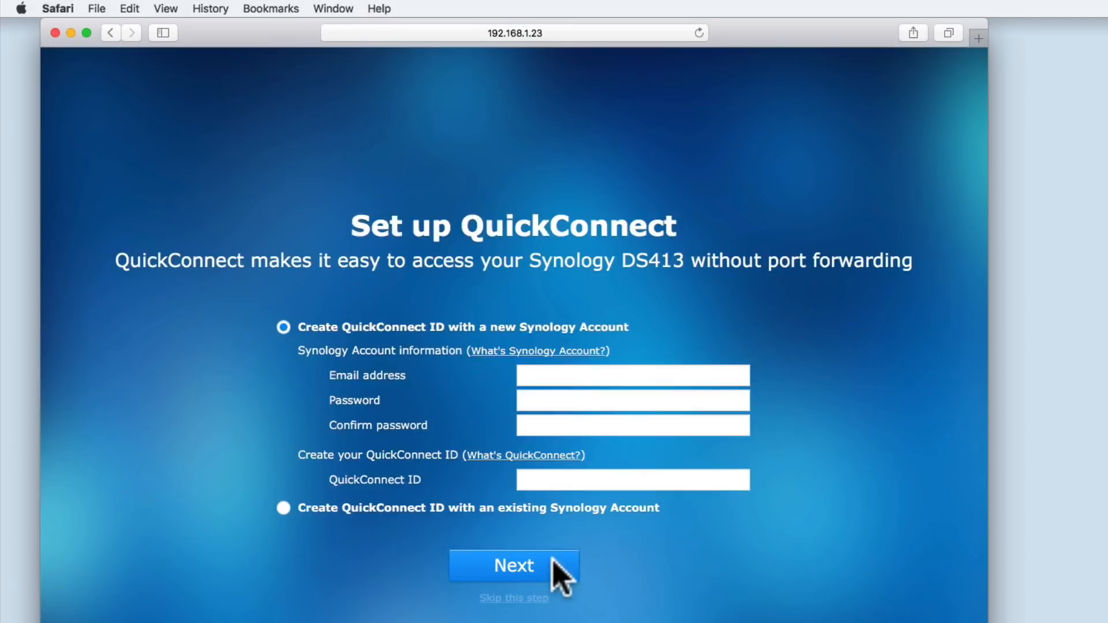
pyautogui.moveTo(558, 580)
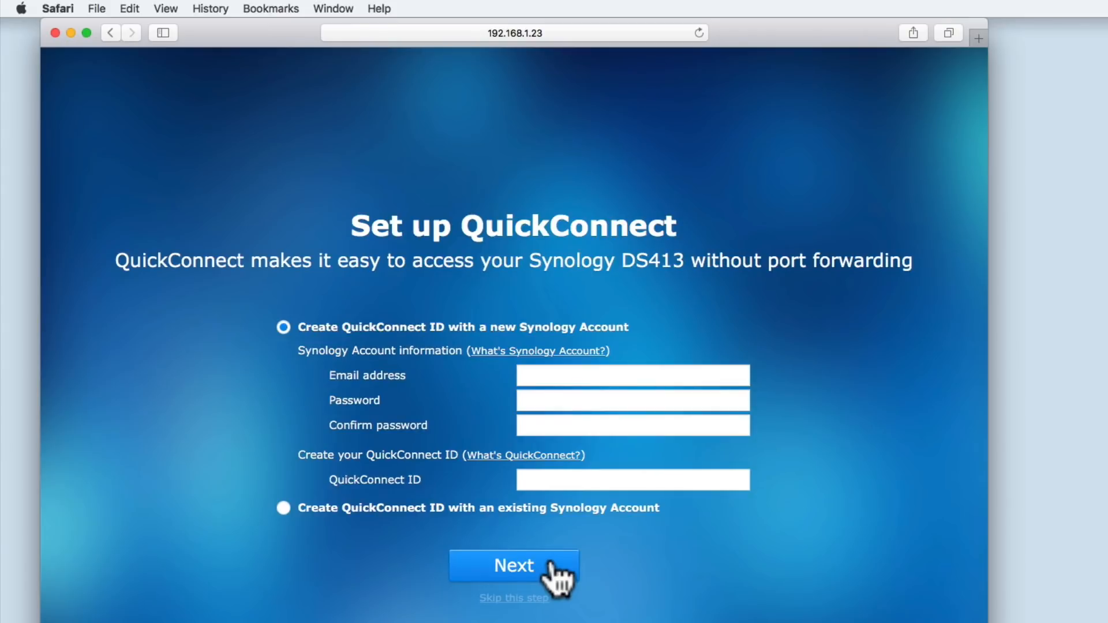
pyautogui.moveTo(561, 583)
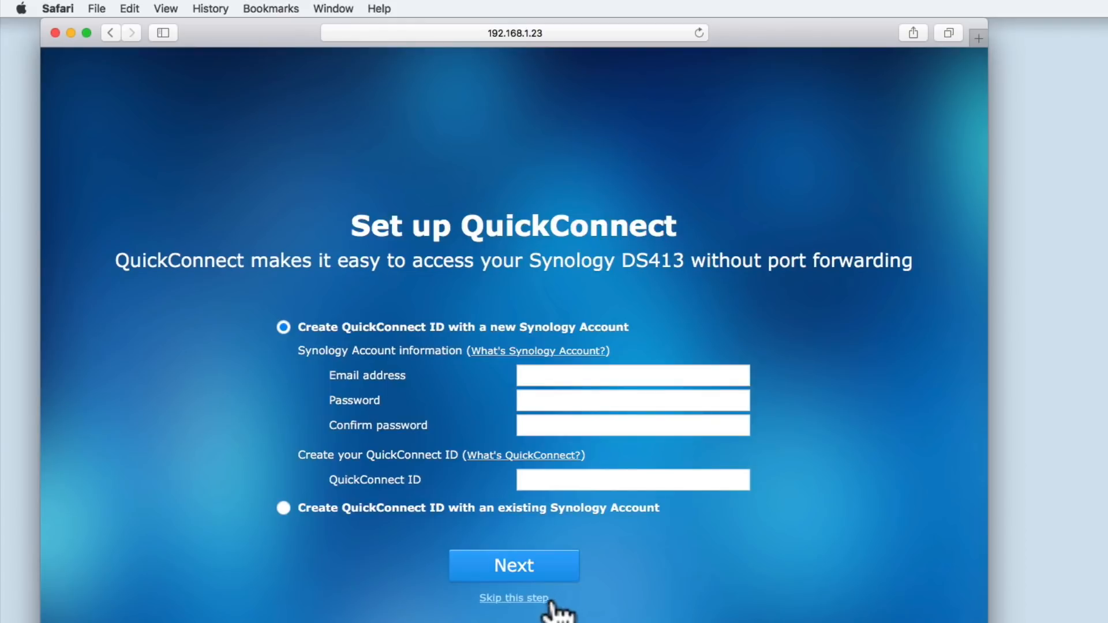
pyautogui.moveTo(525, 614)
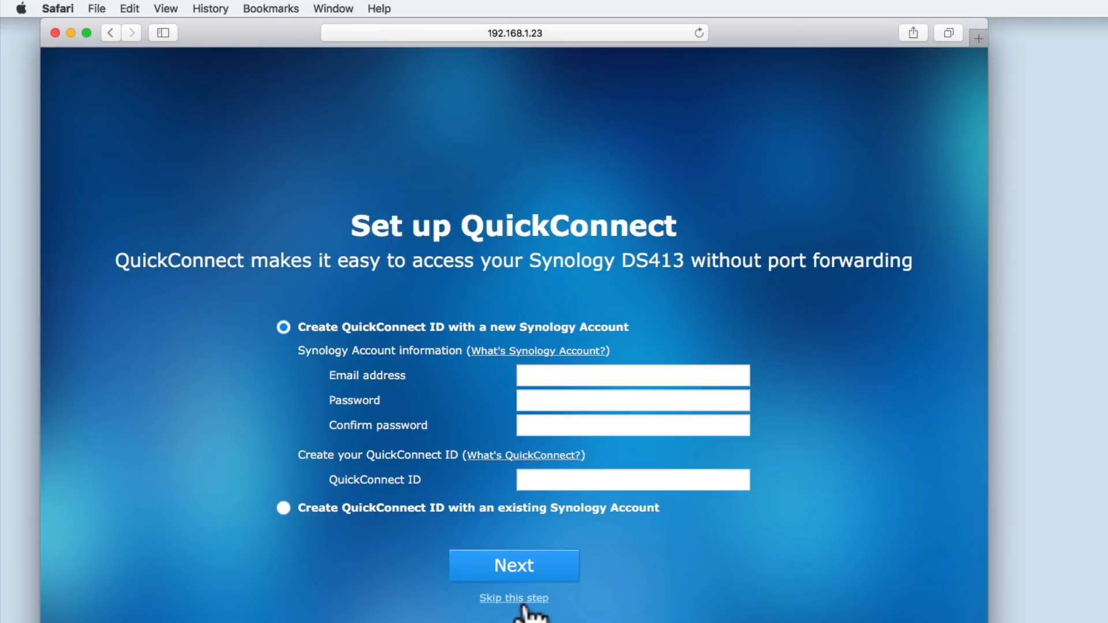
pyautogui.click(513, 598)
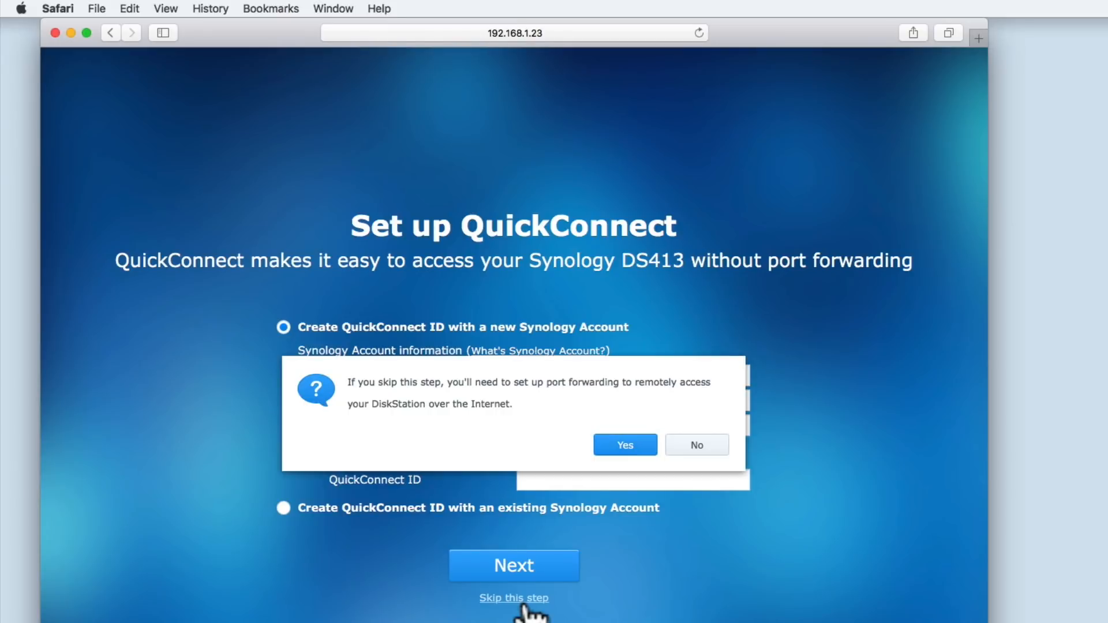
pyautogui.moveTo(562, 477)
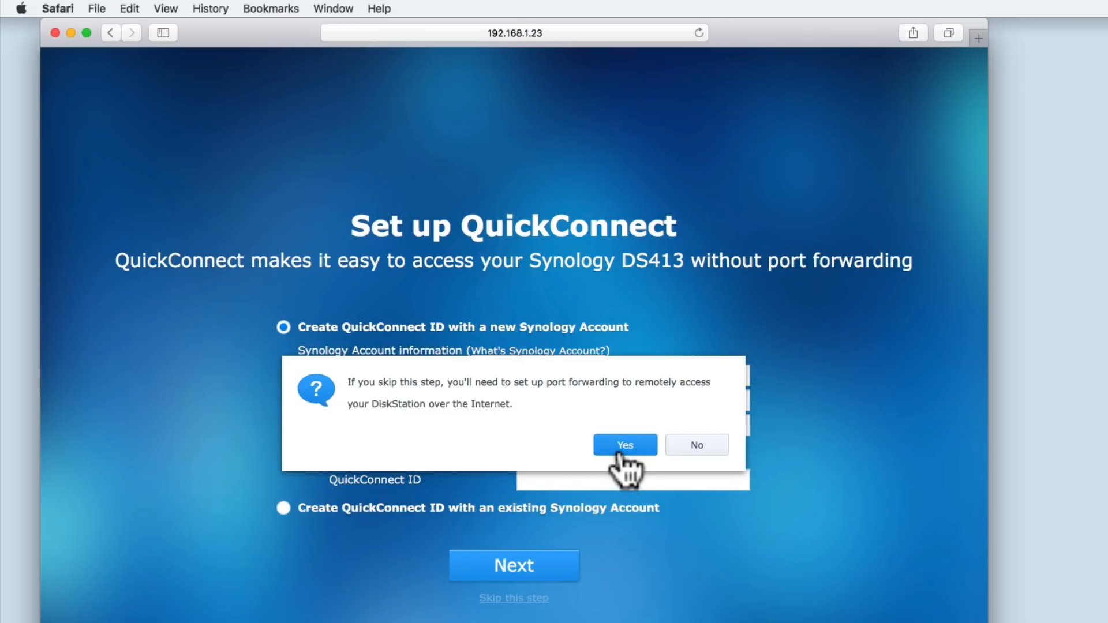
# Confirm with Yes to skip QuickConnect and reach Recommended Packages
pyautogui.click(625, 444)
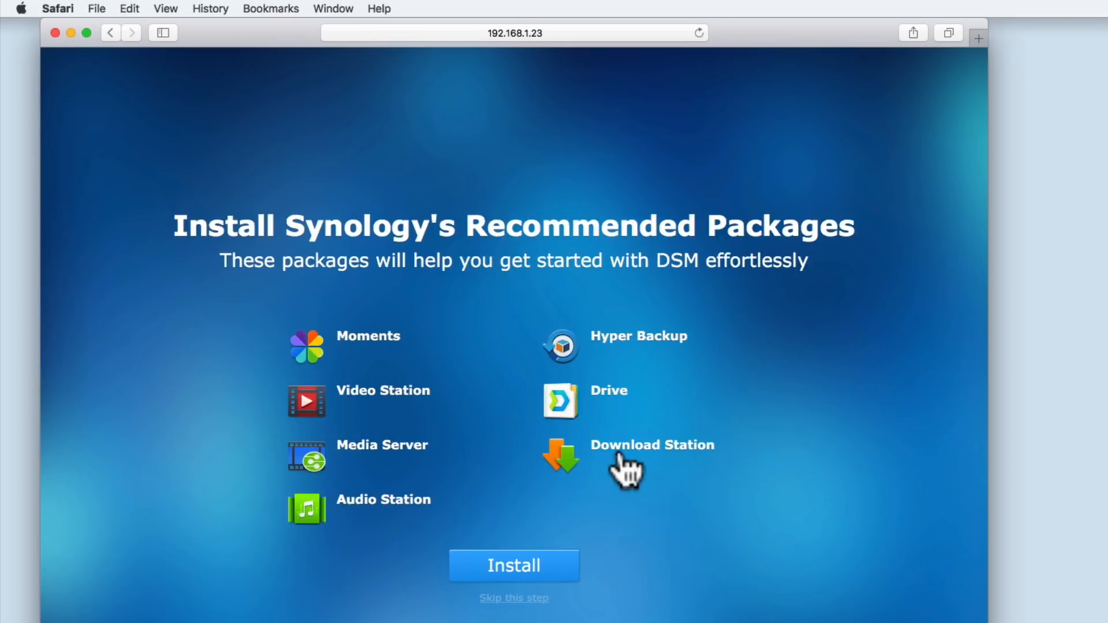
pyautogui.moveTo(634, 516)
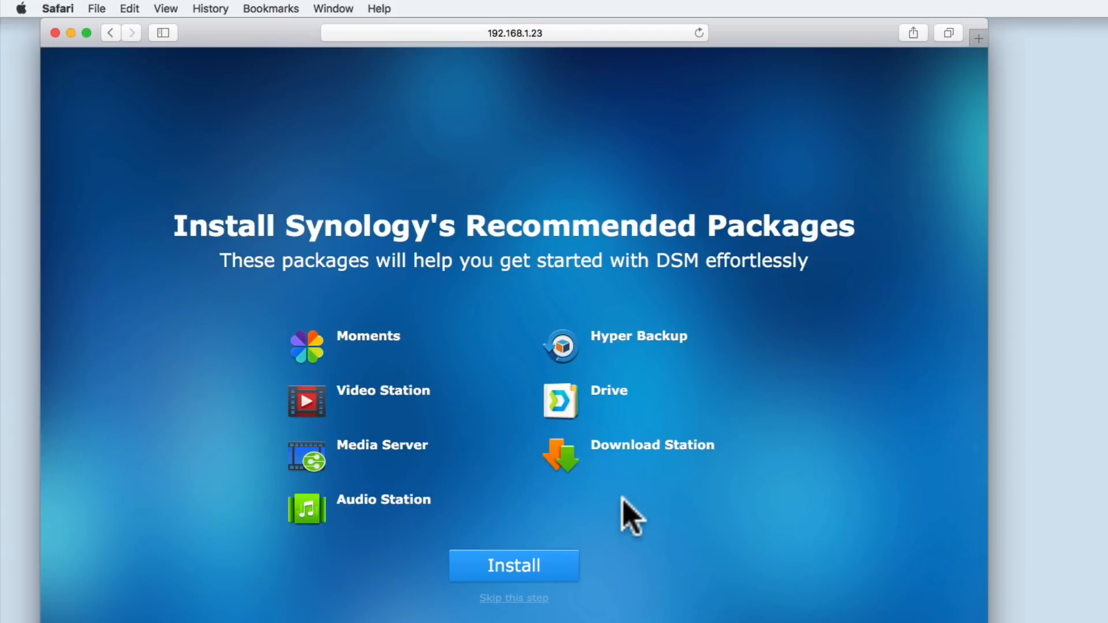
# Skip the recommended packages and untick sharing anonymous statistics with Synology
pyautogui.click(514, 598)
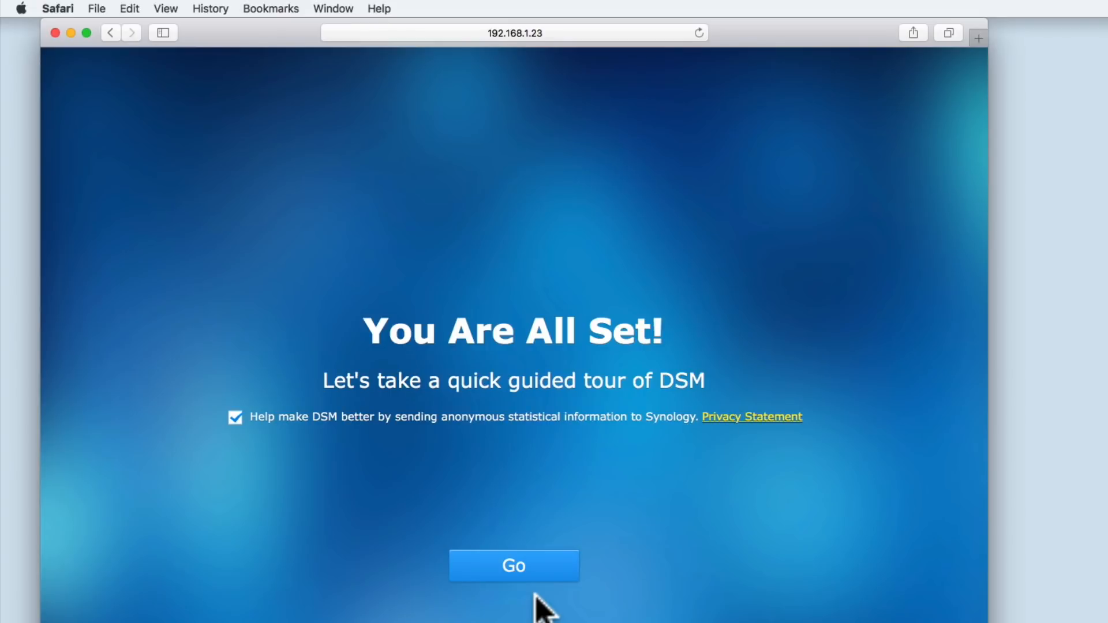
pyautogui.moveTo(393, 449)
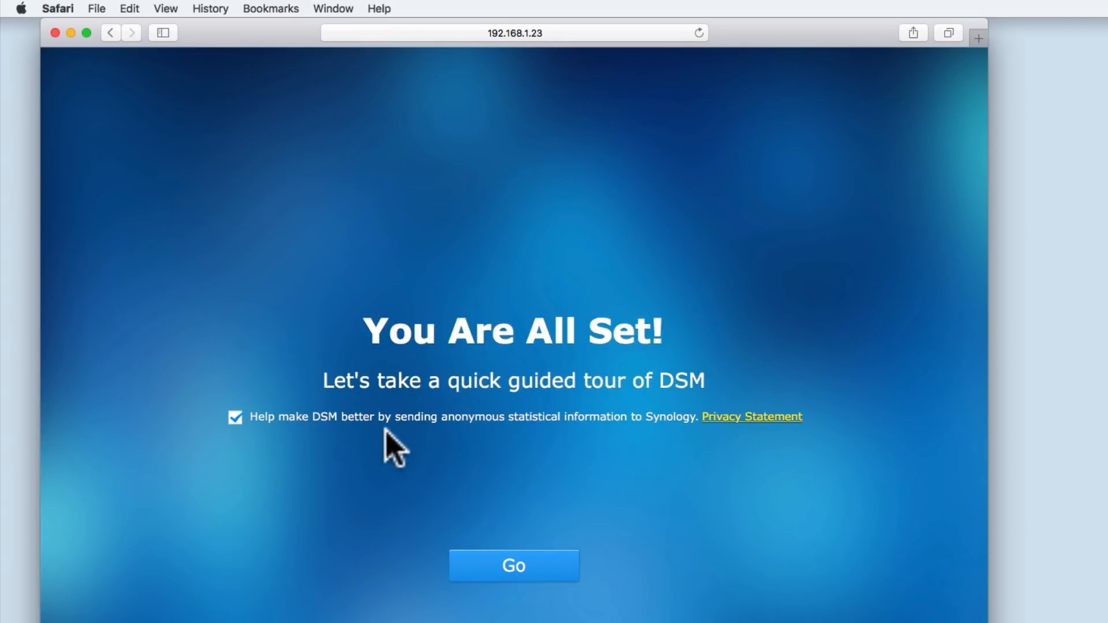
pyautogui.moveTo(677, 434)
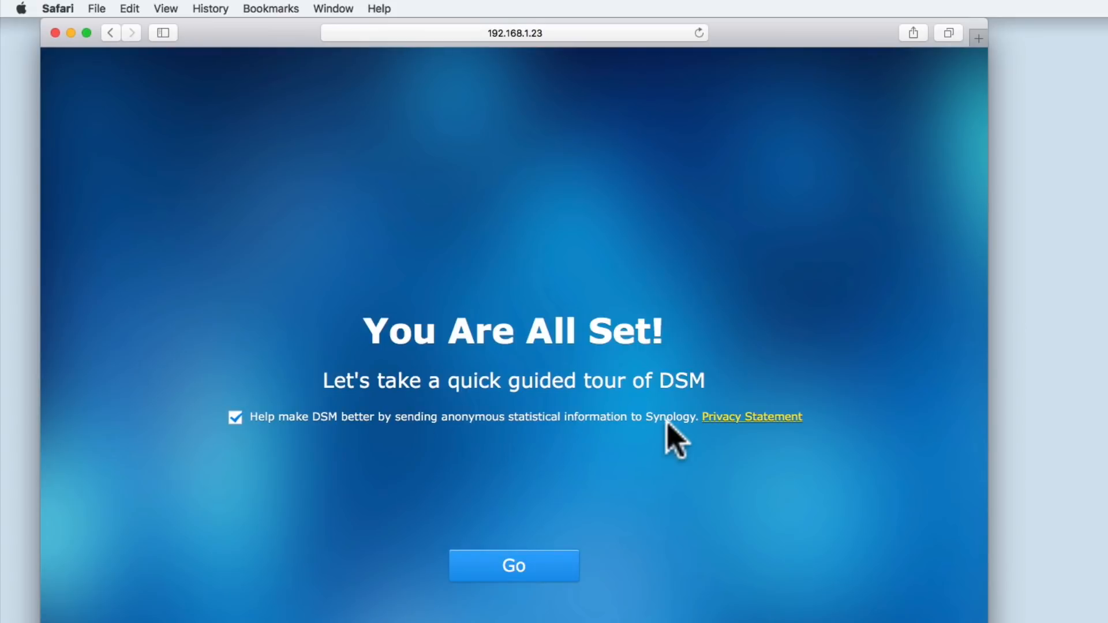
pyautogui.click(236, 418)
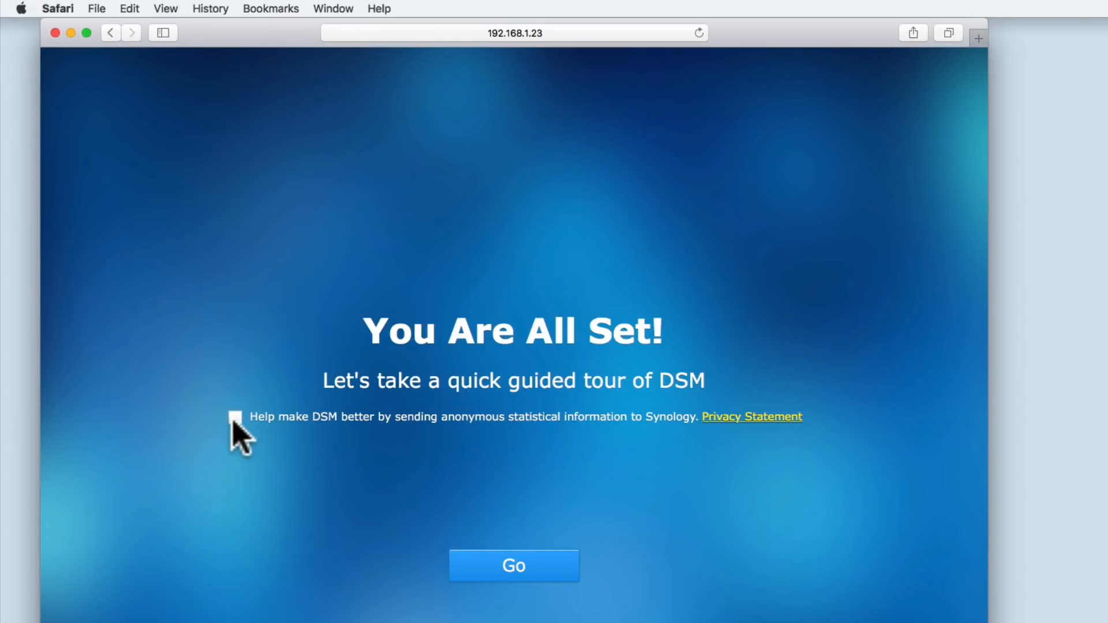
pyautogui.moveTo(410, 481)
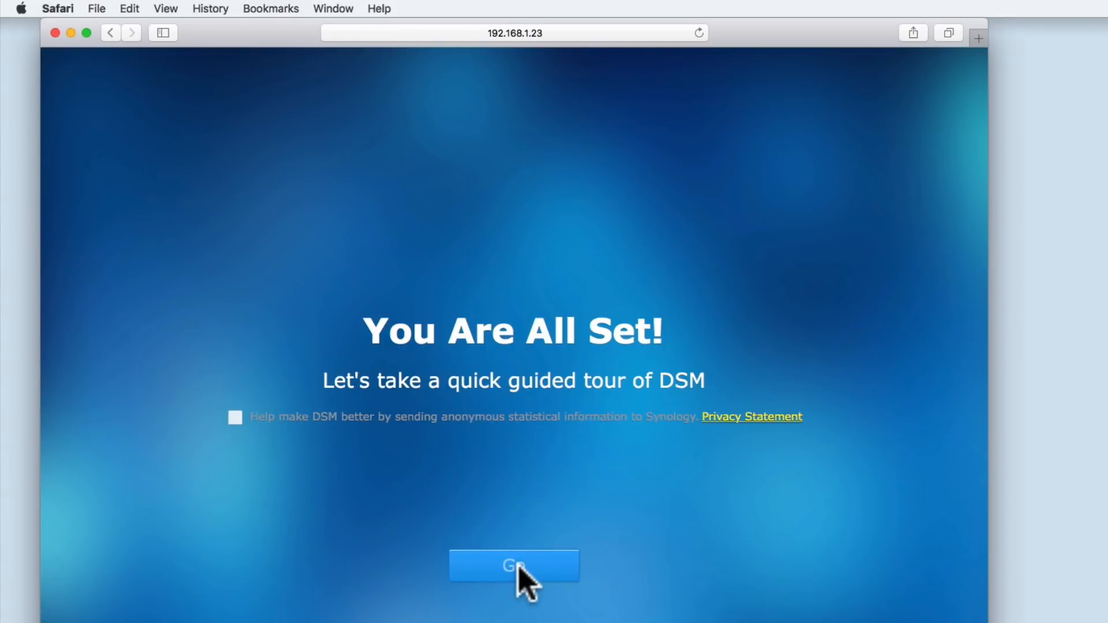
# Finish setup with Go to load the DS413 DSM desktop and its guided tour
pyautogui.click(513, 566)
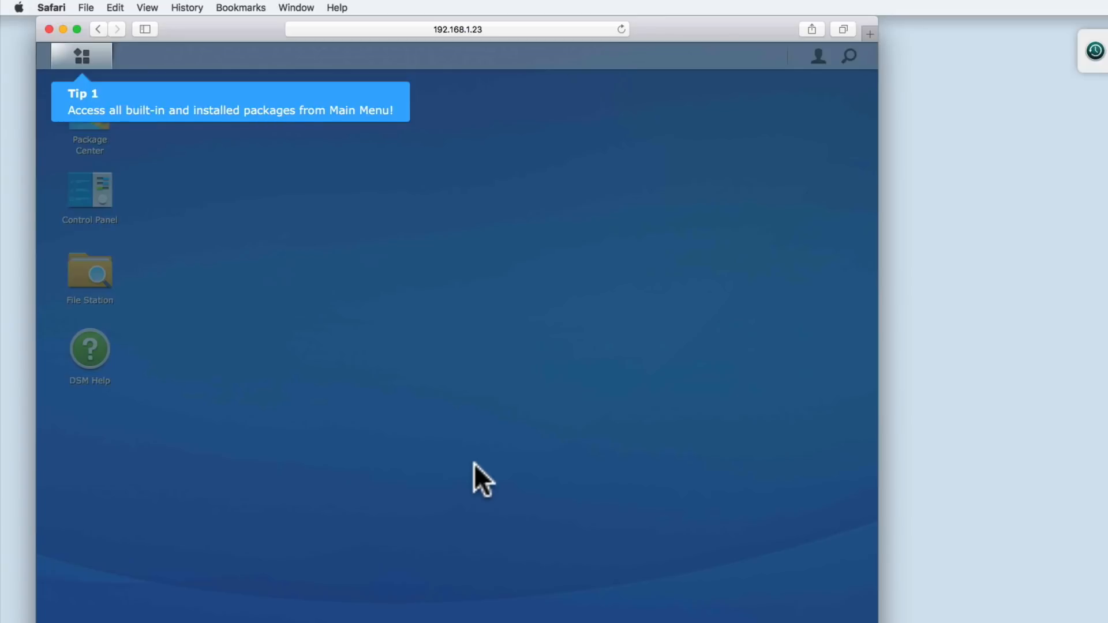
pyautogui.moveTo(113, 134)
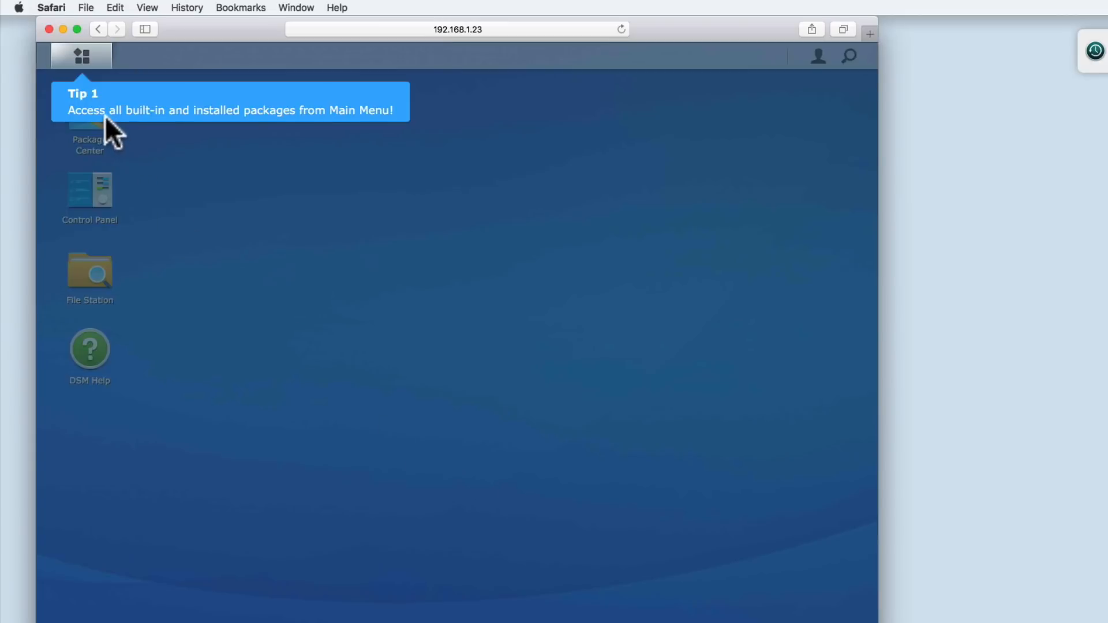
pyautogui.moveTo(449, 304)
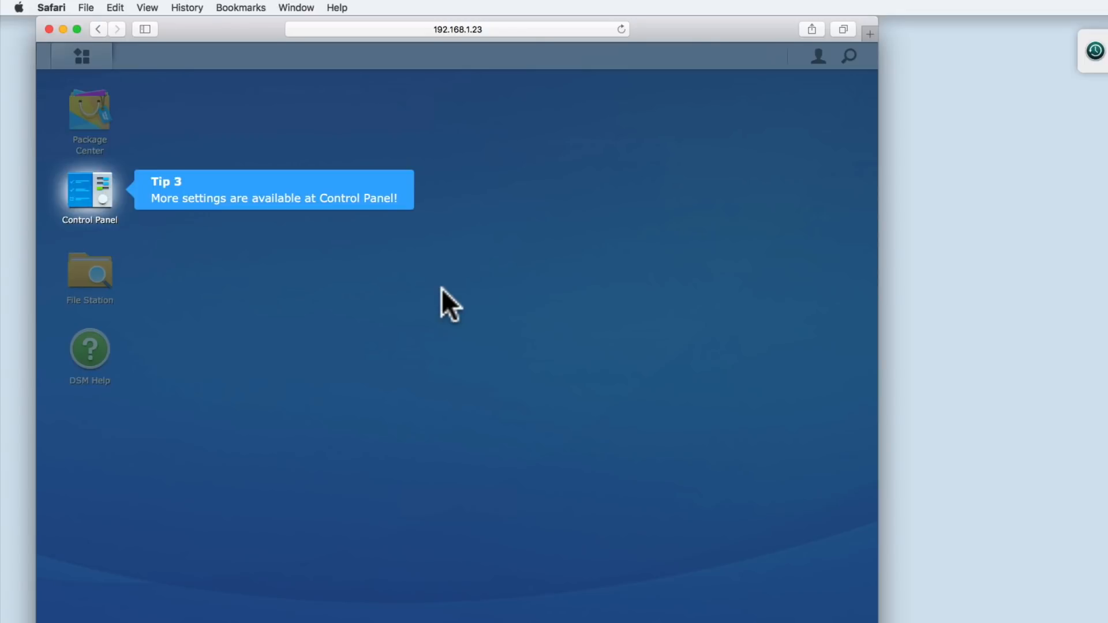
# End the guided tour and opt out of launching DSM Help at every login
pyautogui.doubleClick(89, 350)
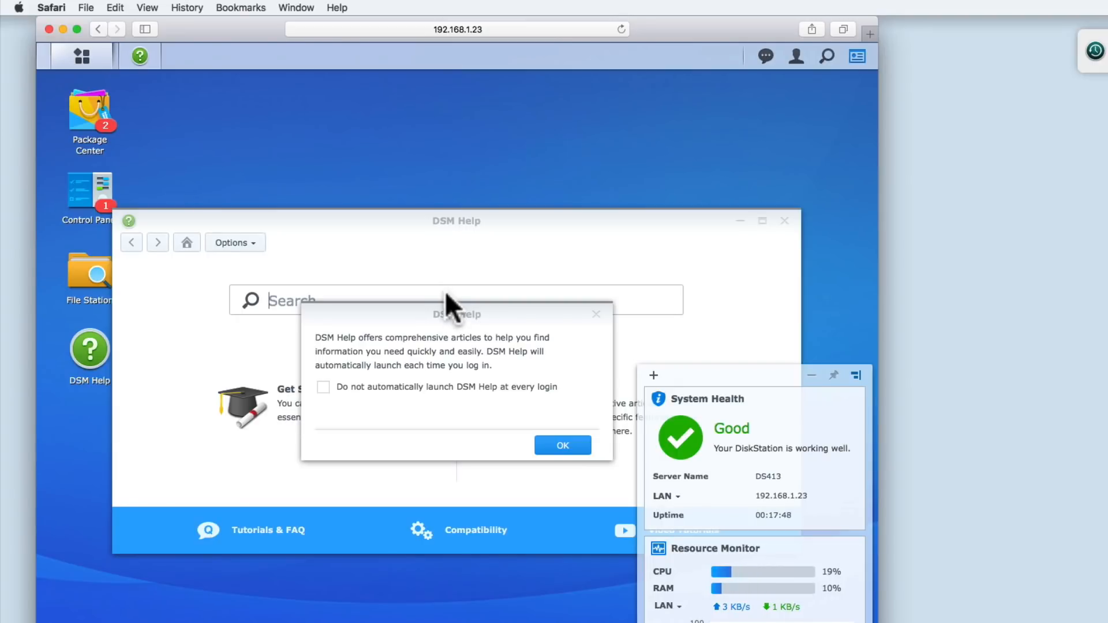
pyautogui.moveTo(503, 381)
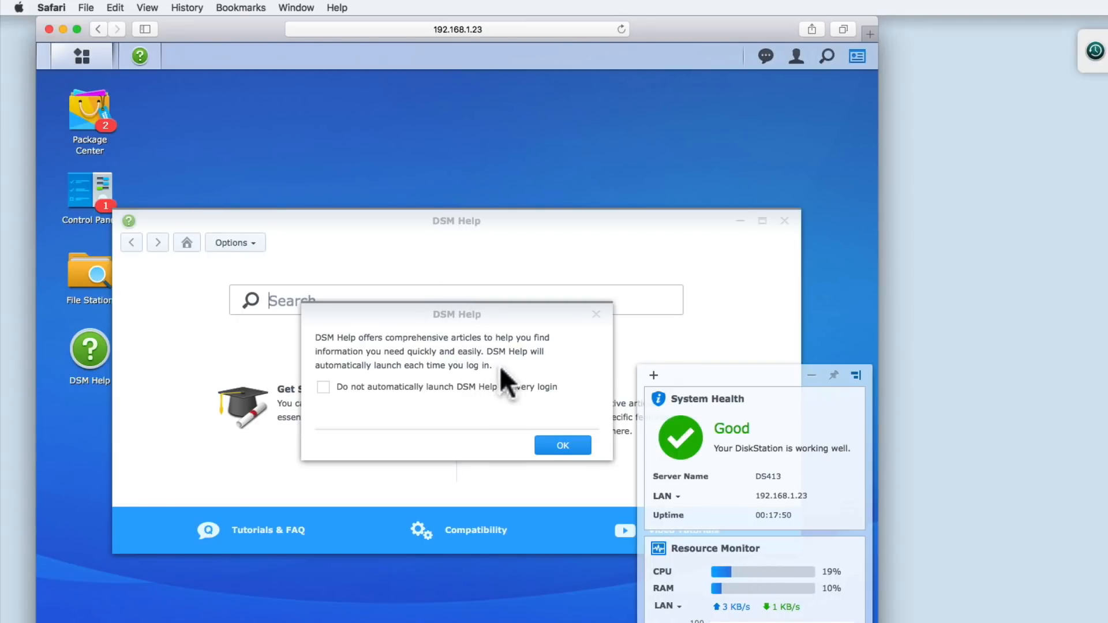
pyautogui.moveTo(353, 413)
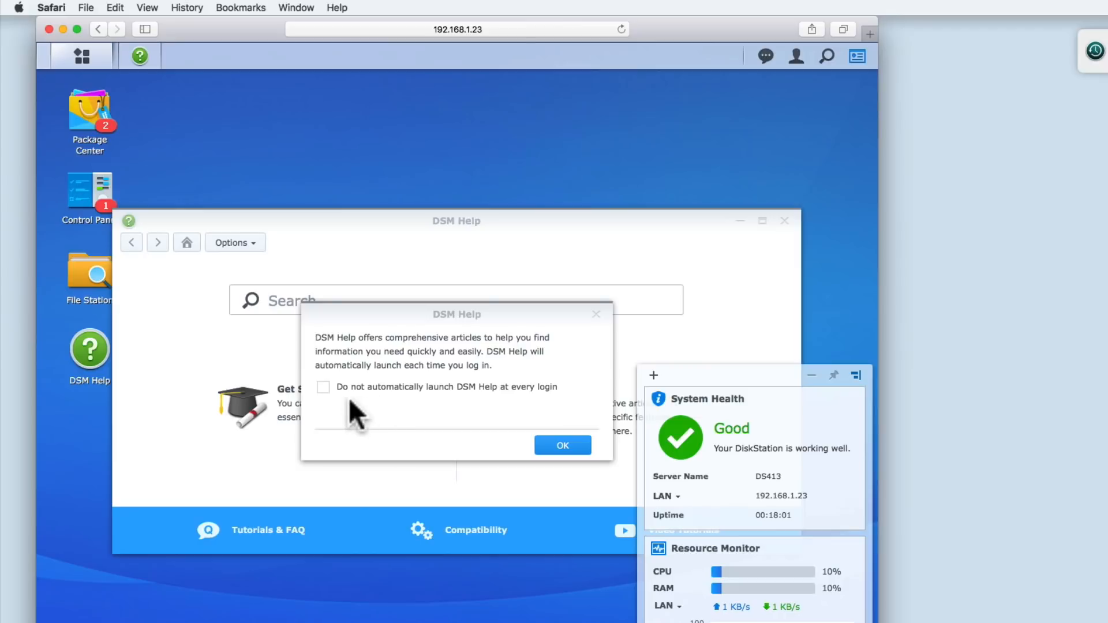
pyautogui.moveTo(341, 413)
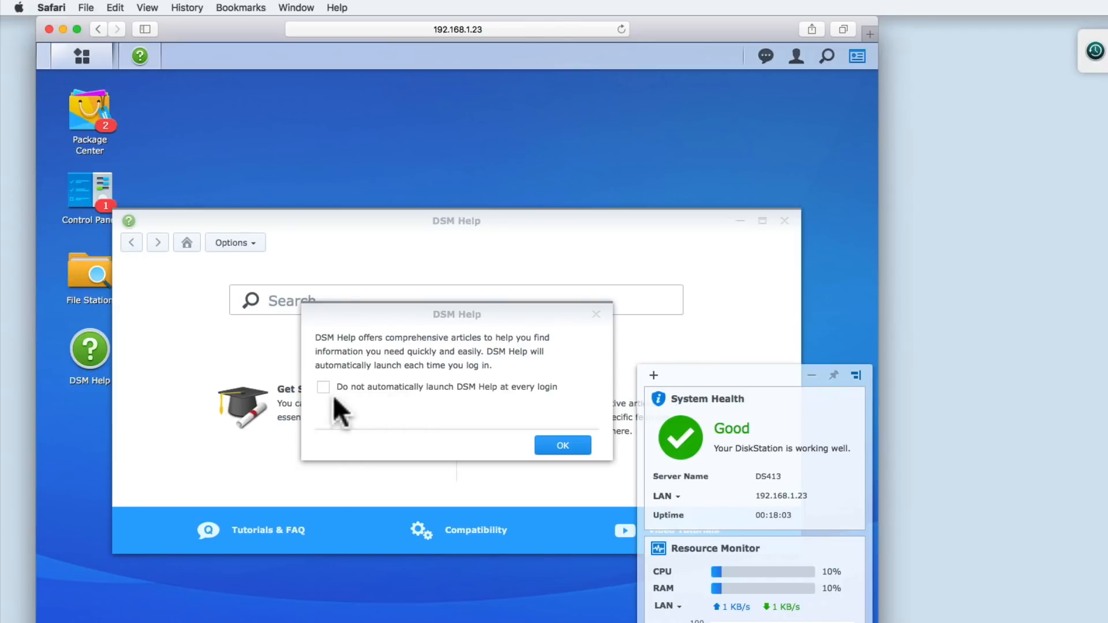
pyautogui.click(324, 387)
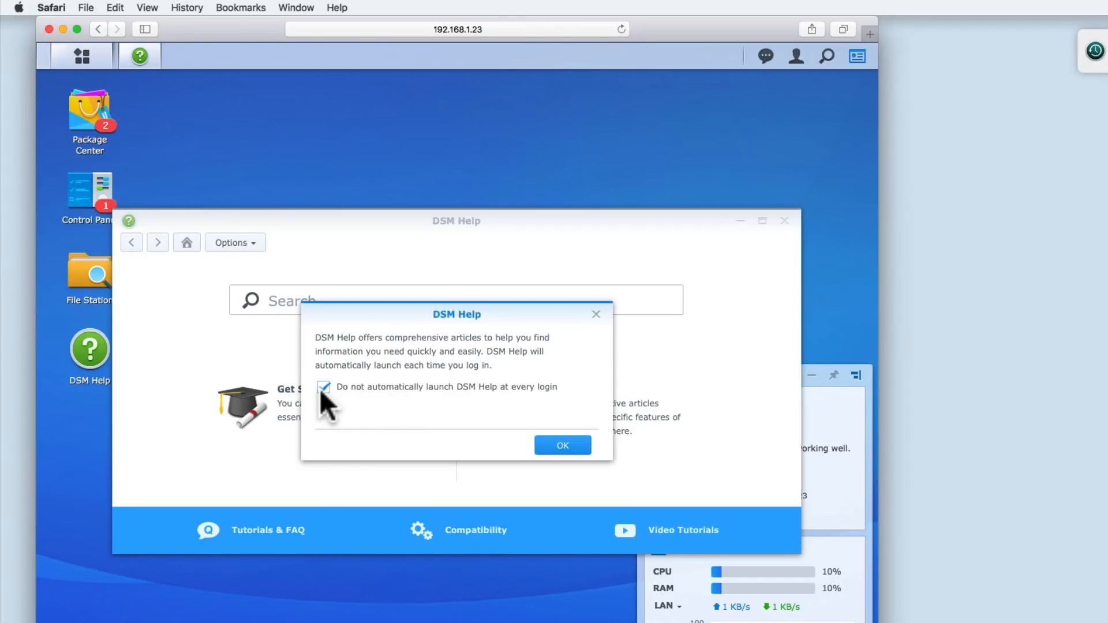
pyautogui.moveTo(561, 446)
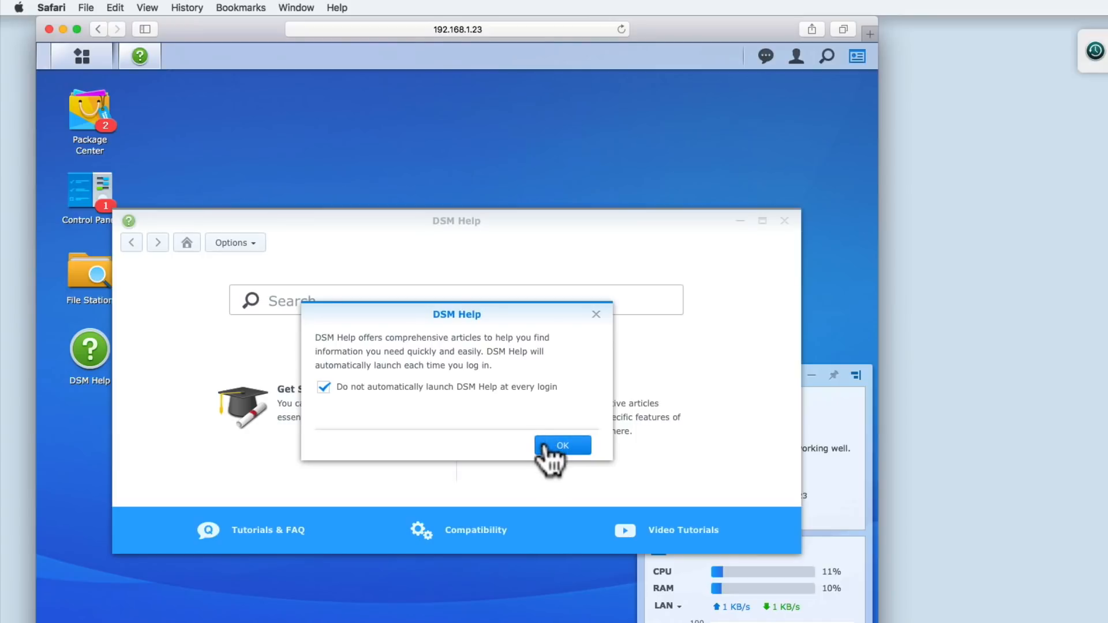
pyautogui.click(562, 446)
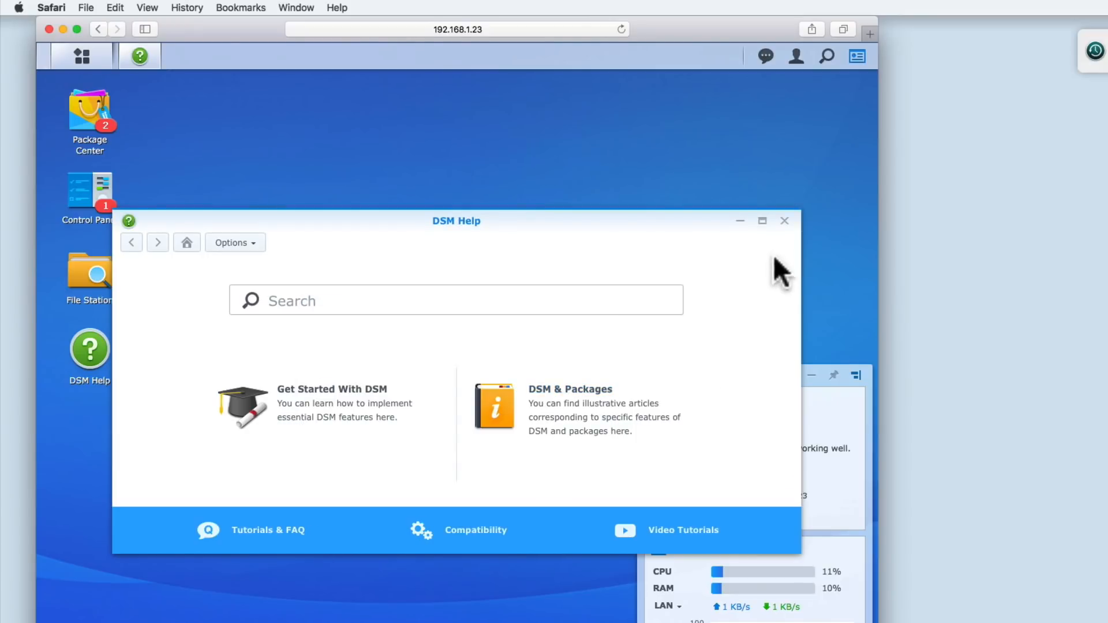
# Close the DSM Help window to reveal the DS413 desktop
pyautogui.click(784, 221)
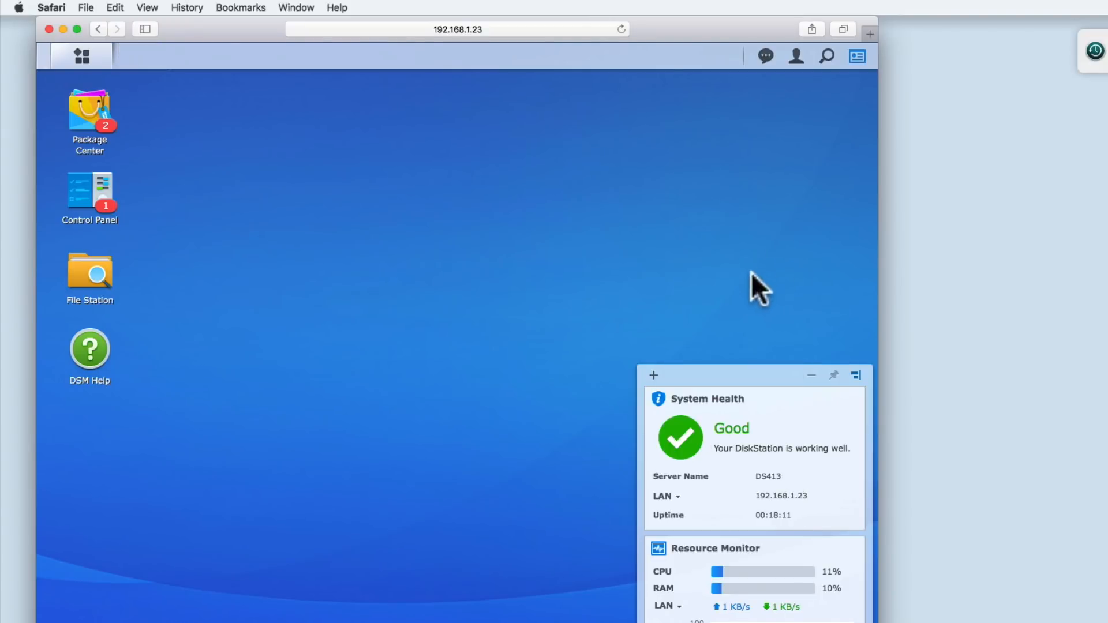
pyautogui.moveTo(740, 349)
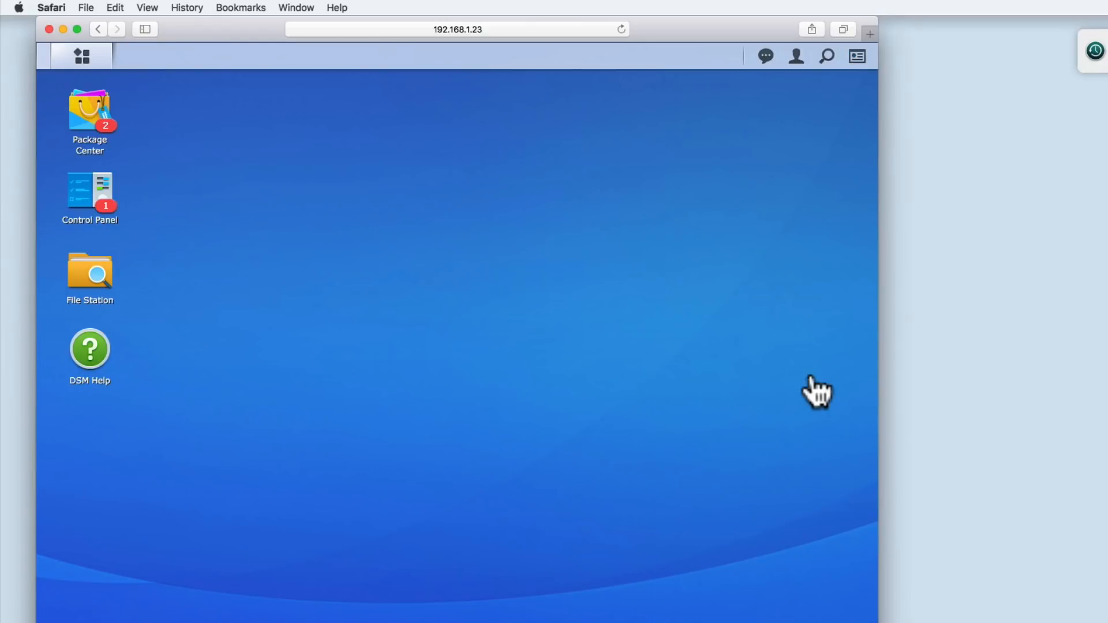
pyautogui.moveTo(818, 393)
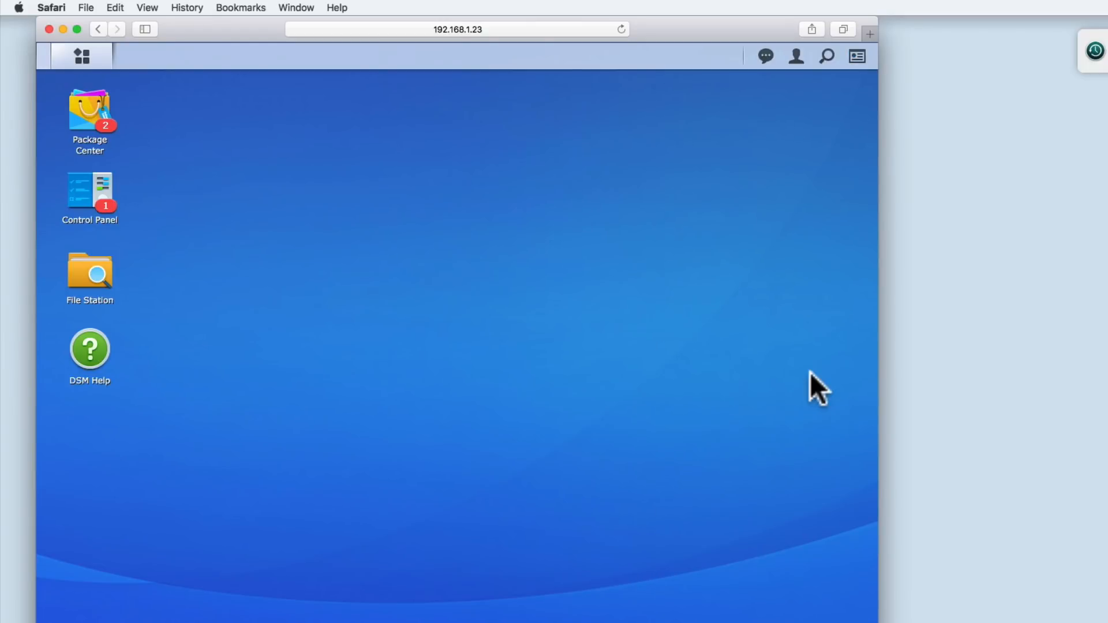
pyautogui.moveTo(620, 340)
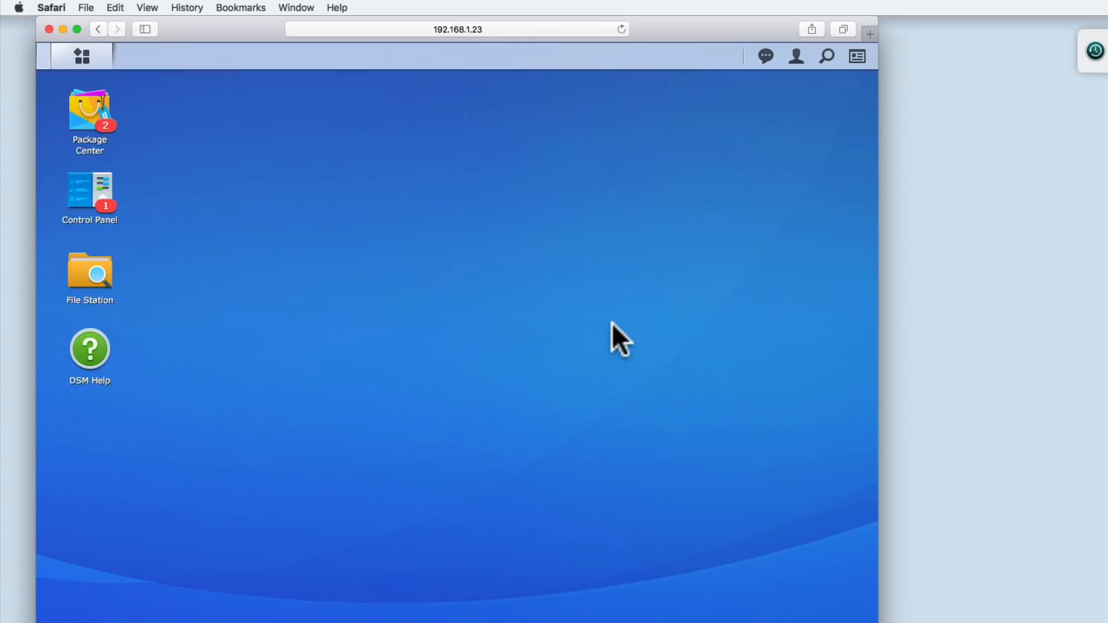